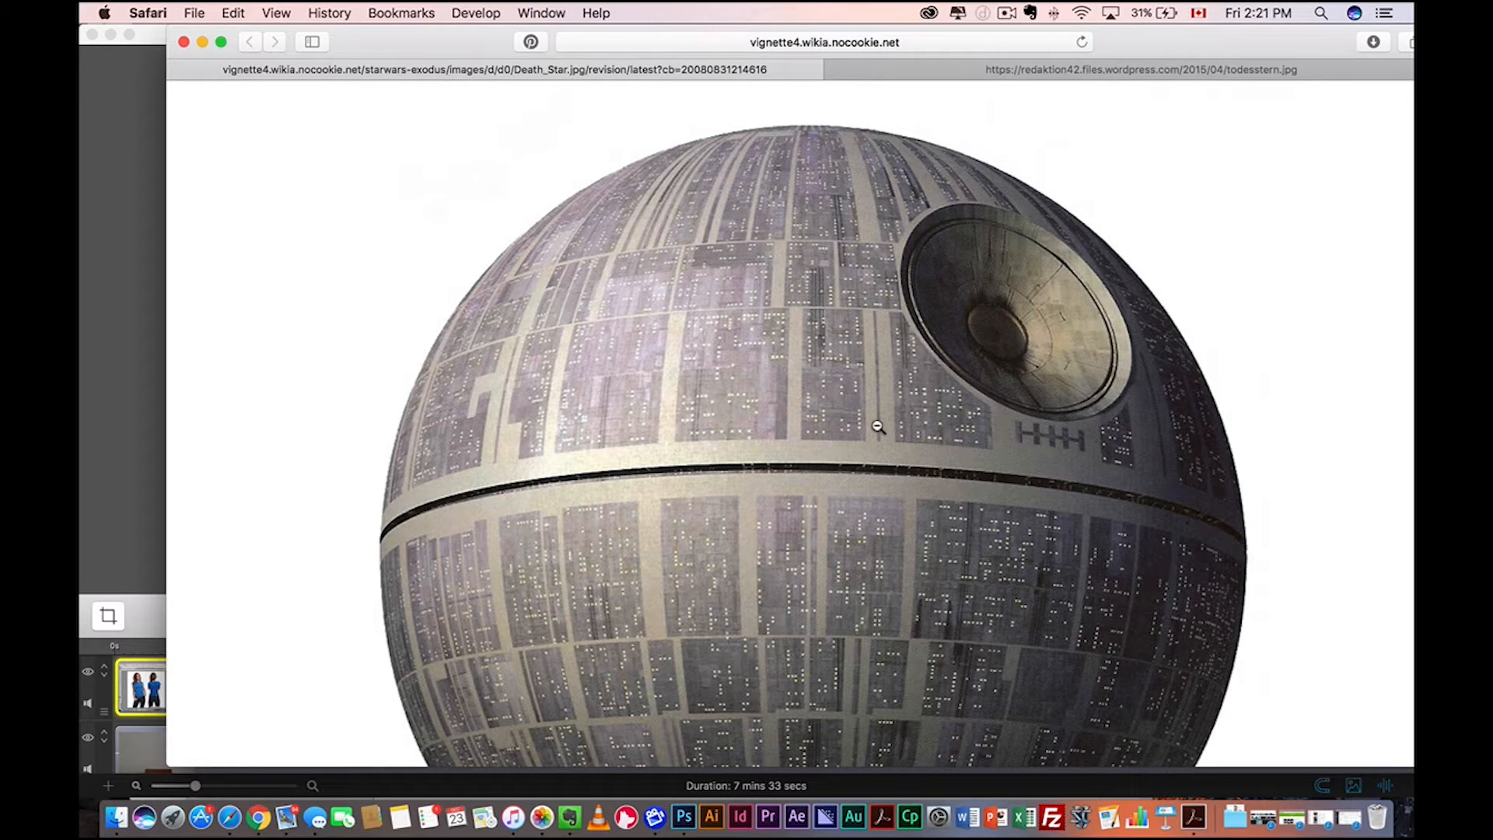
Step: Copy the Death Star image from Safari into a new clipboard-sized Photoshop document
right_click(878, 426)
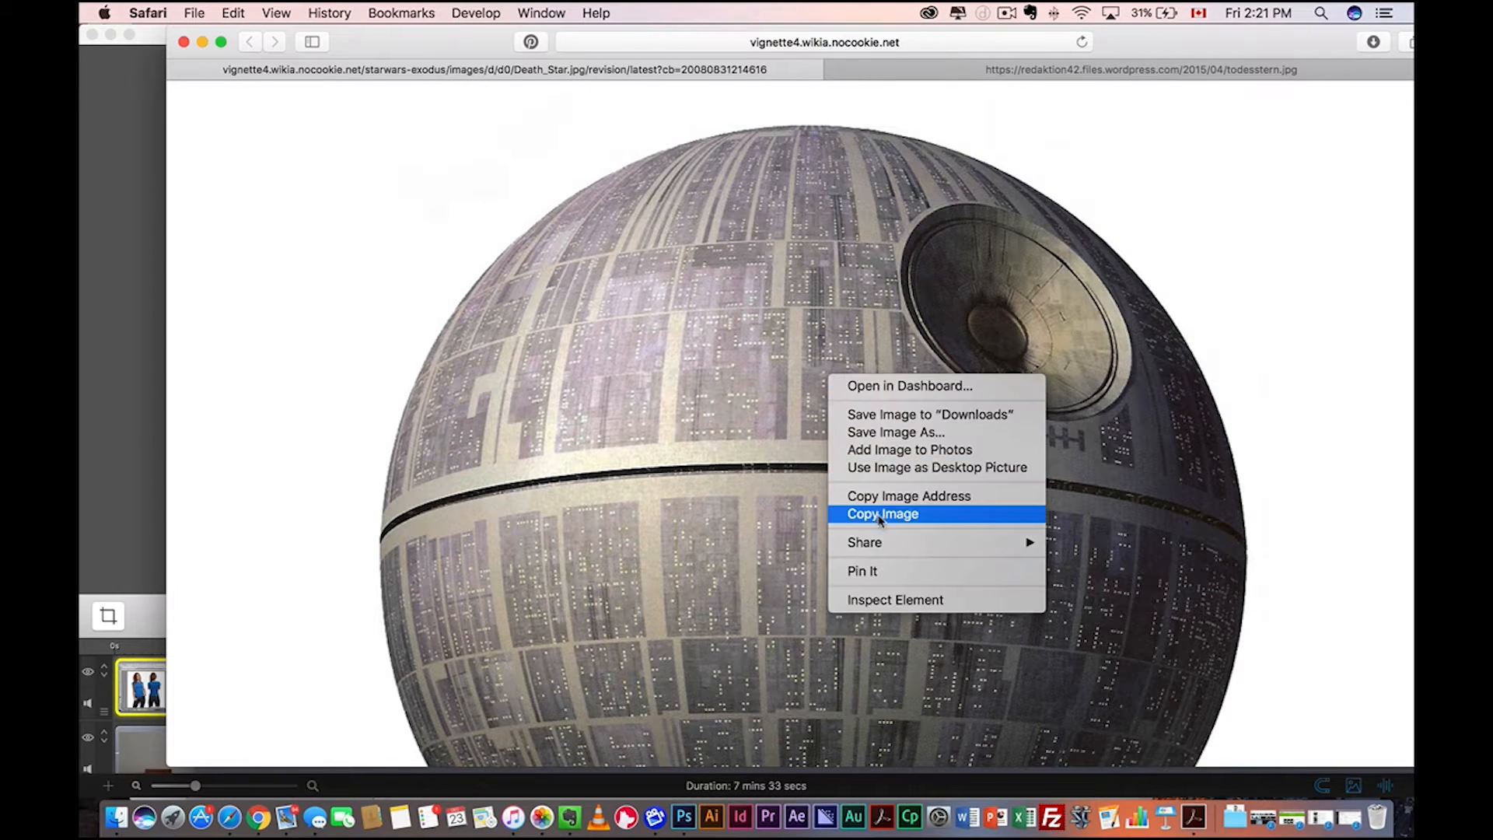
left_click(882, 513)
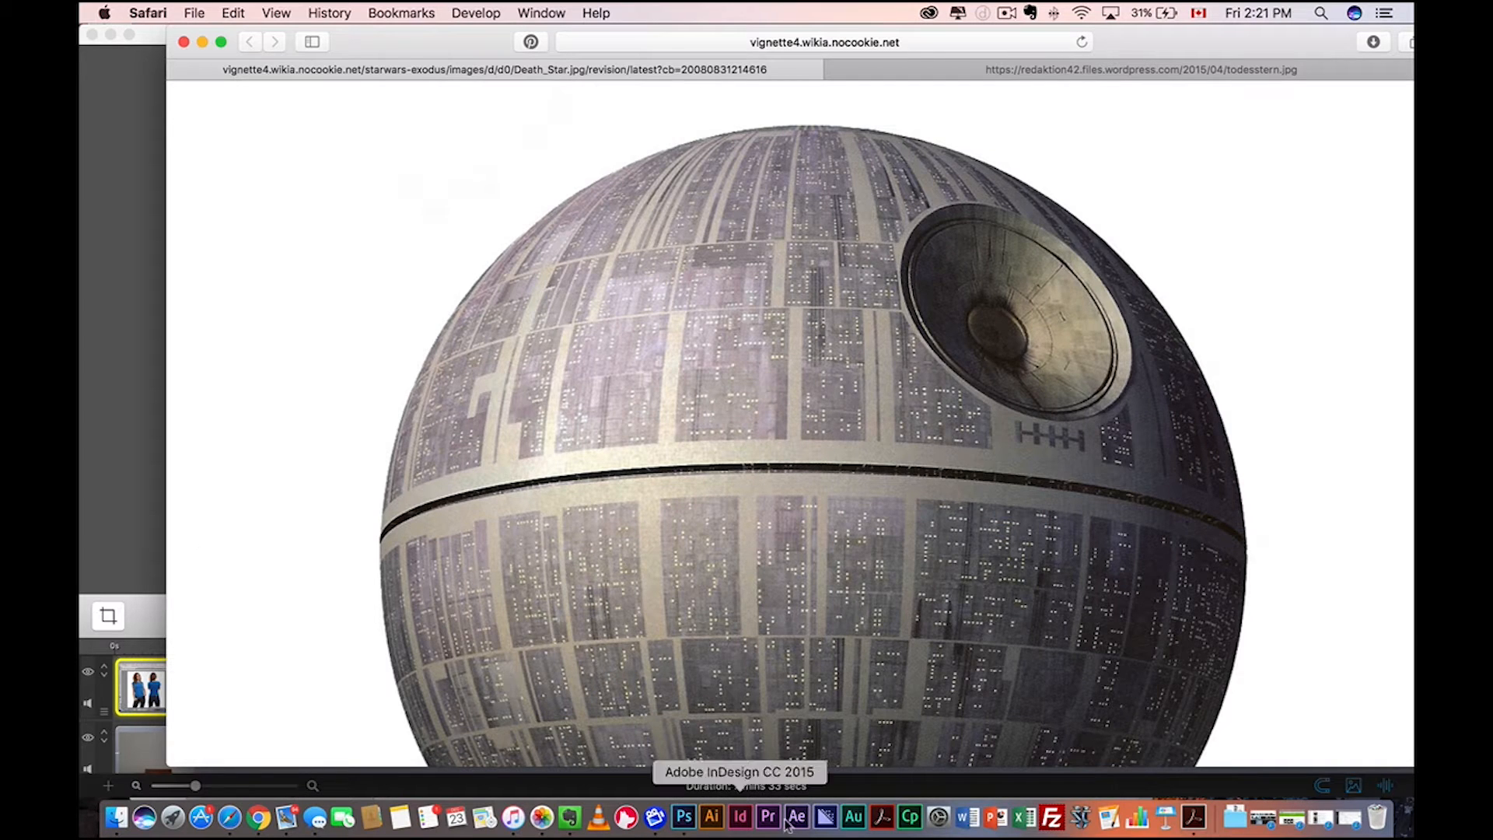
left_click(684, 817)
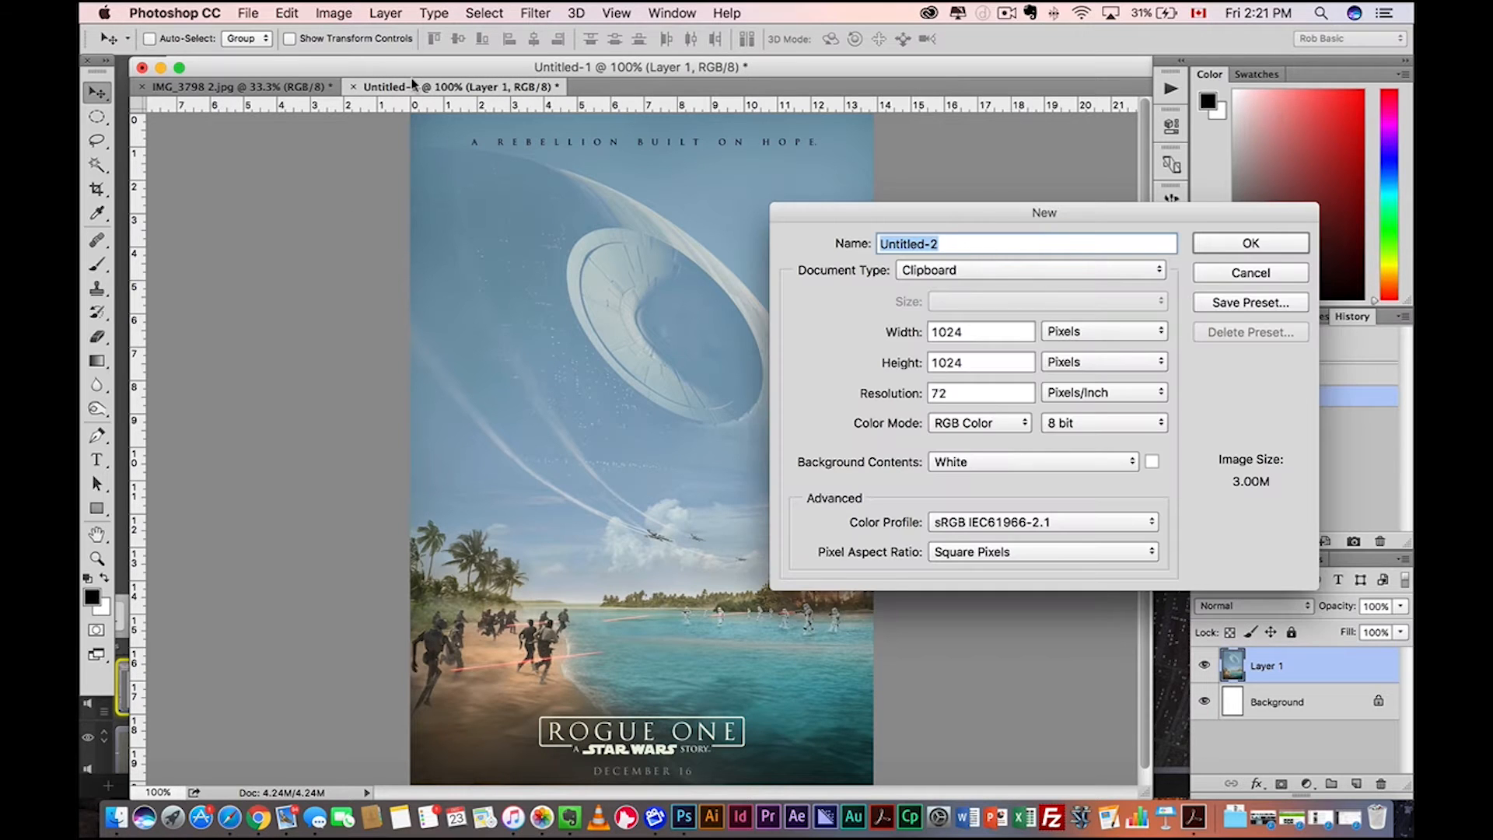
left_click(1250, 243)
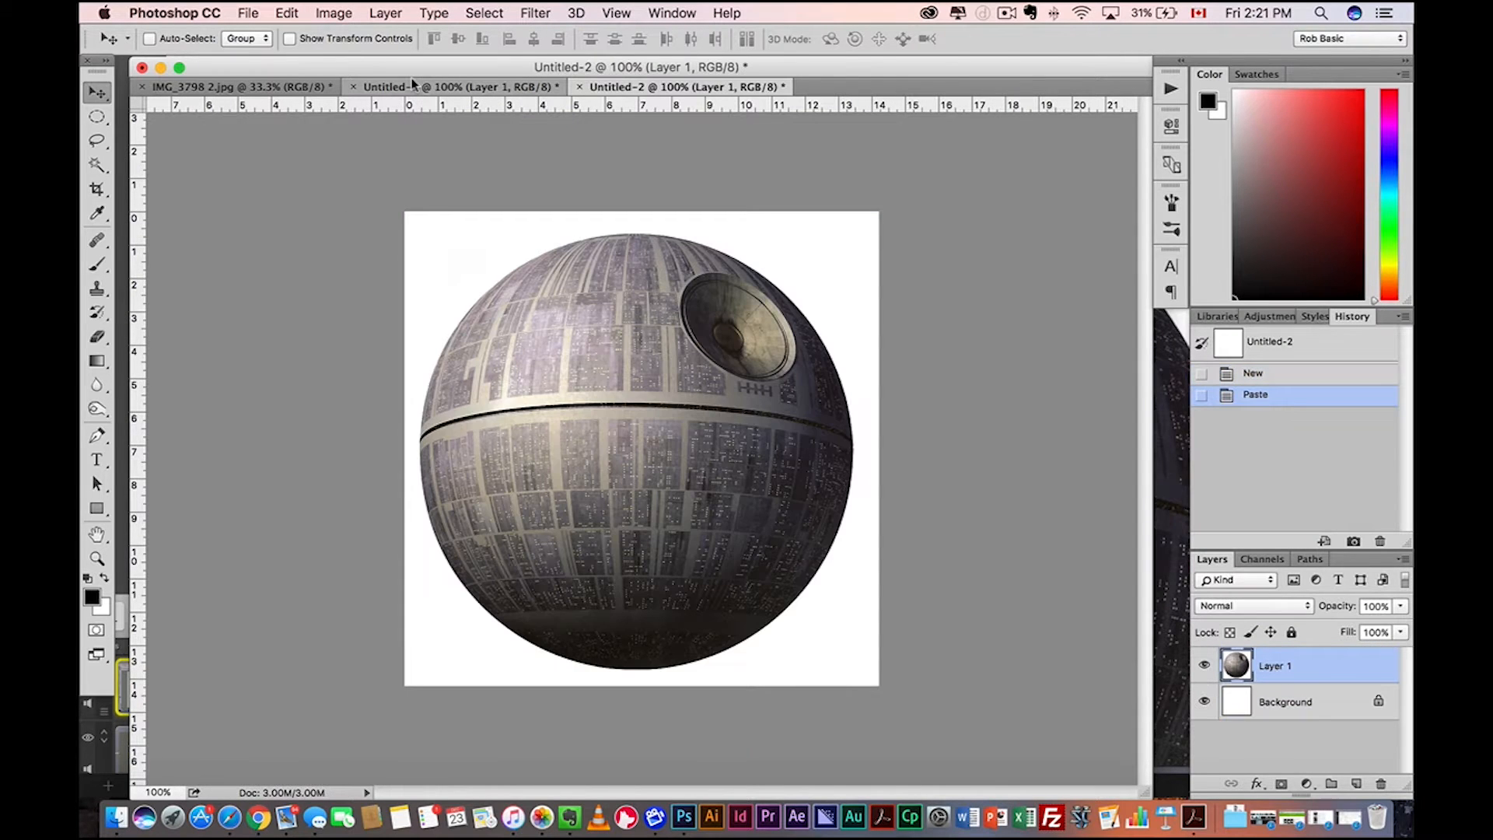
left_click(238, 87)
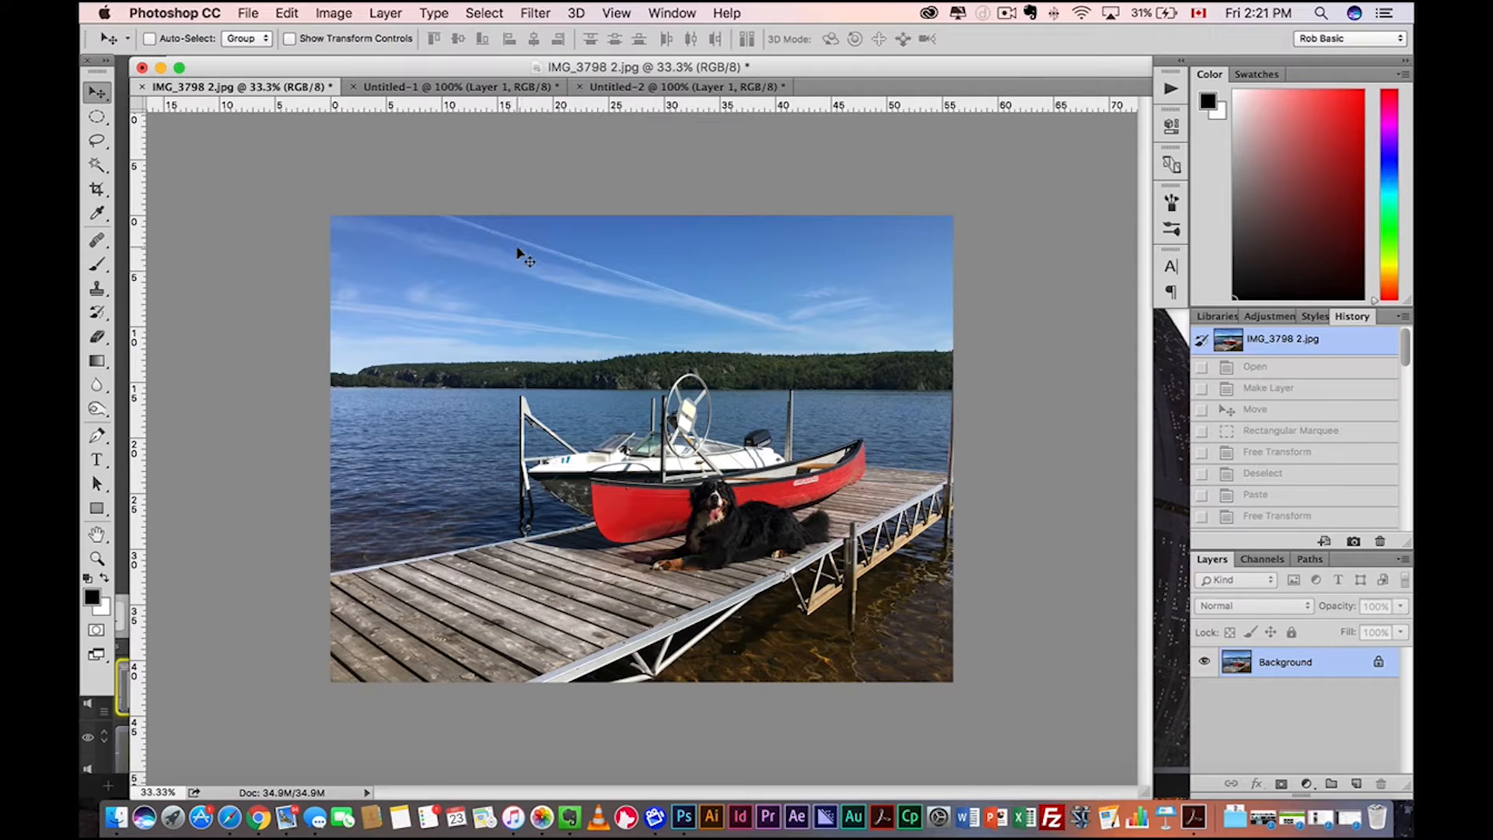
mouse_move(671, 324)
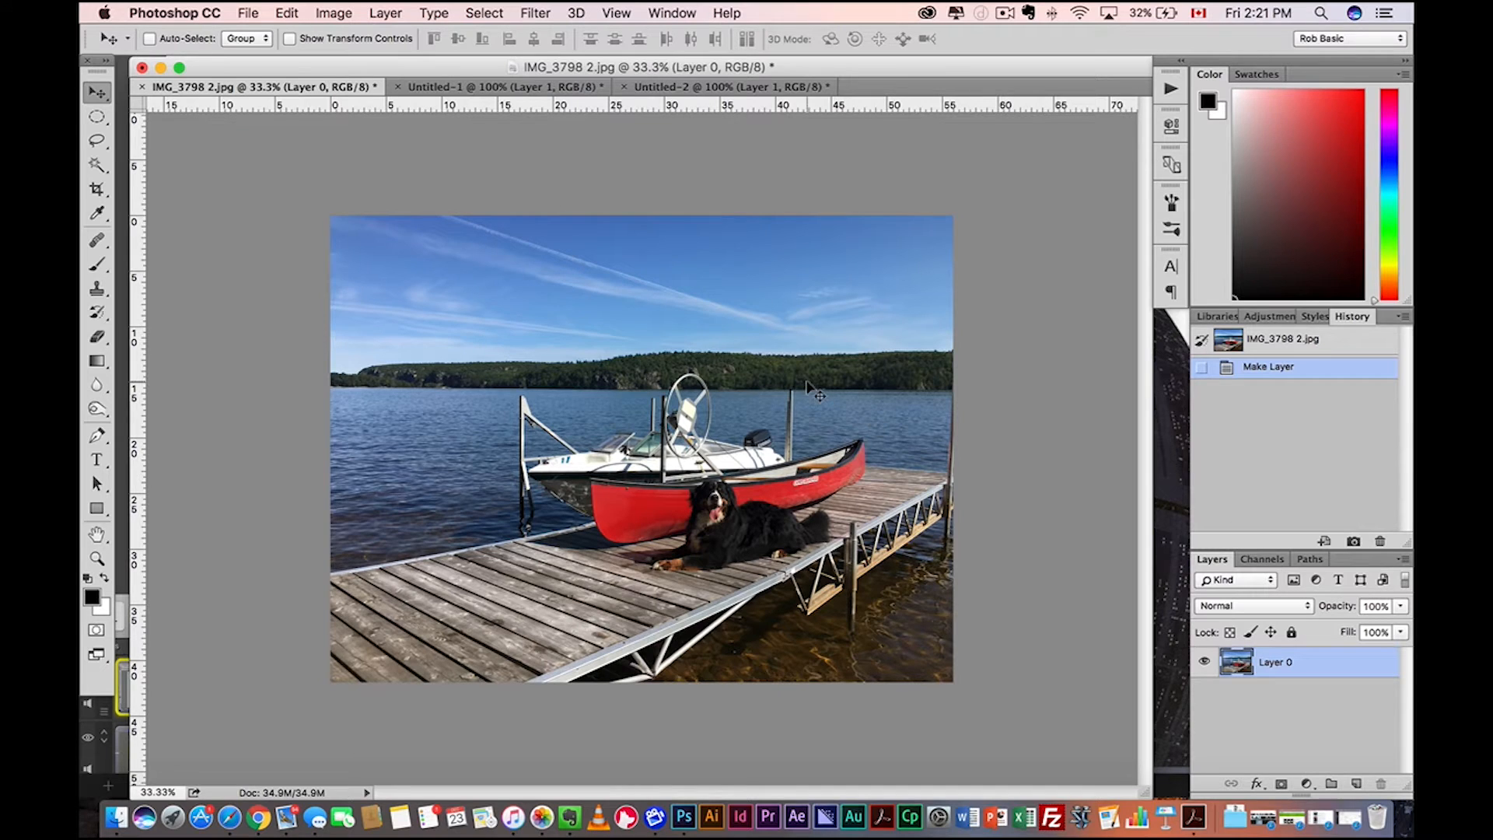
mouse_move(745, 319)
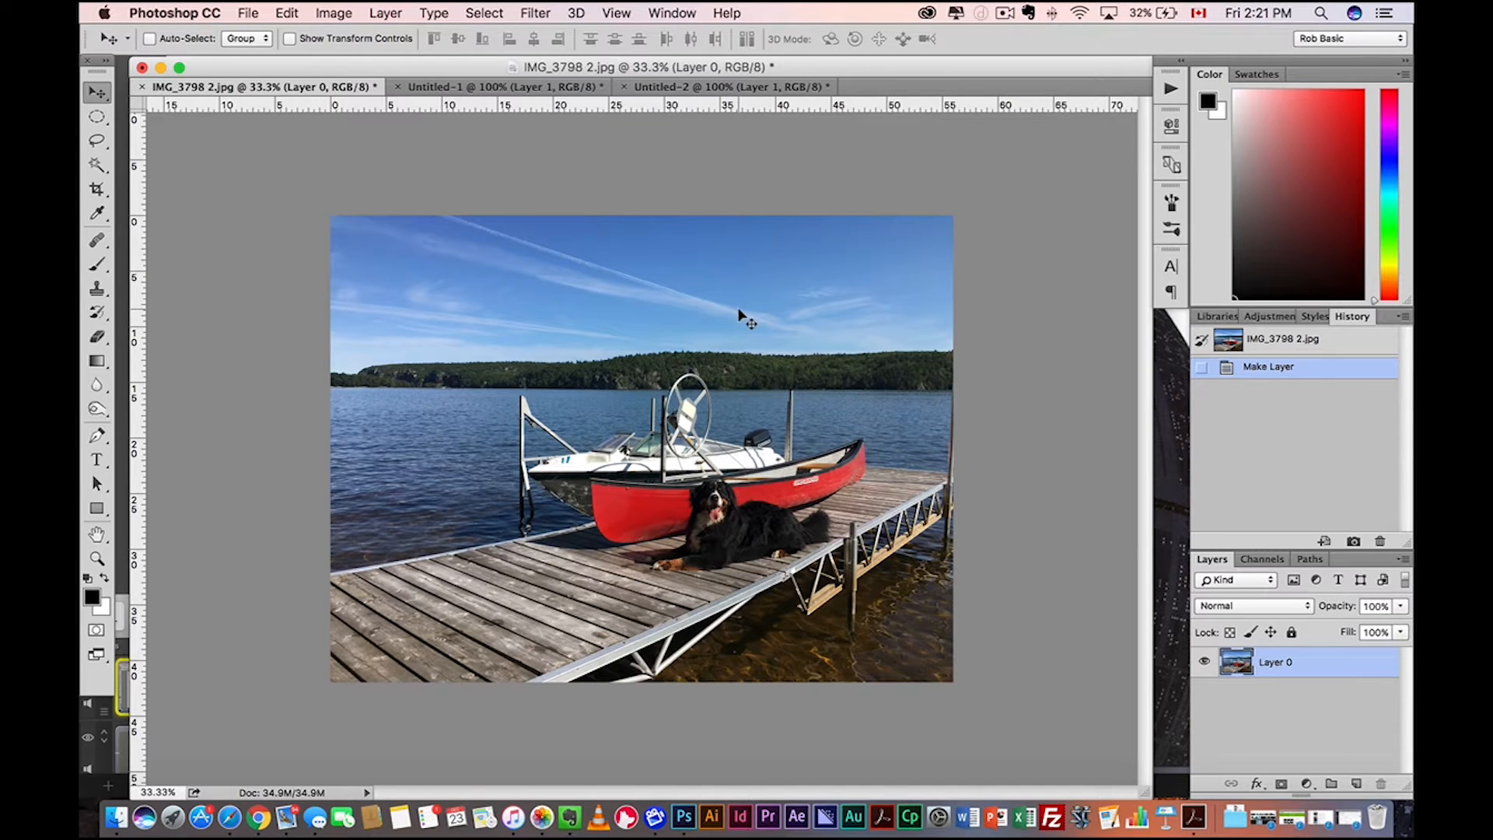
Step: Move the dock photo down and stretch the selected sky upward to fill the top gap
left_click_drag(742, 314, 733, 410)
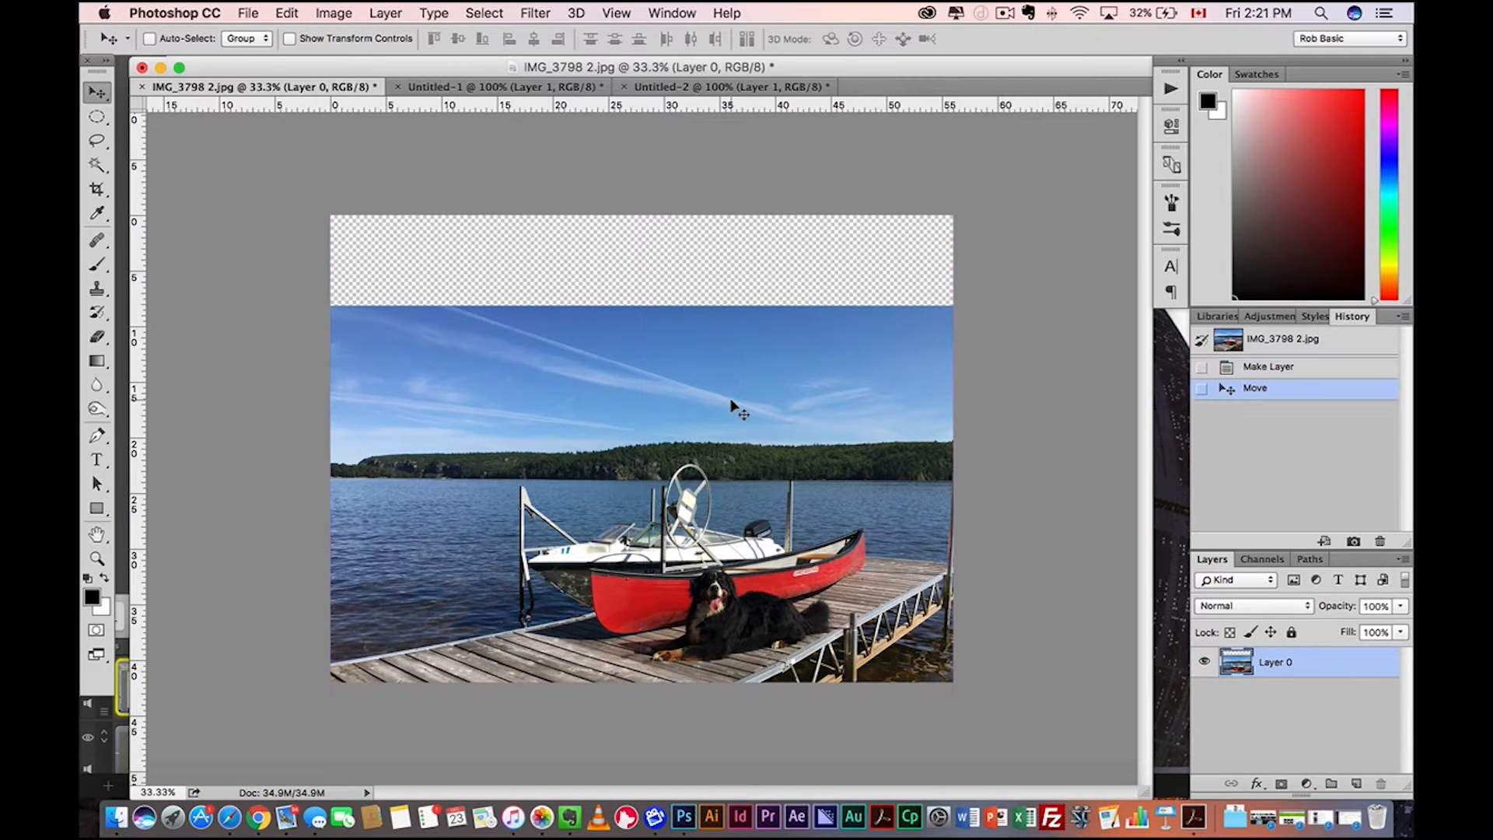
left_click(94, 115)
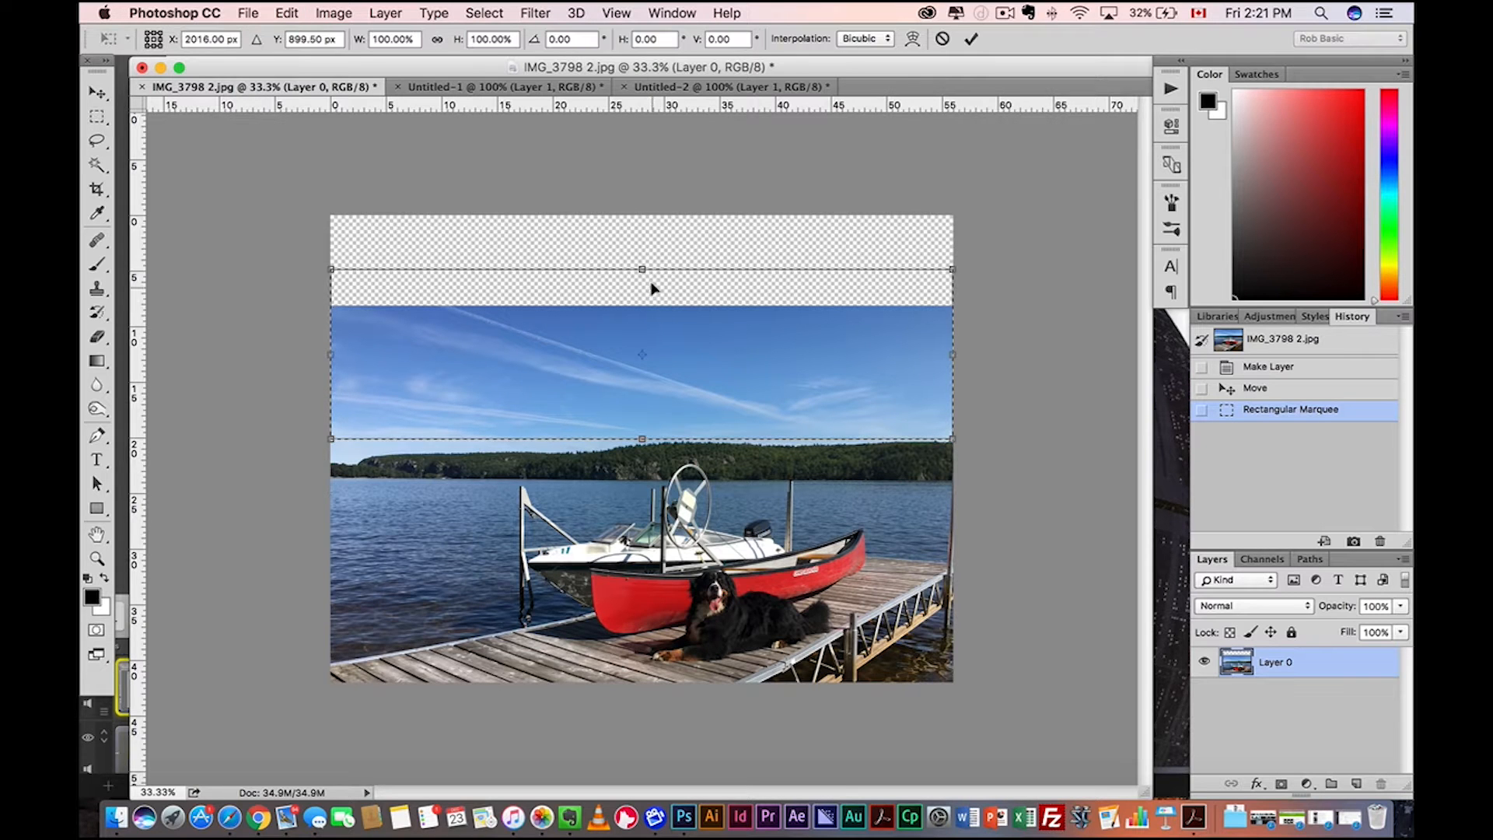
left_click_drag(642, 268, 641, 165)
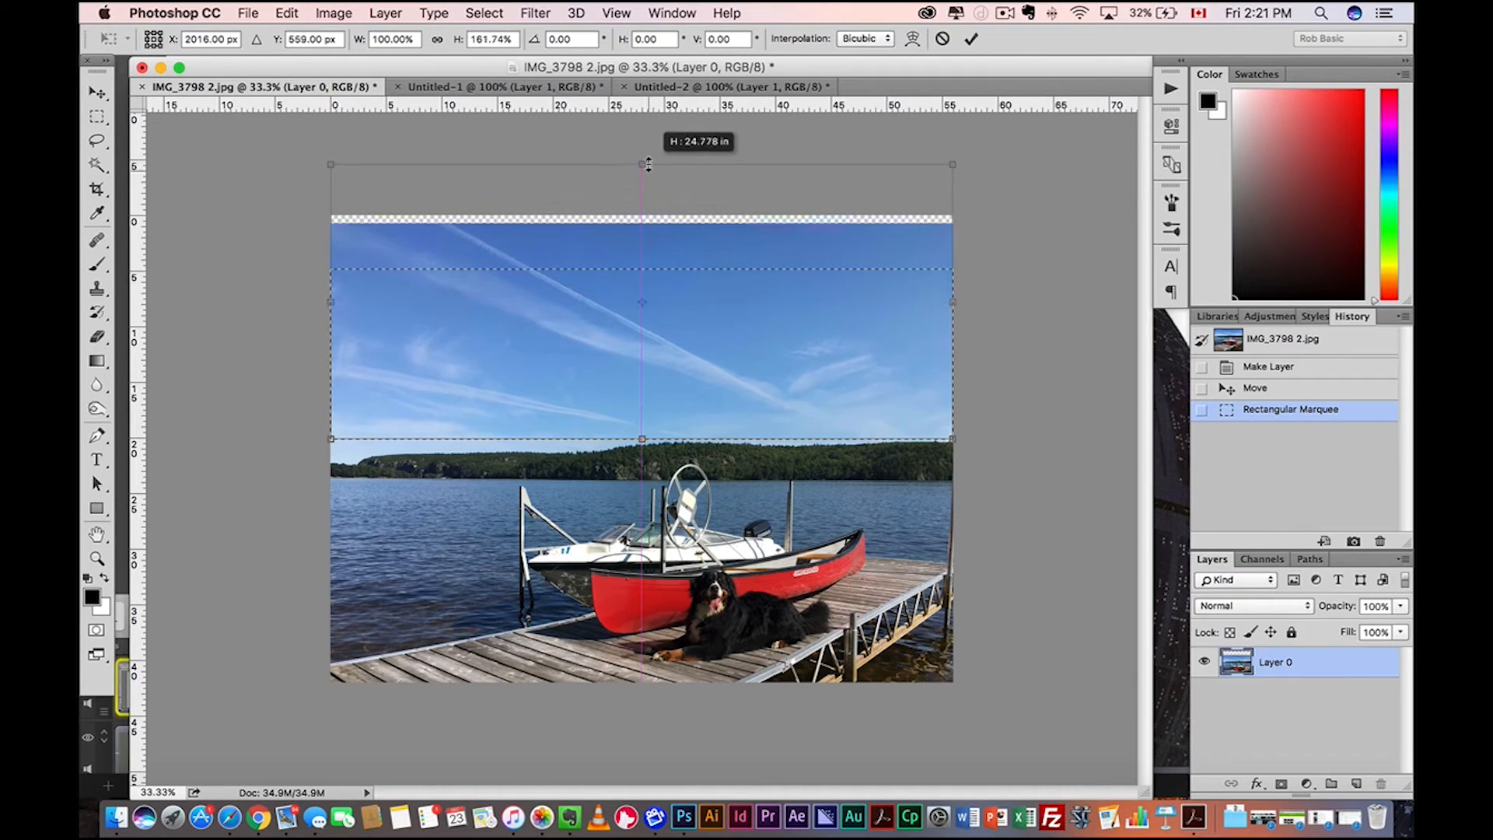
left_click_drag(640, 165, 640, 152)
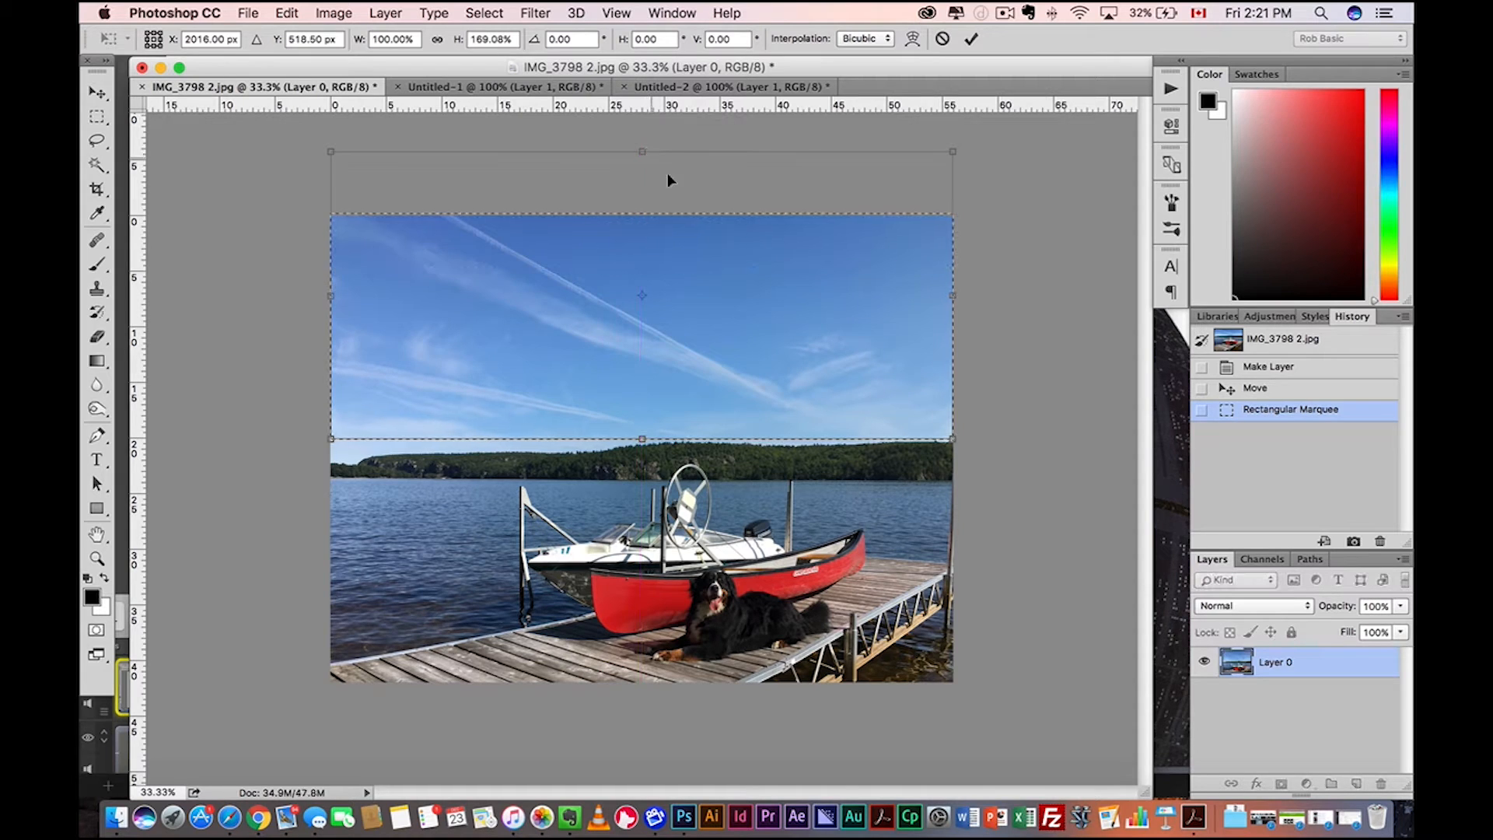
left_click(729, 86)
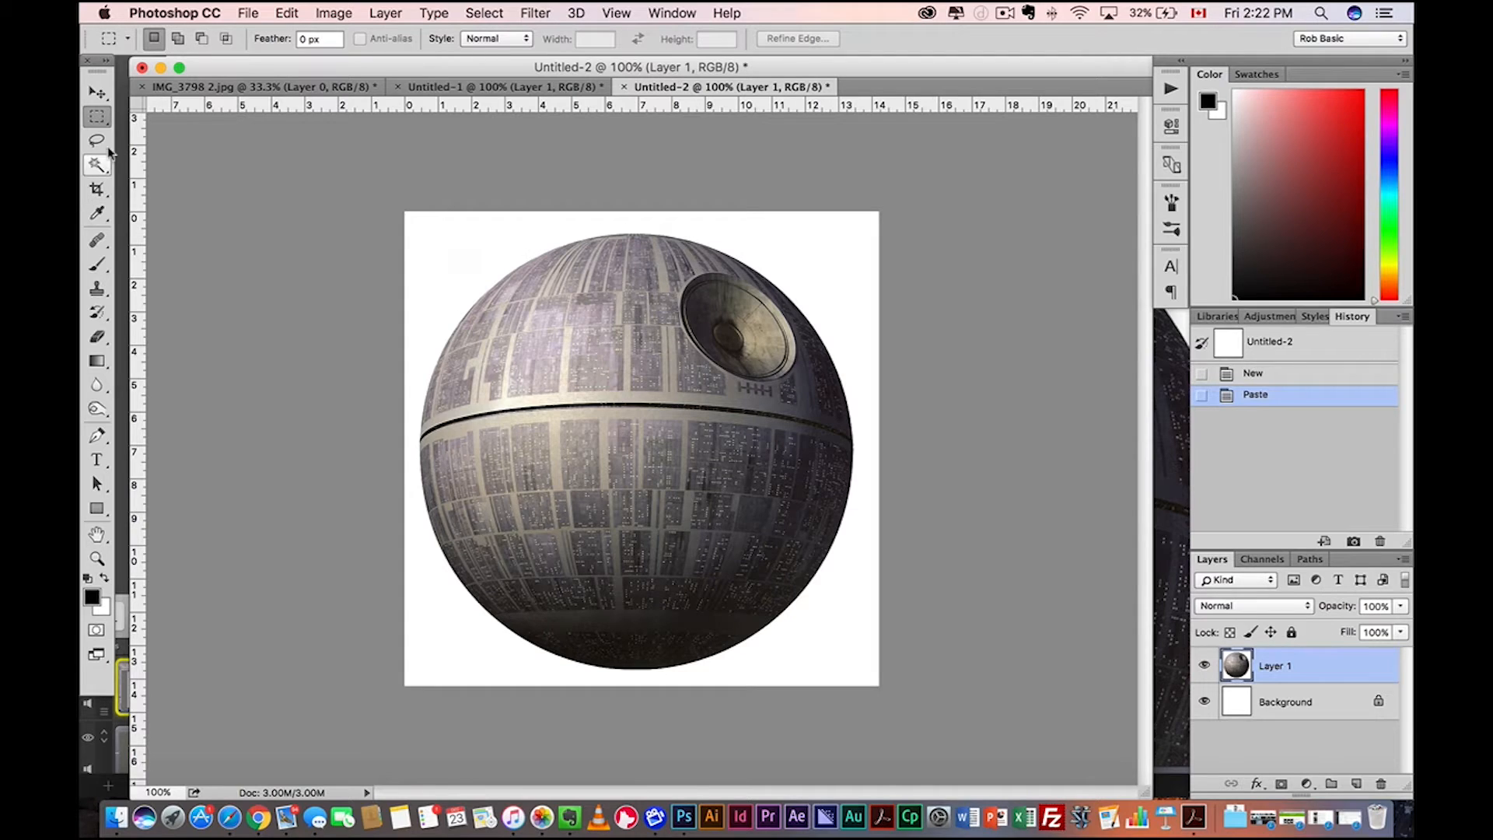
Step: Clear the Death Star's white surround using the Magic Wand at tolerance 20, then deselect
left_click(96, 164)
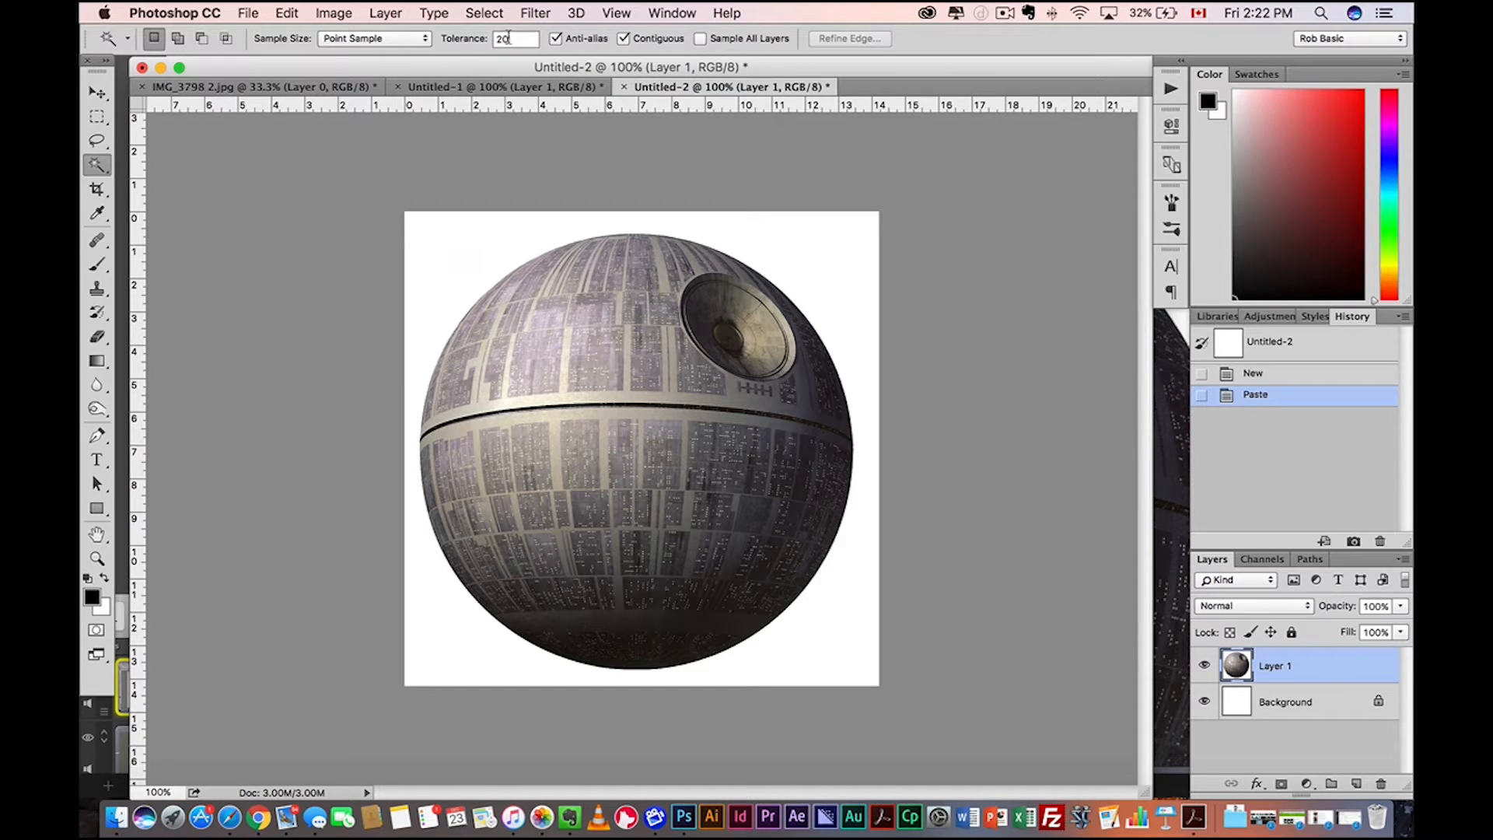
mouse_move(517, 38)
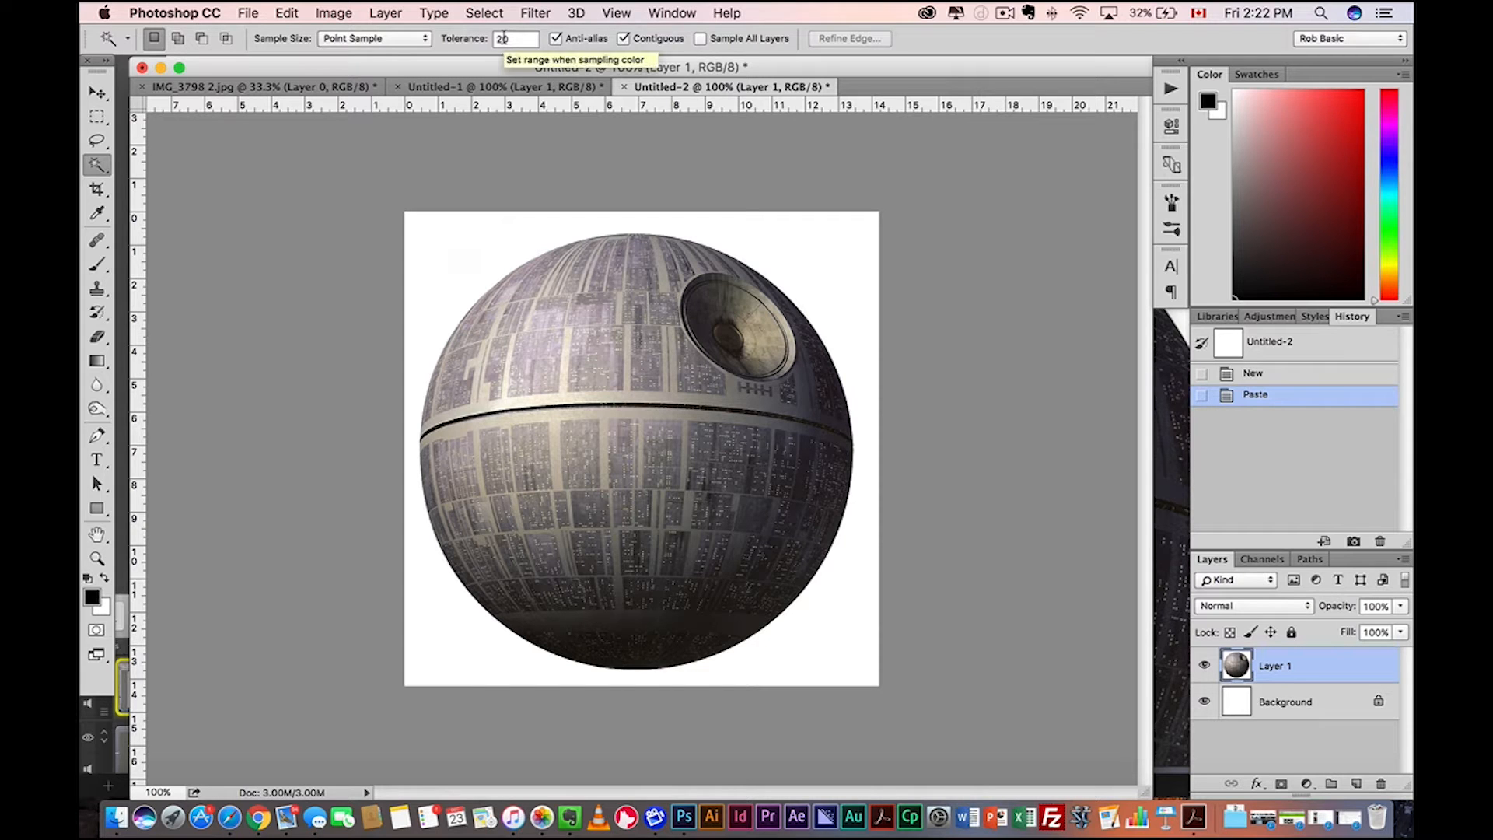
left_click(514, 38)
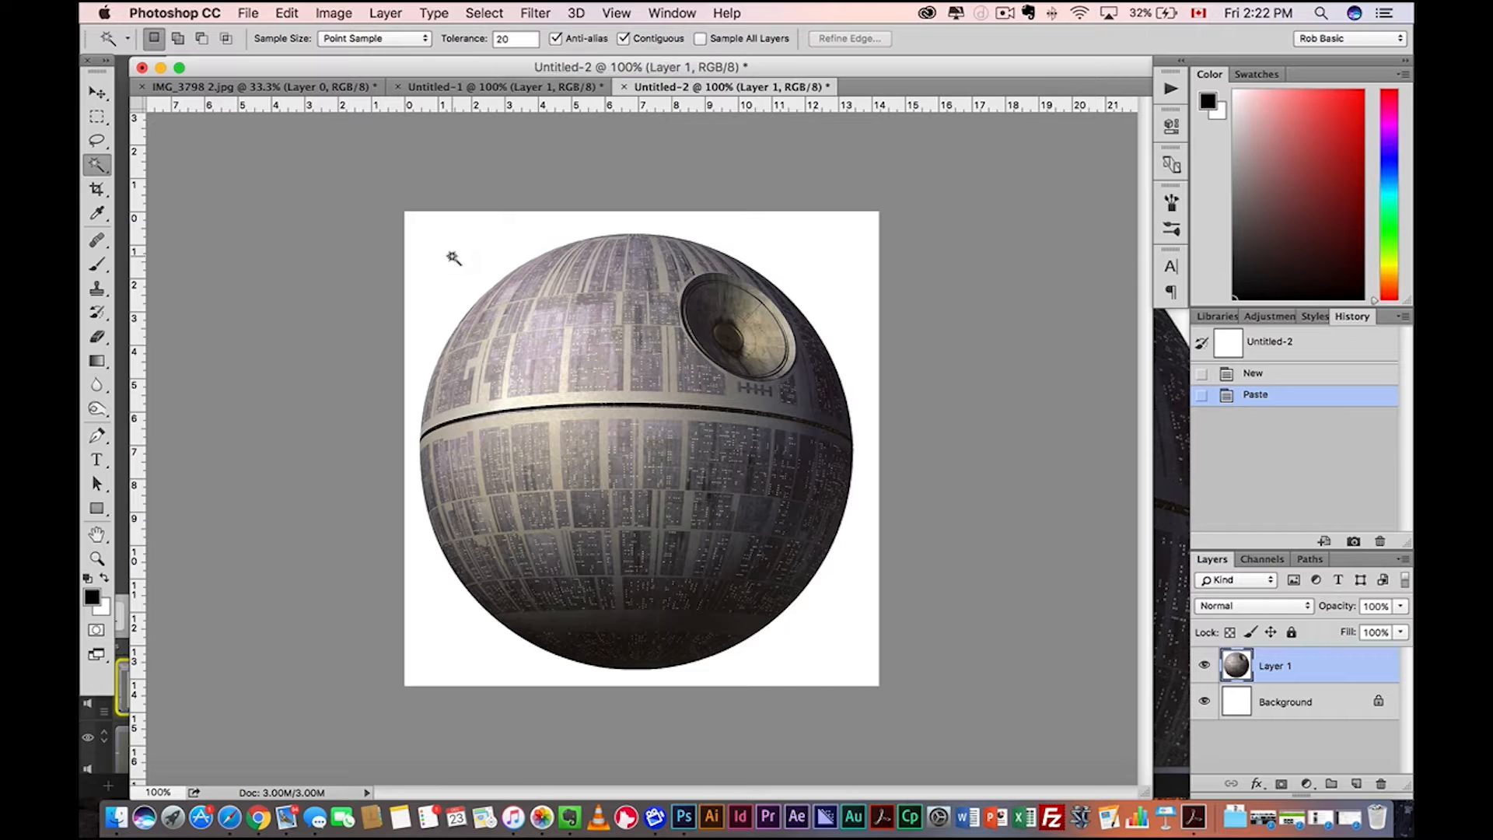
left_click(712, 357)
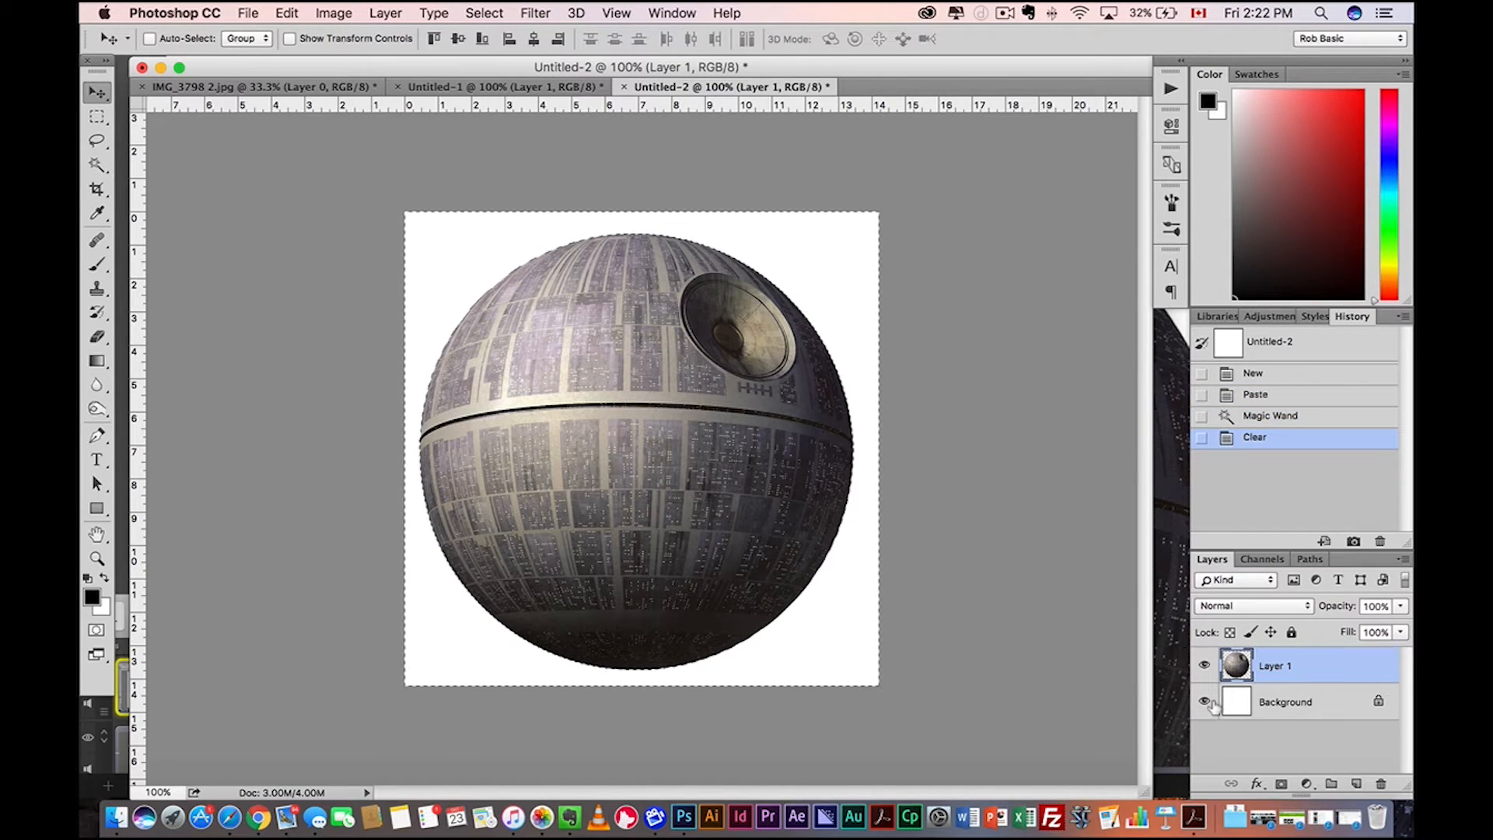
key("cmd+d")
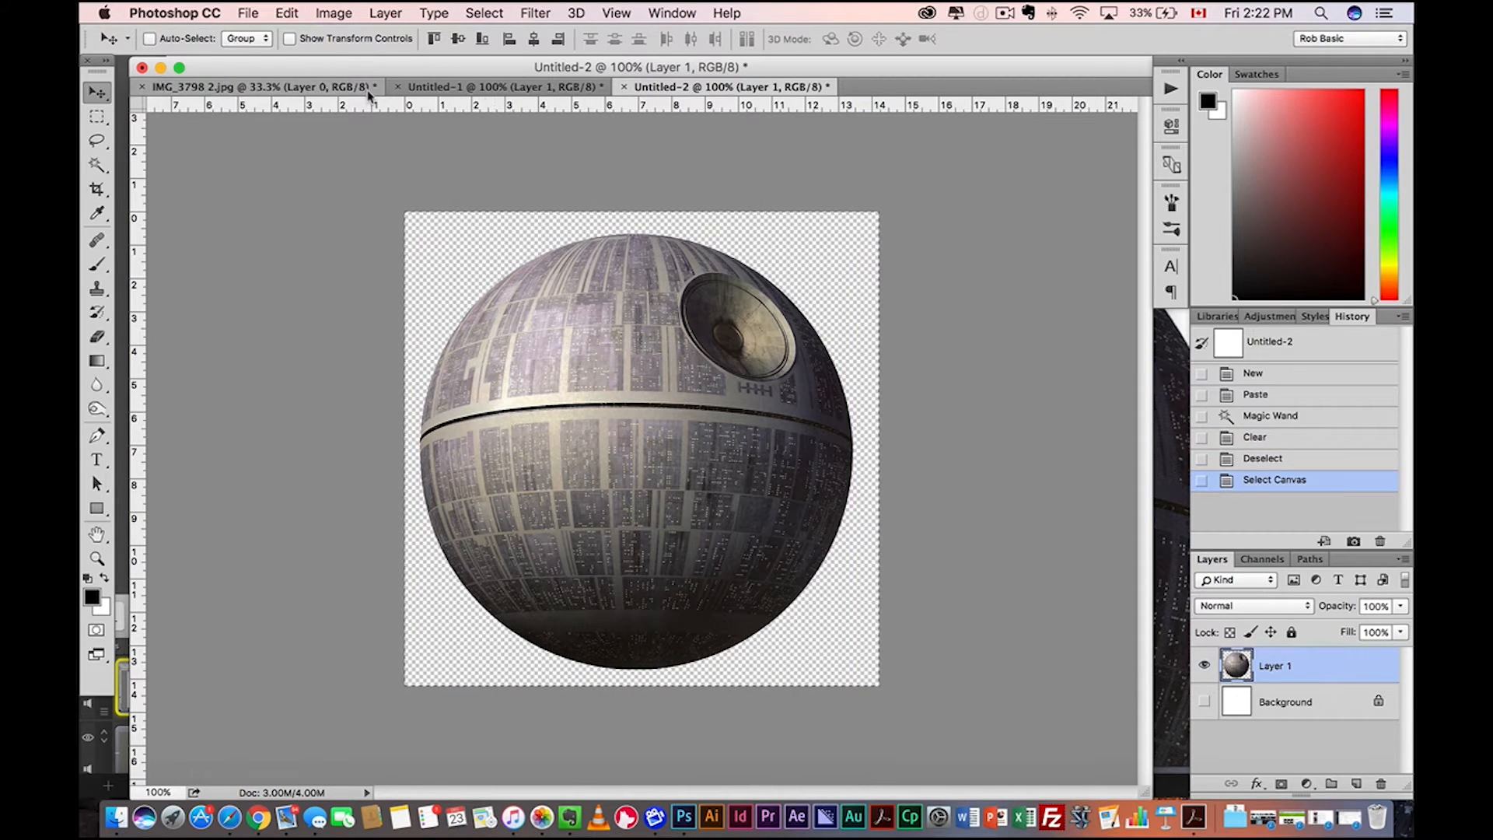
Step: Paste the Death Star into IMG_3798 2.jpg and enlarge it proportionally
left_click(258, 86)
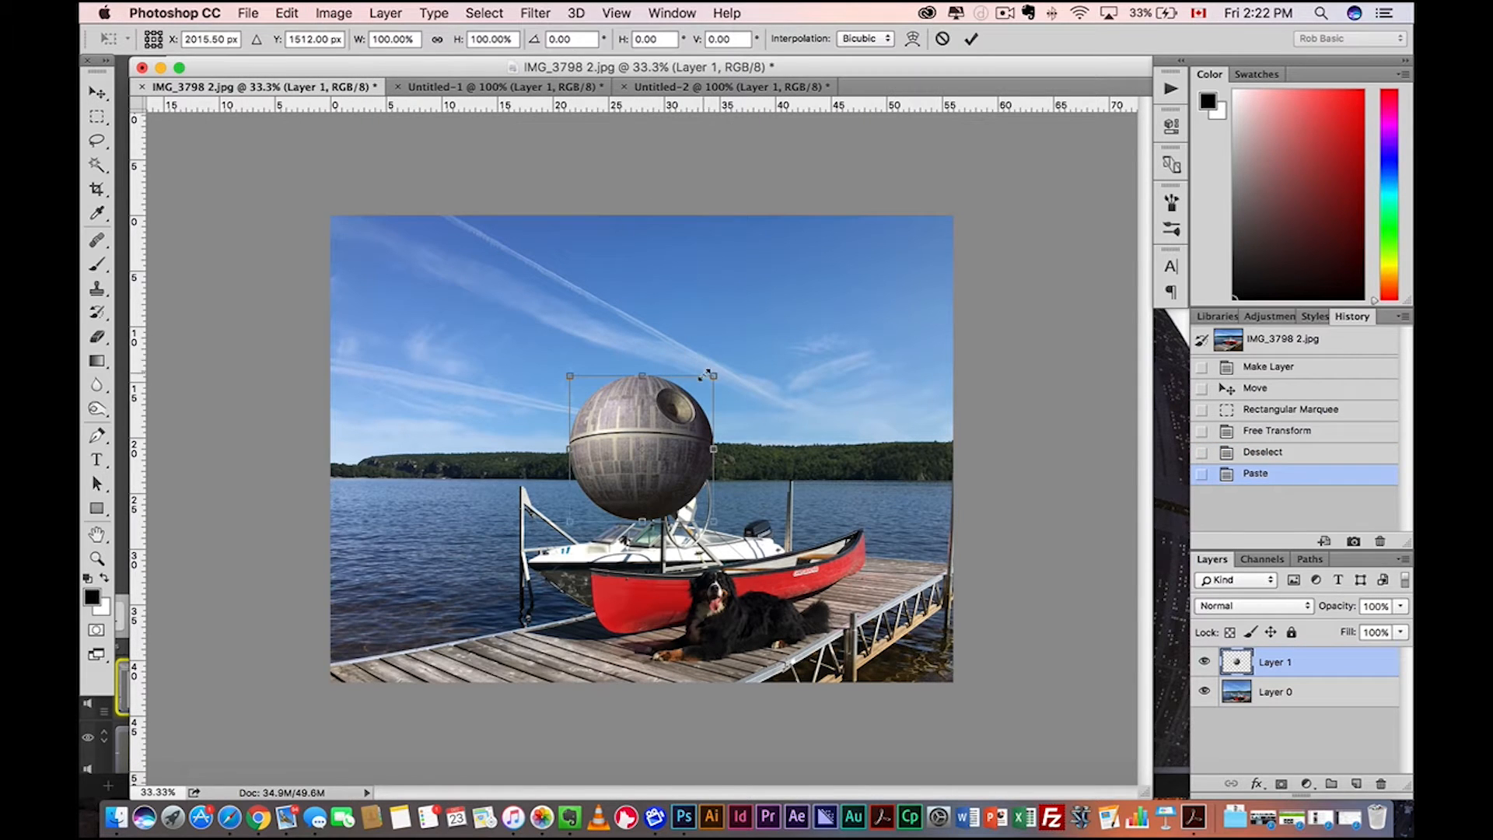
left_click_drag(709, 376, 866, 240)
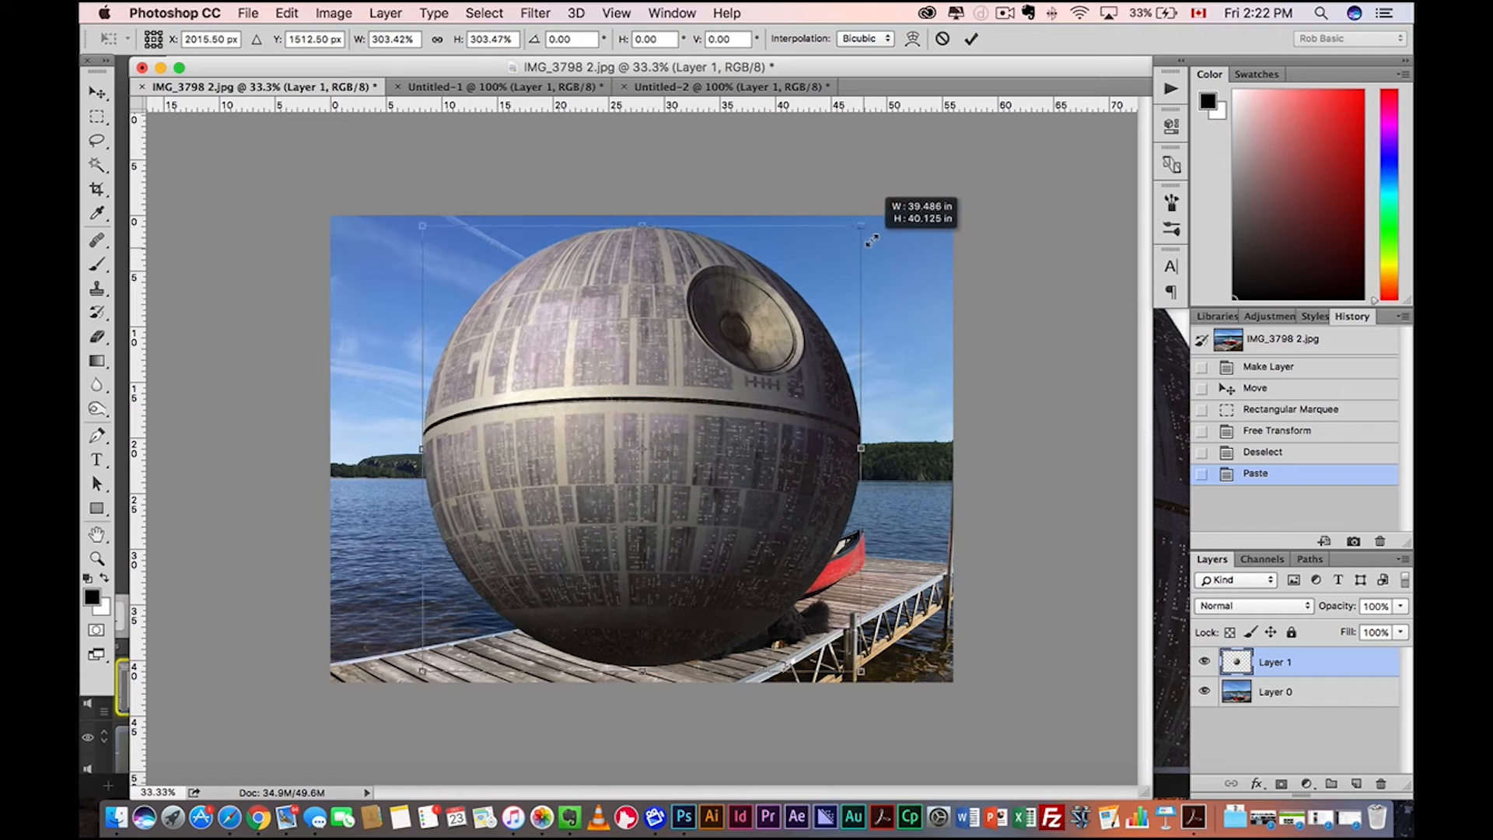
left_click_drag(869, 240, 866, 221)
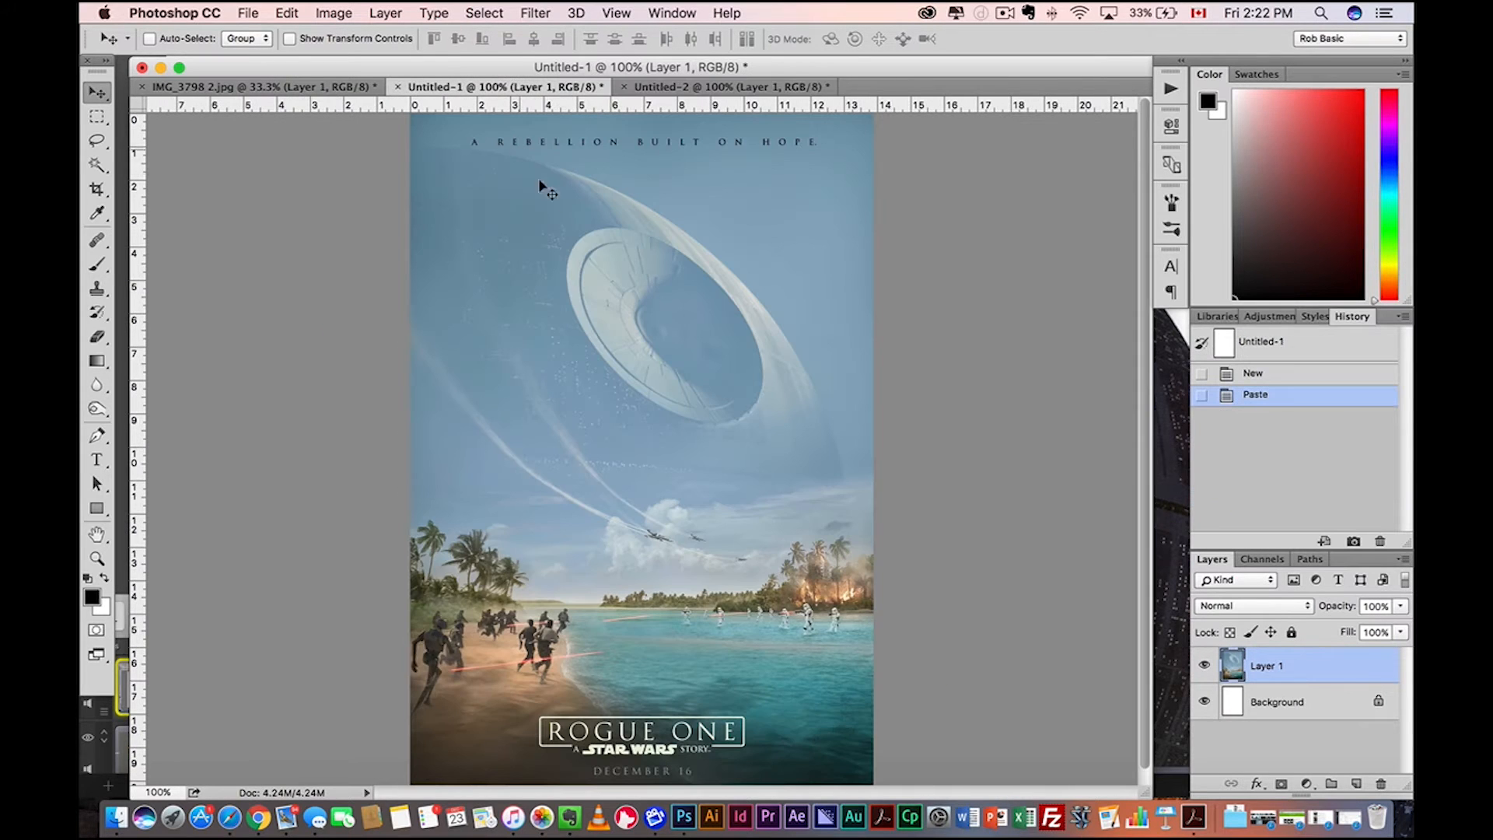
mouse_move(458, 191)
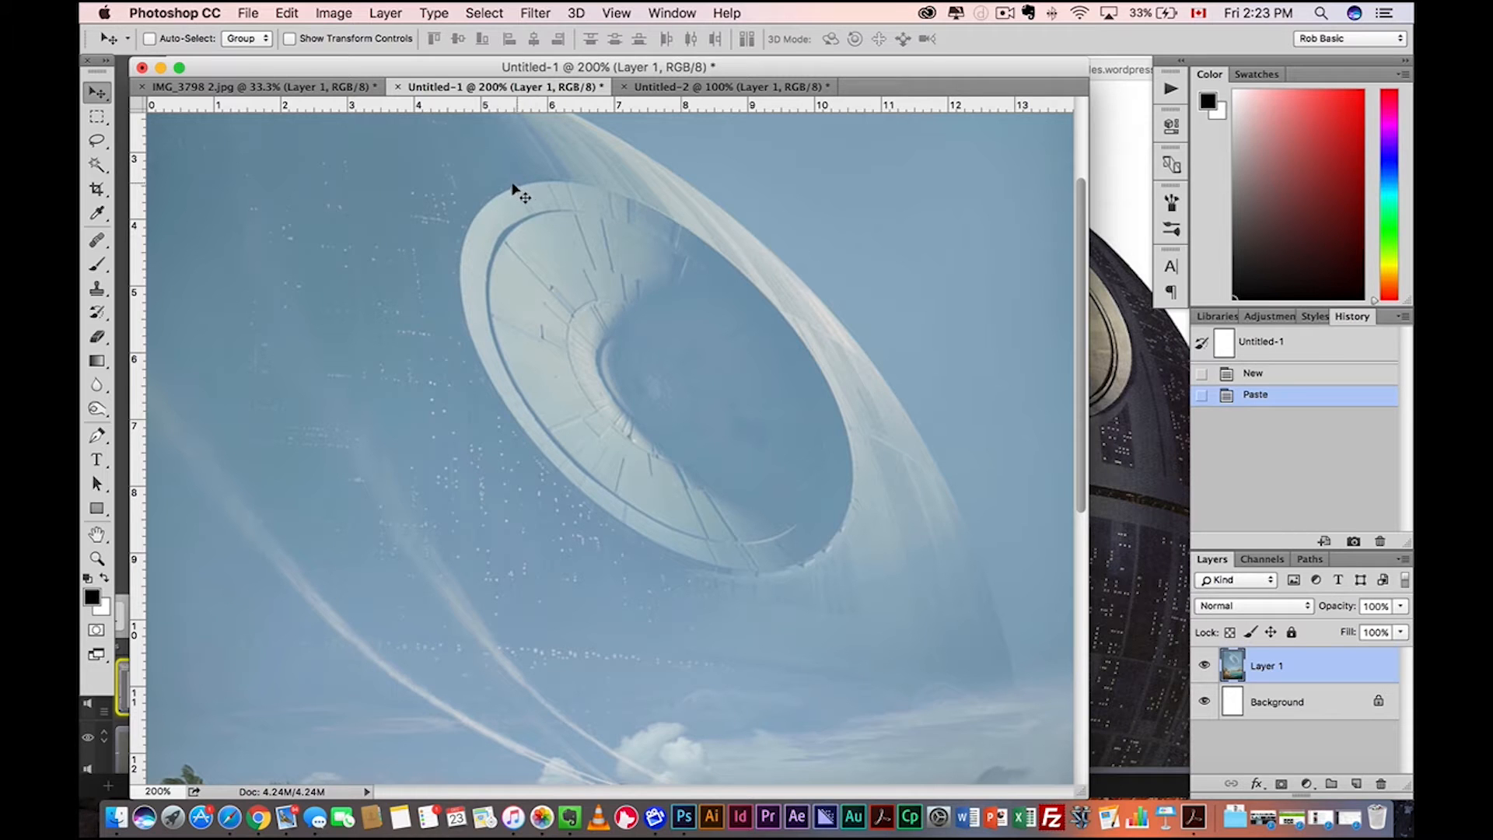
mouse_move(321, 485)
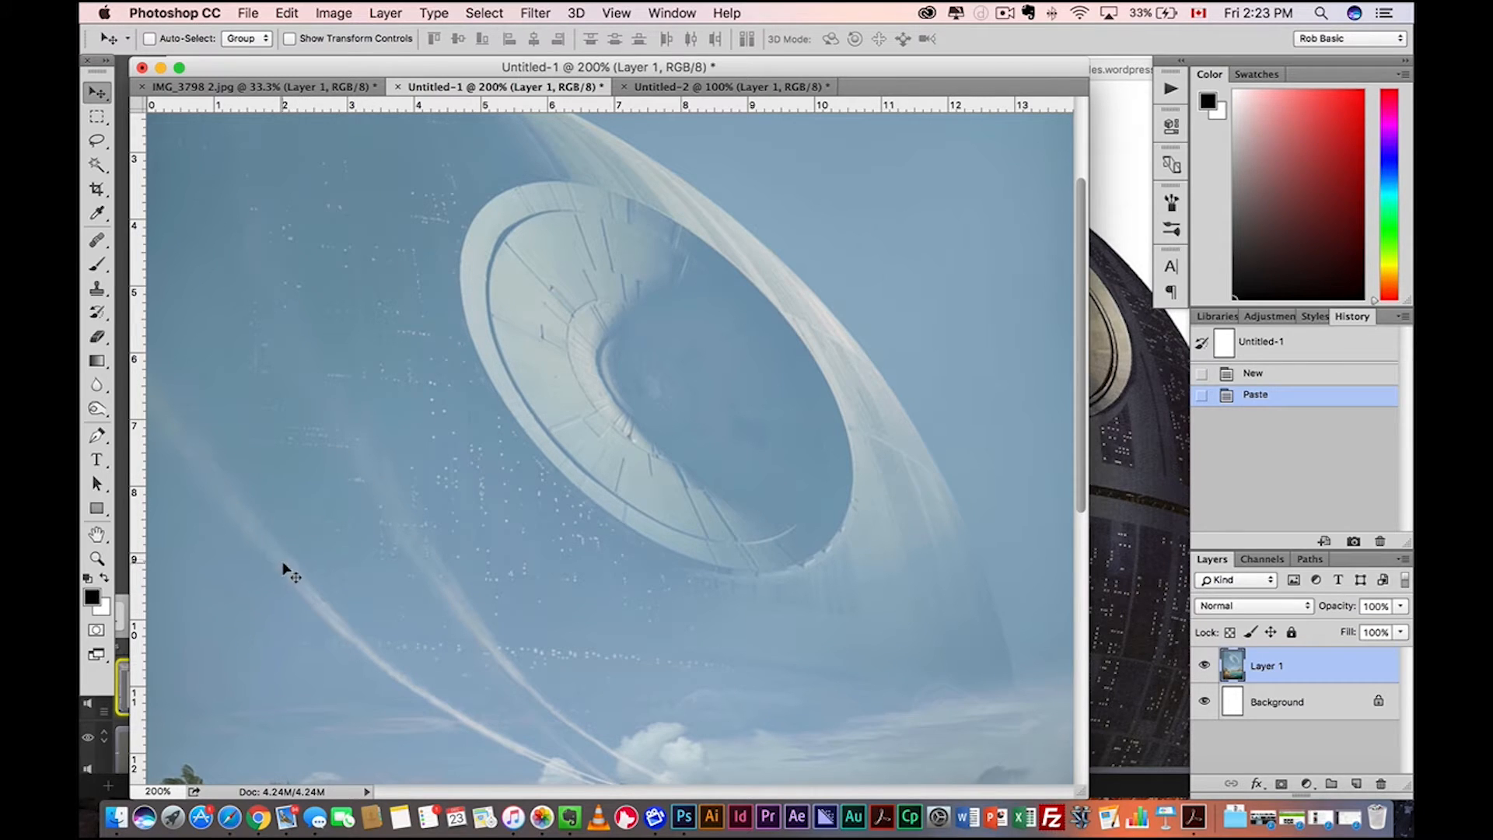
mouse_move(637, 394)
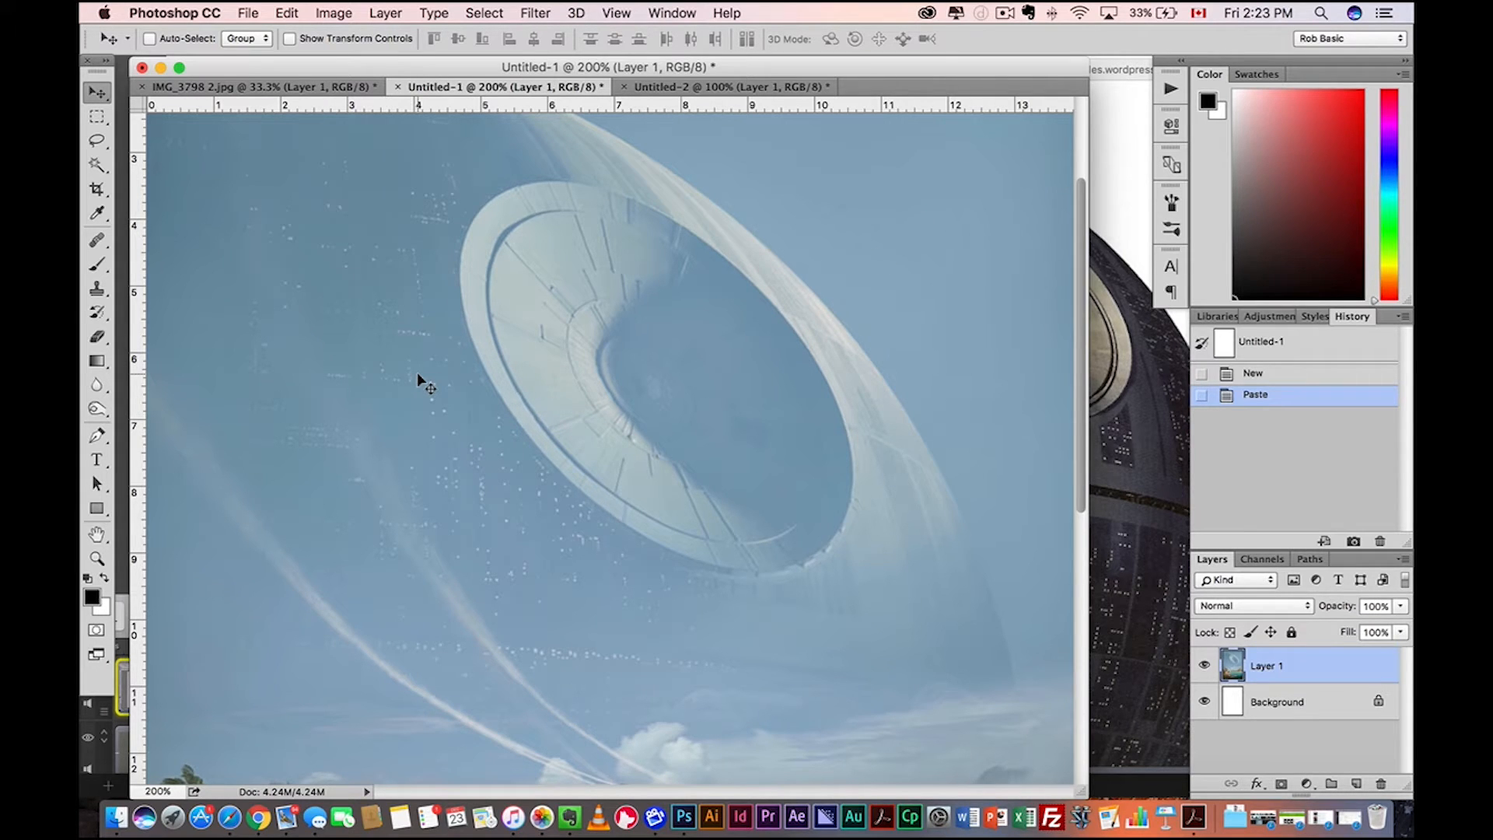
mouse_move(335, 449)
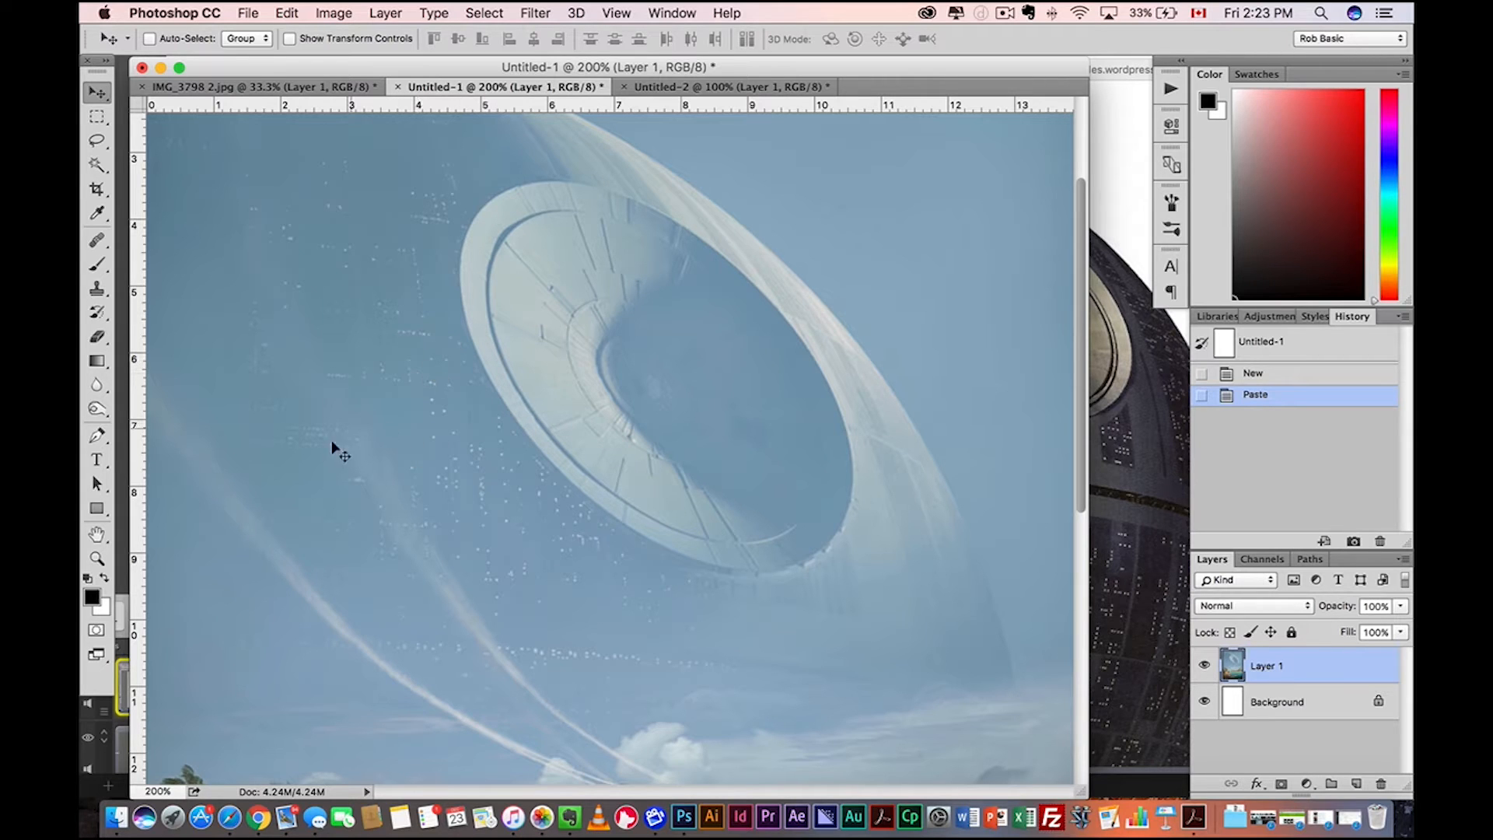
mouse_move(930, 247)
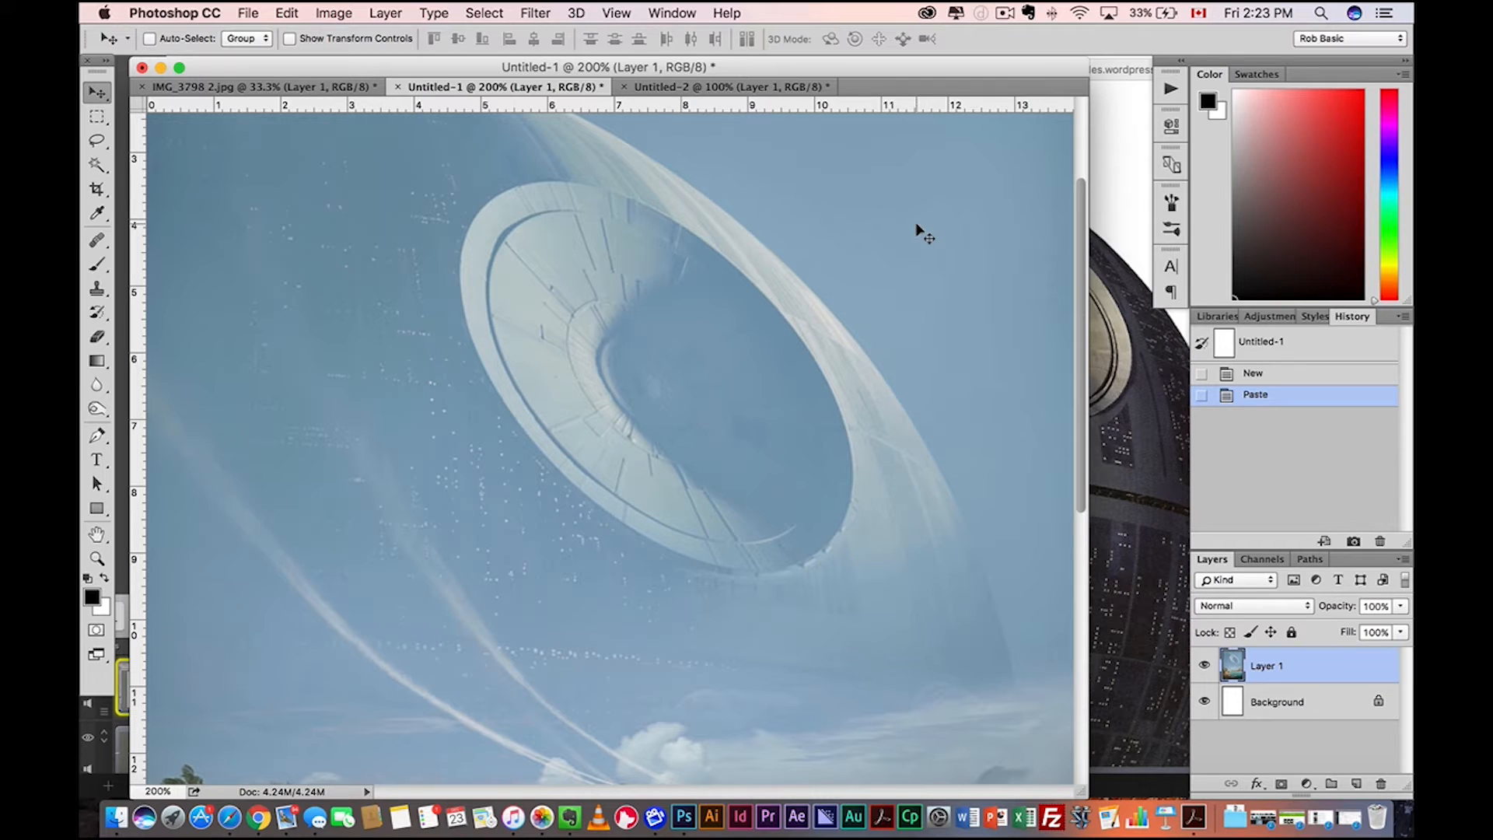
mouse_move(738, 255)
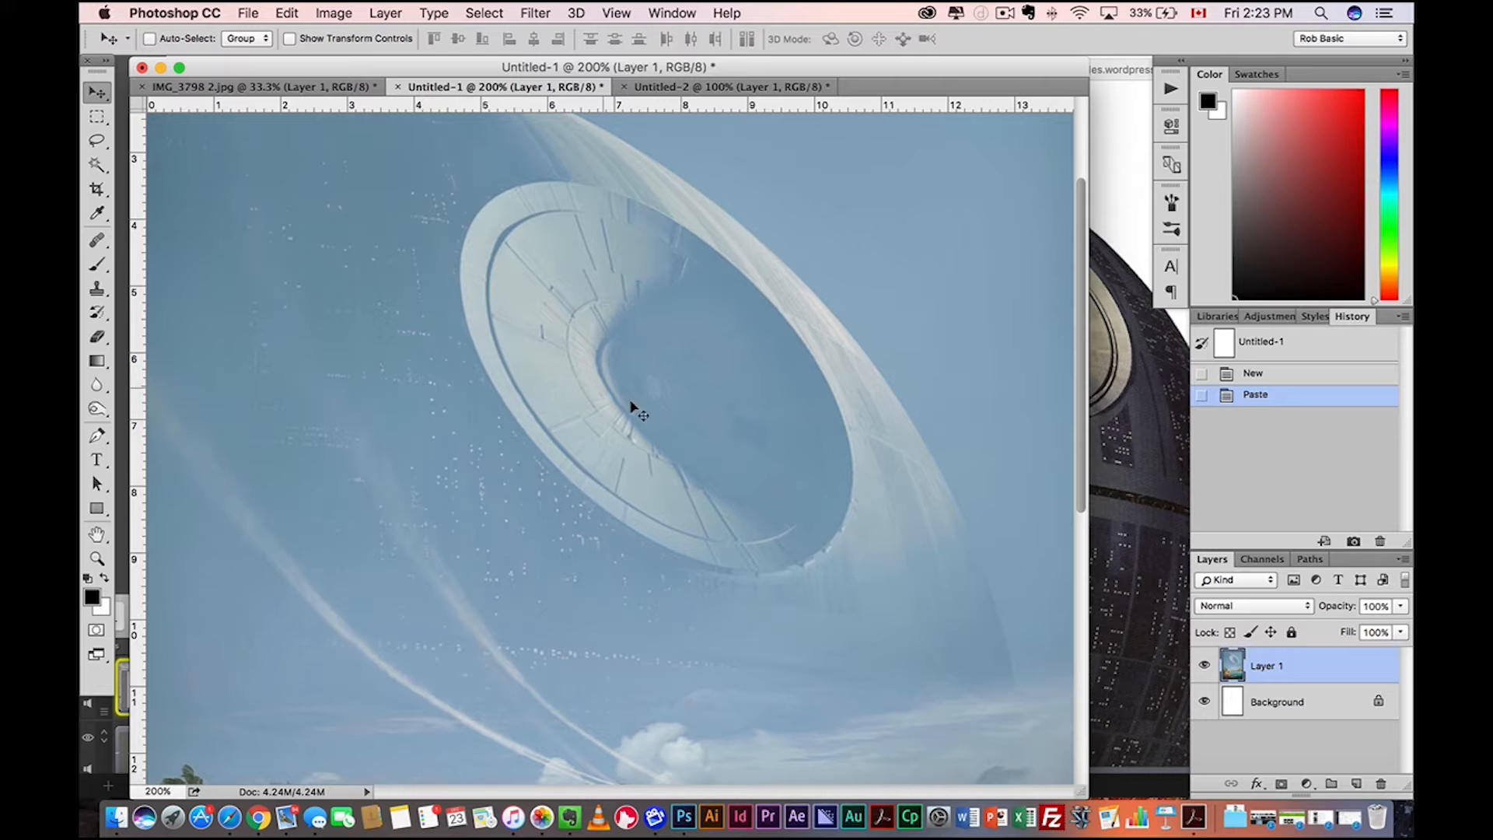
scroll("down", 3)
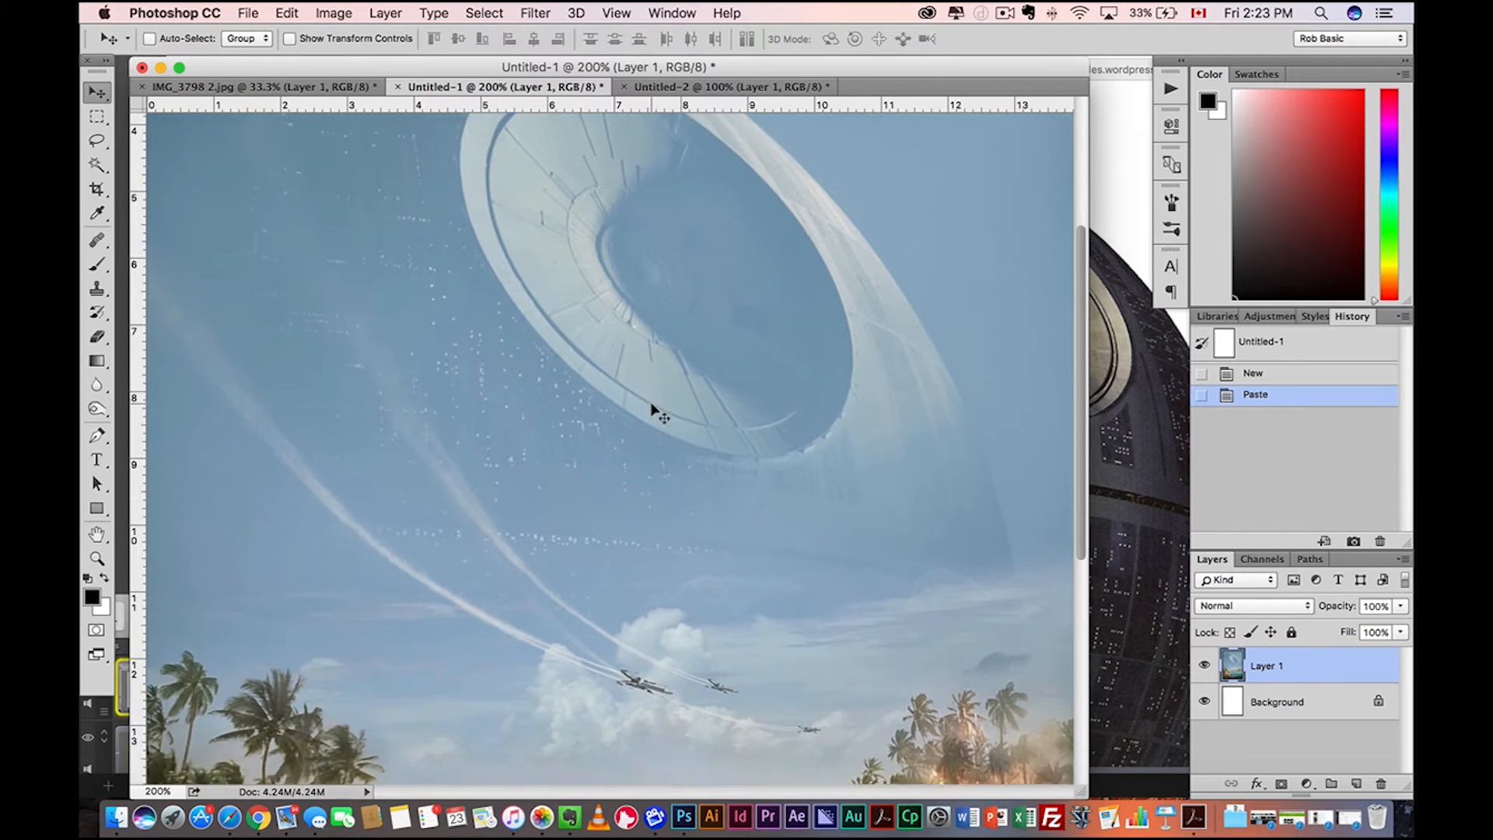
scroll("down", 3)
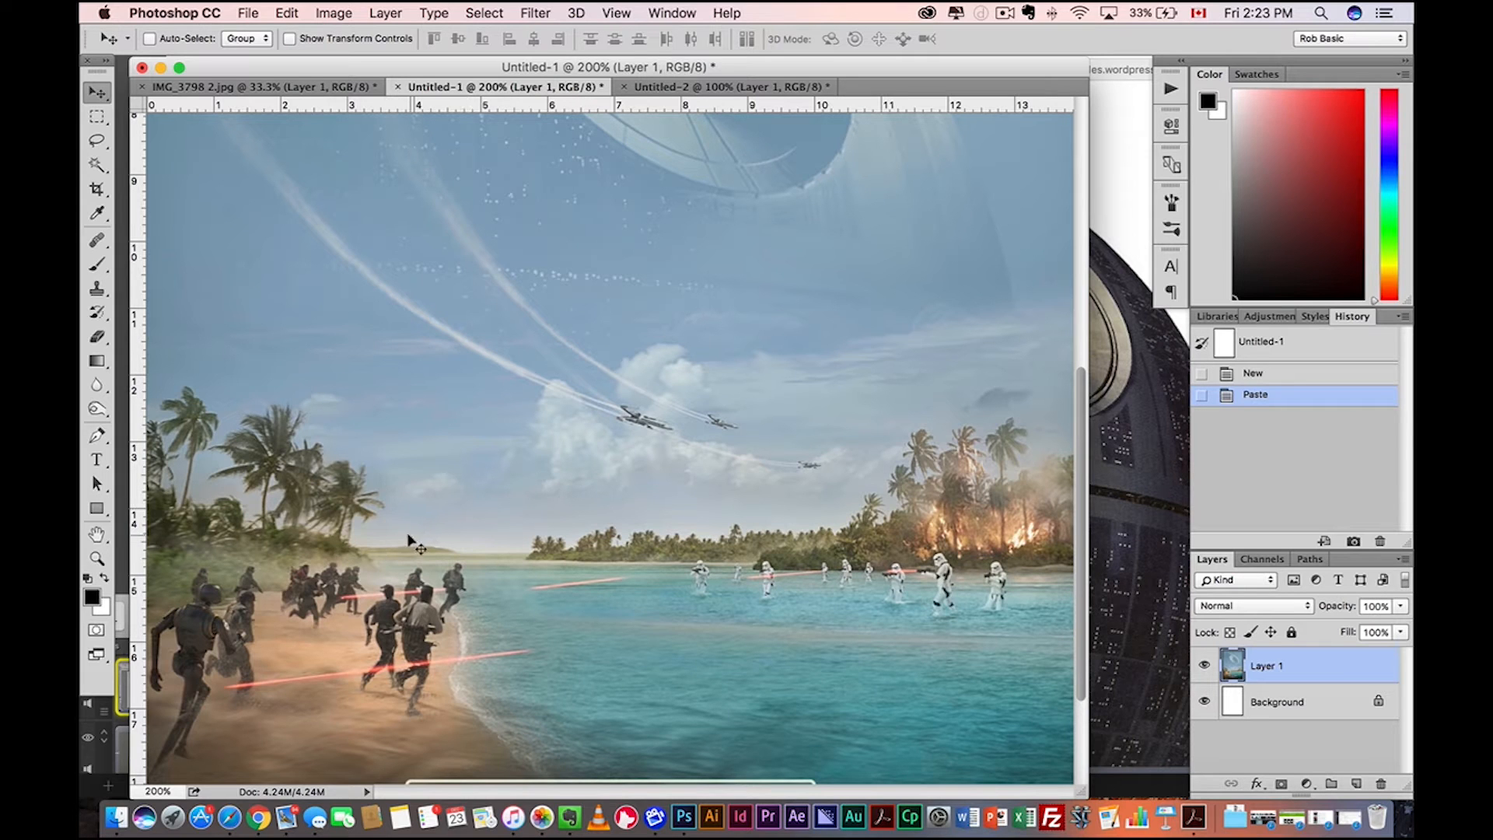
mouse_move(741, 524)
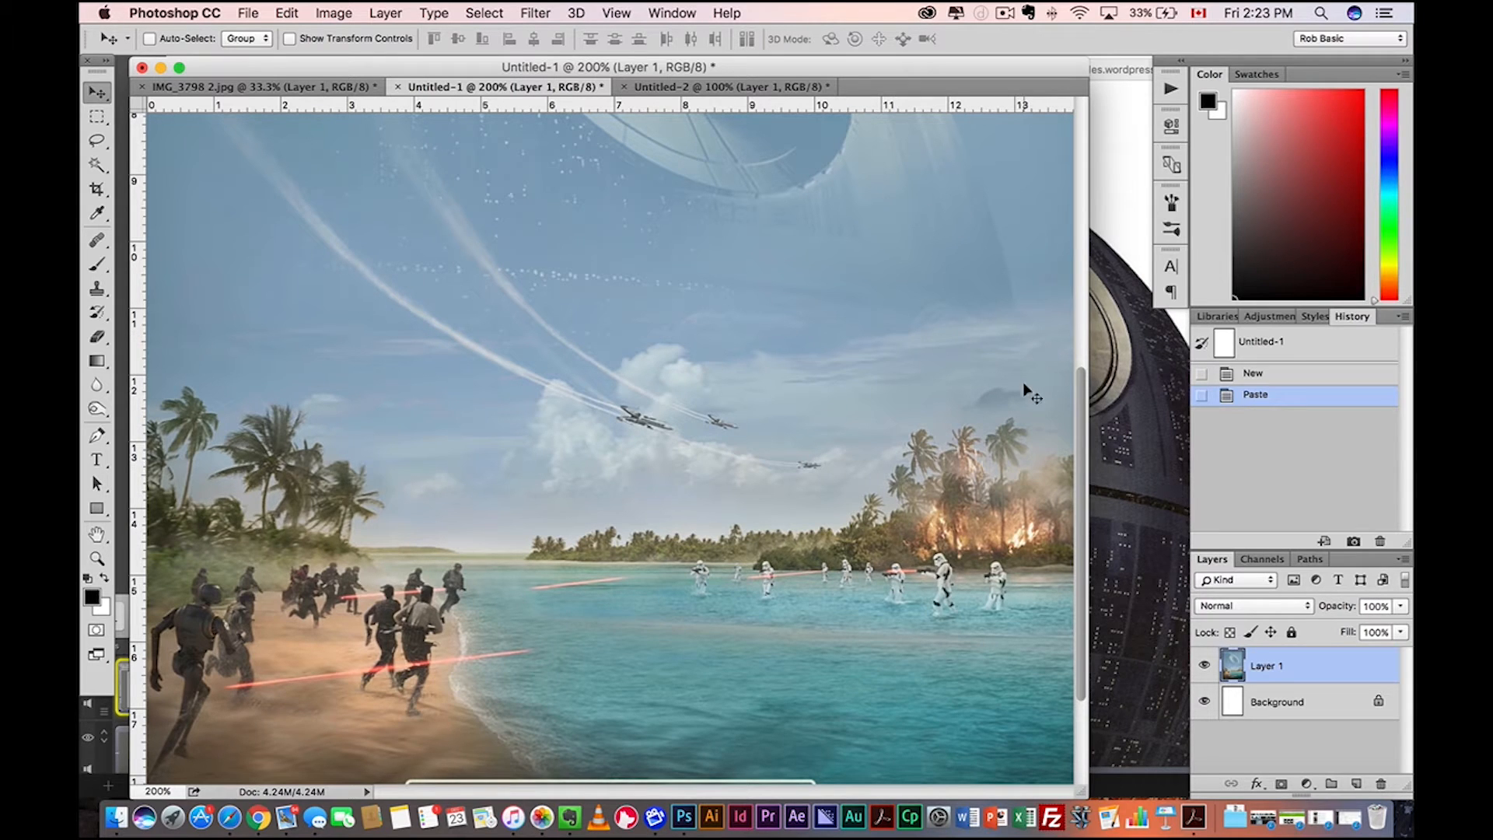
scroll("down", 3)
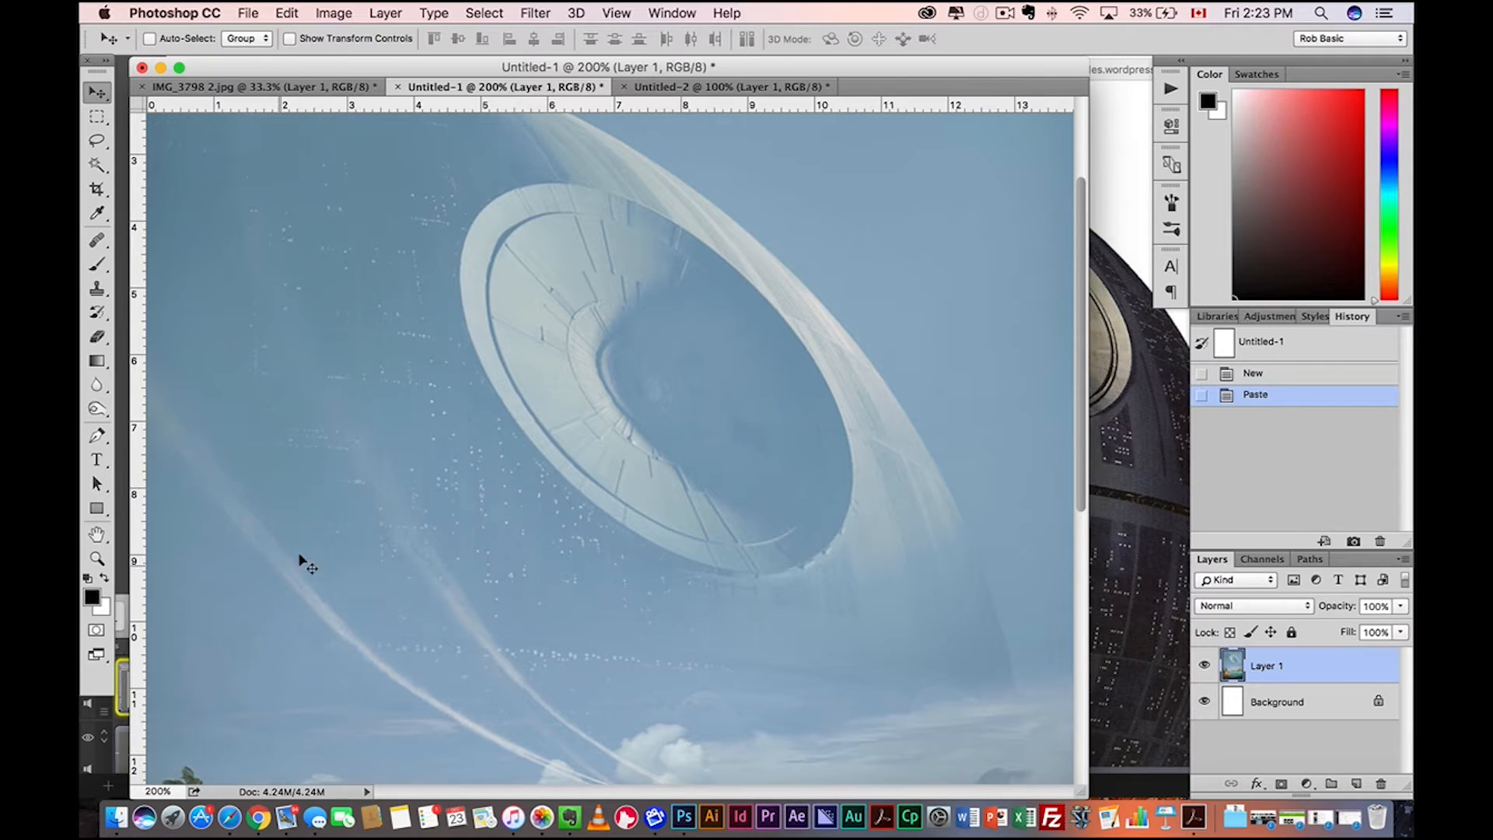
scroll("down", 3)
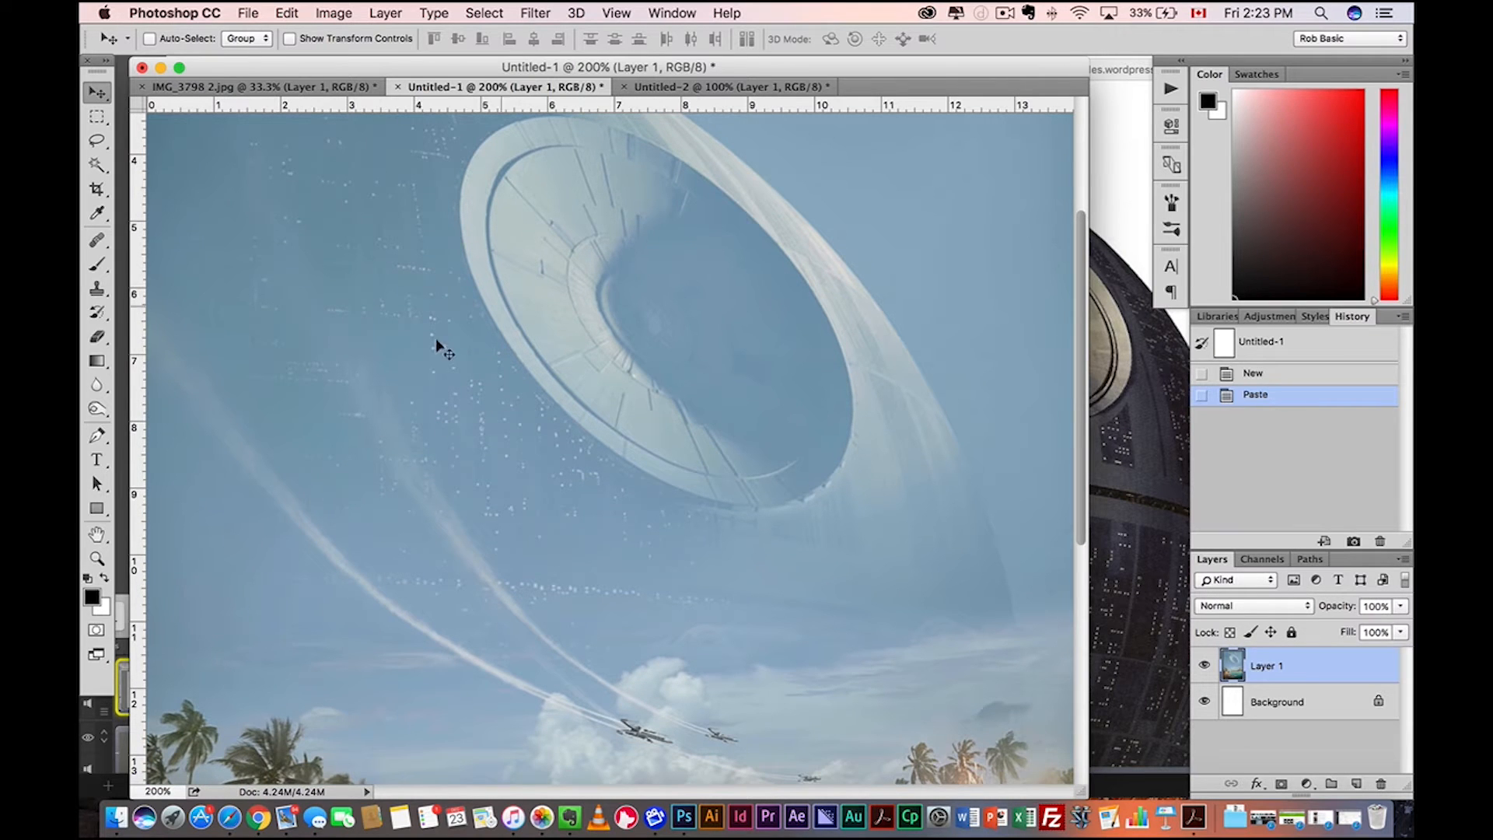
scroll("down", 3)
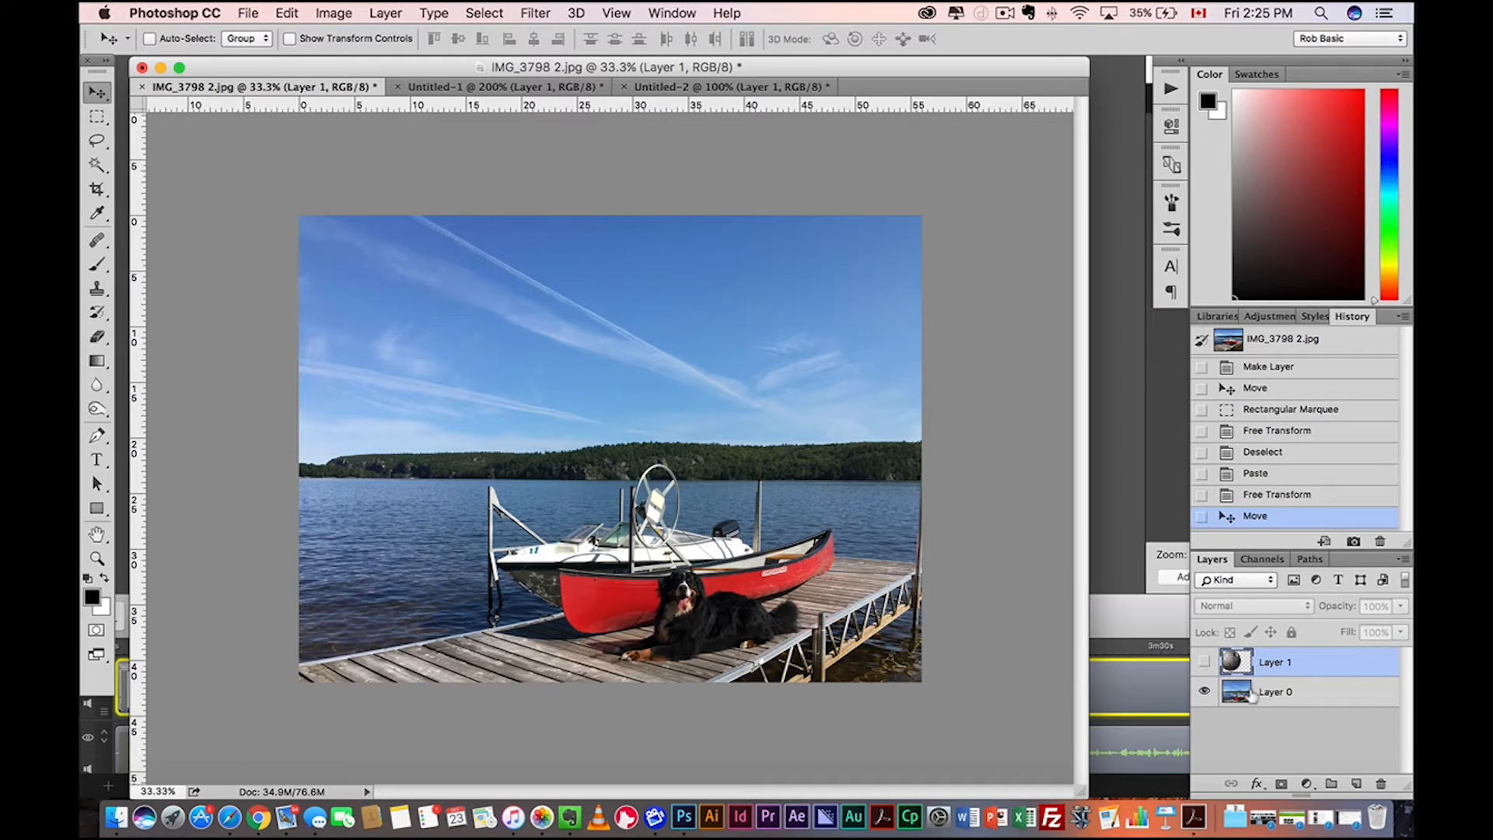
Step: Make Layer 0 the working layer and pick the Lasso tool
left_click(1275, 691)
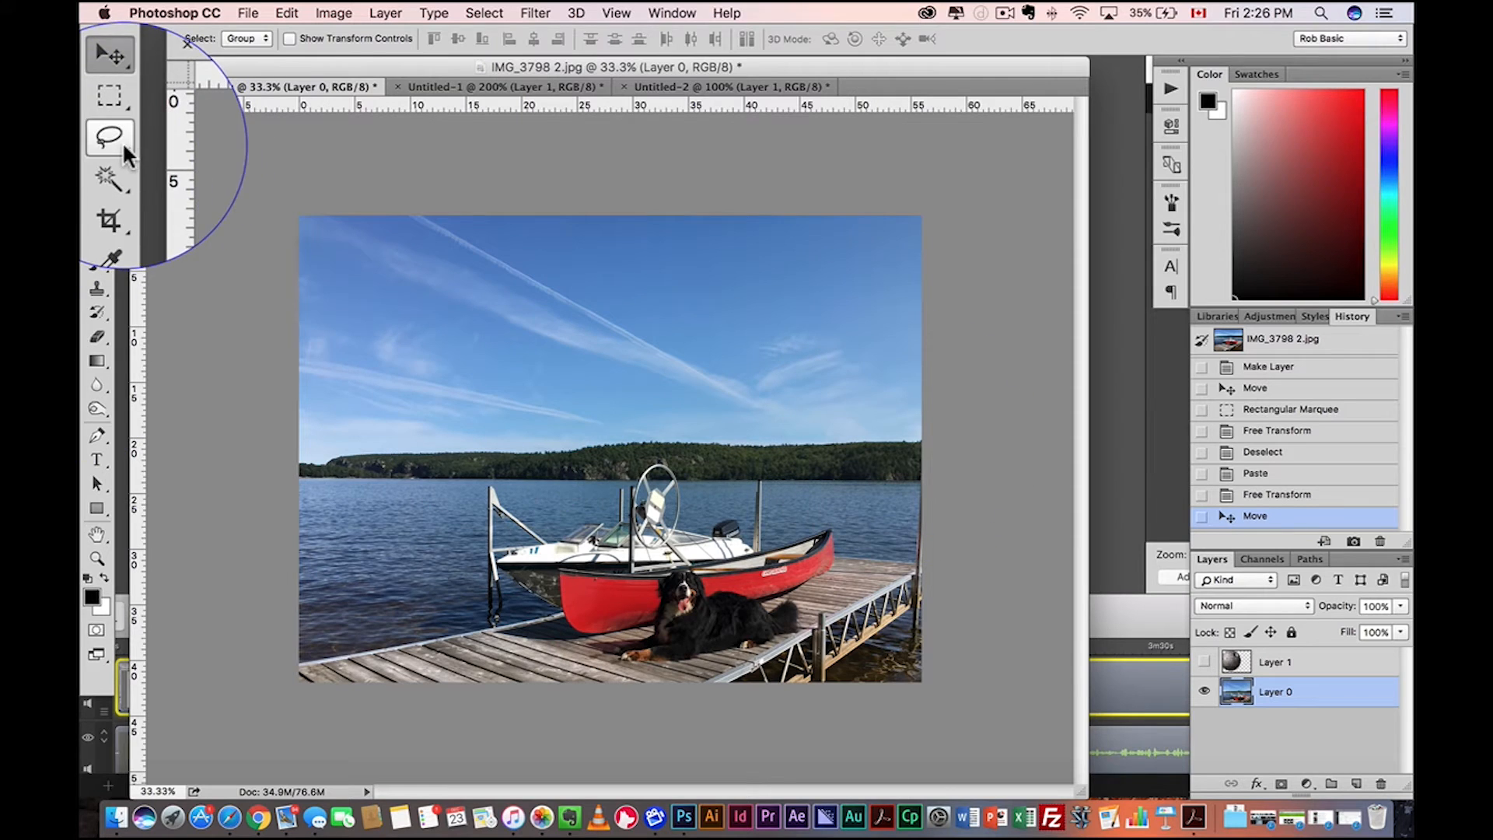
left_click(97, 139)
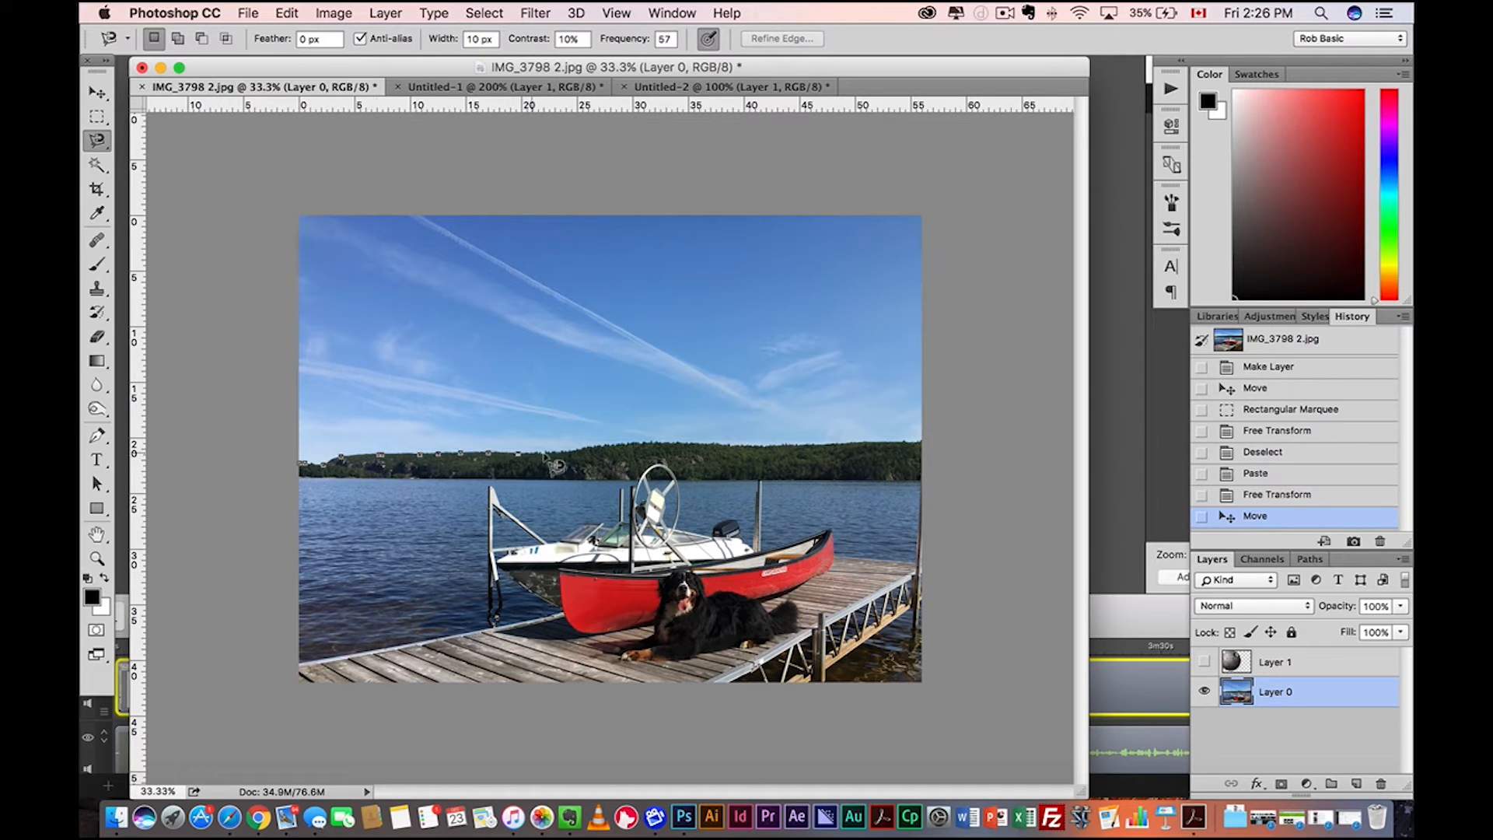
mouse_move(757, 453)
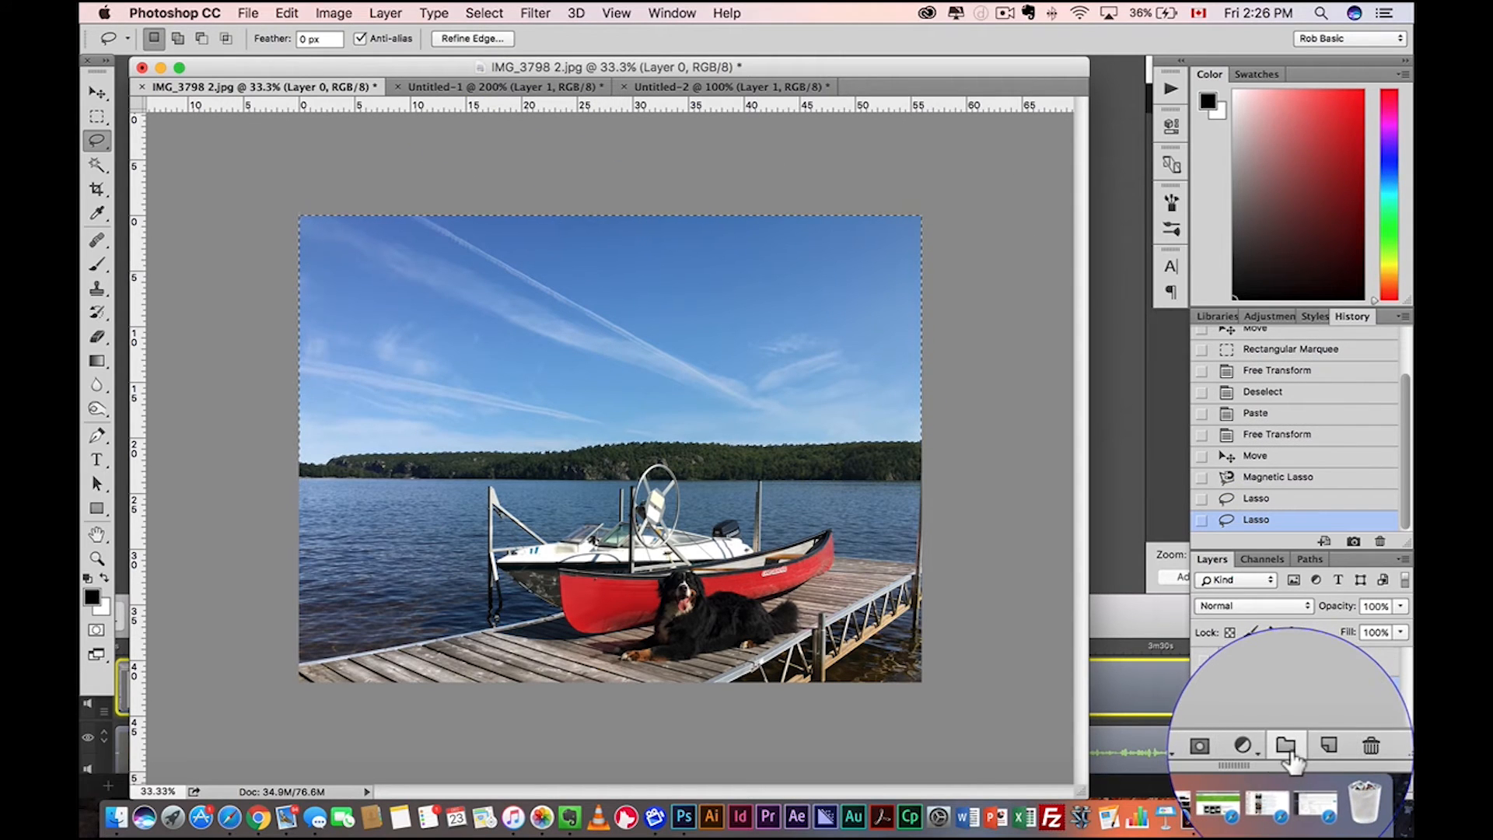
Step: Create Group 1 and move the Death Star layer into it
left_click(1286, 745)
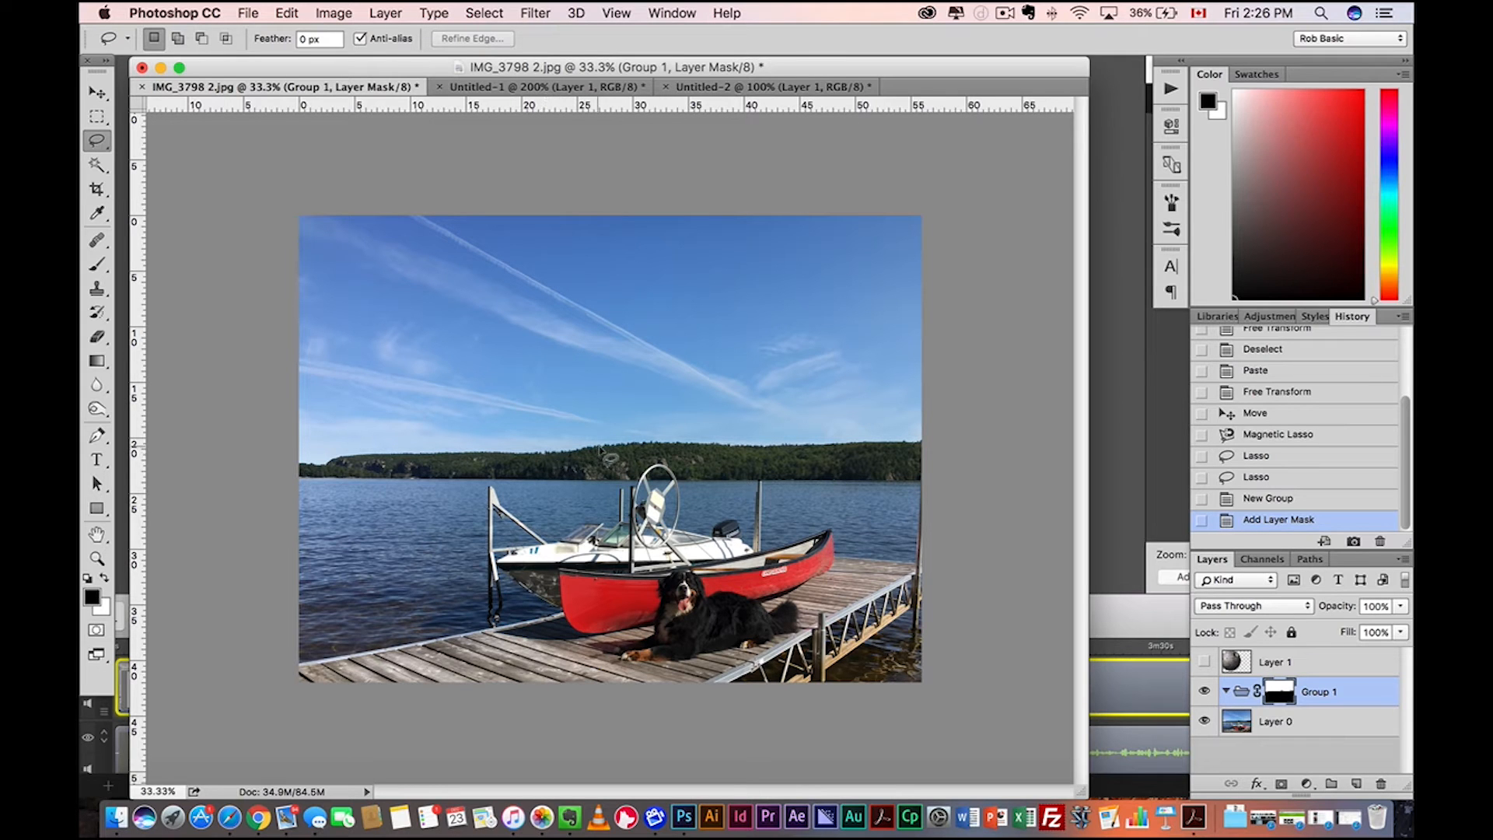
left_click(1276, 661)
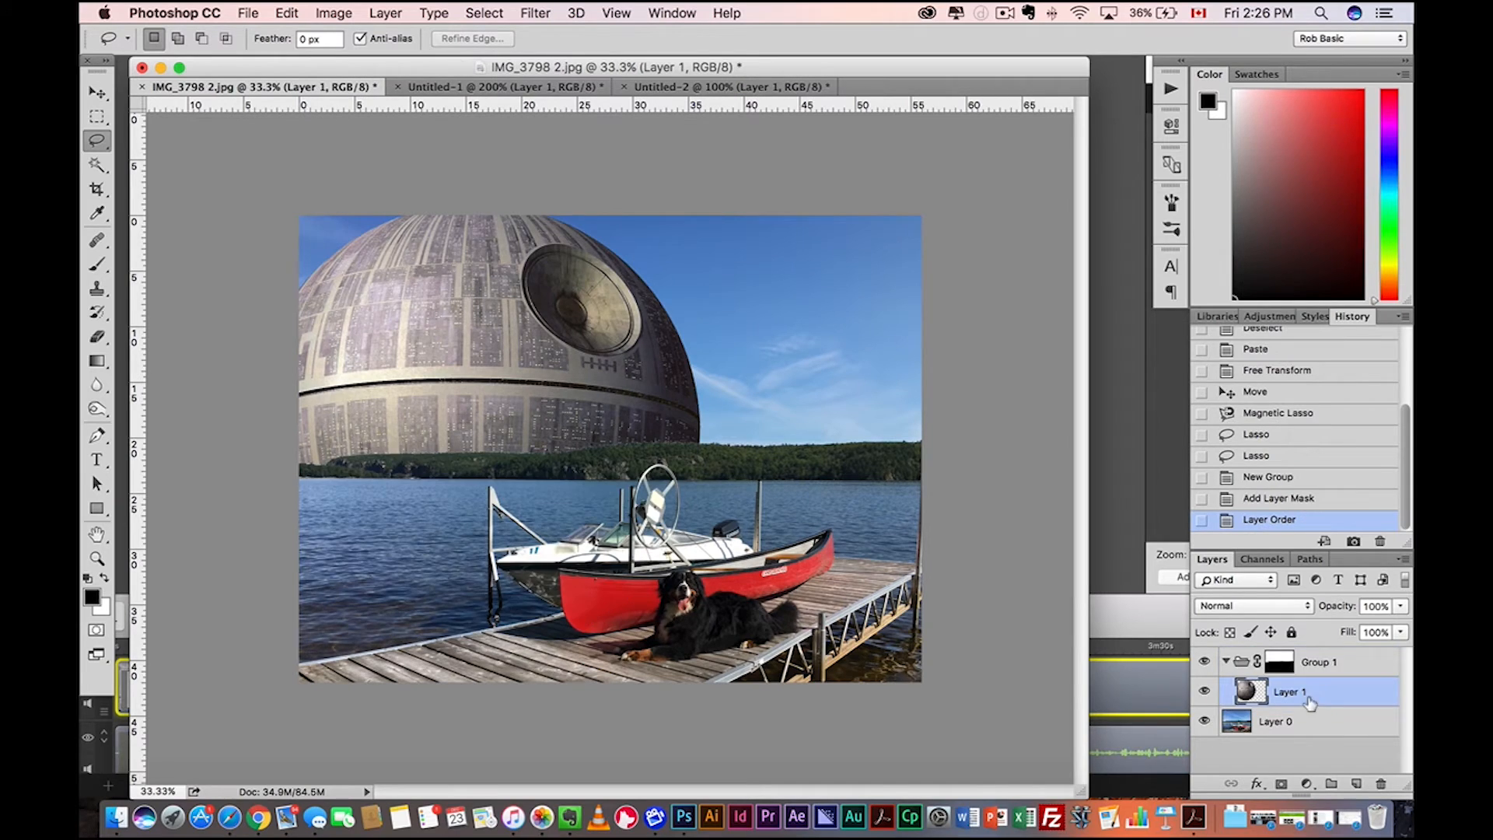
Step: Desaturate the Death Star layer (Layer 1) to grey
left_click(97, 92)
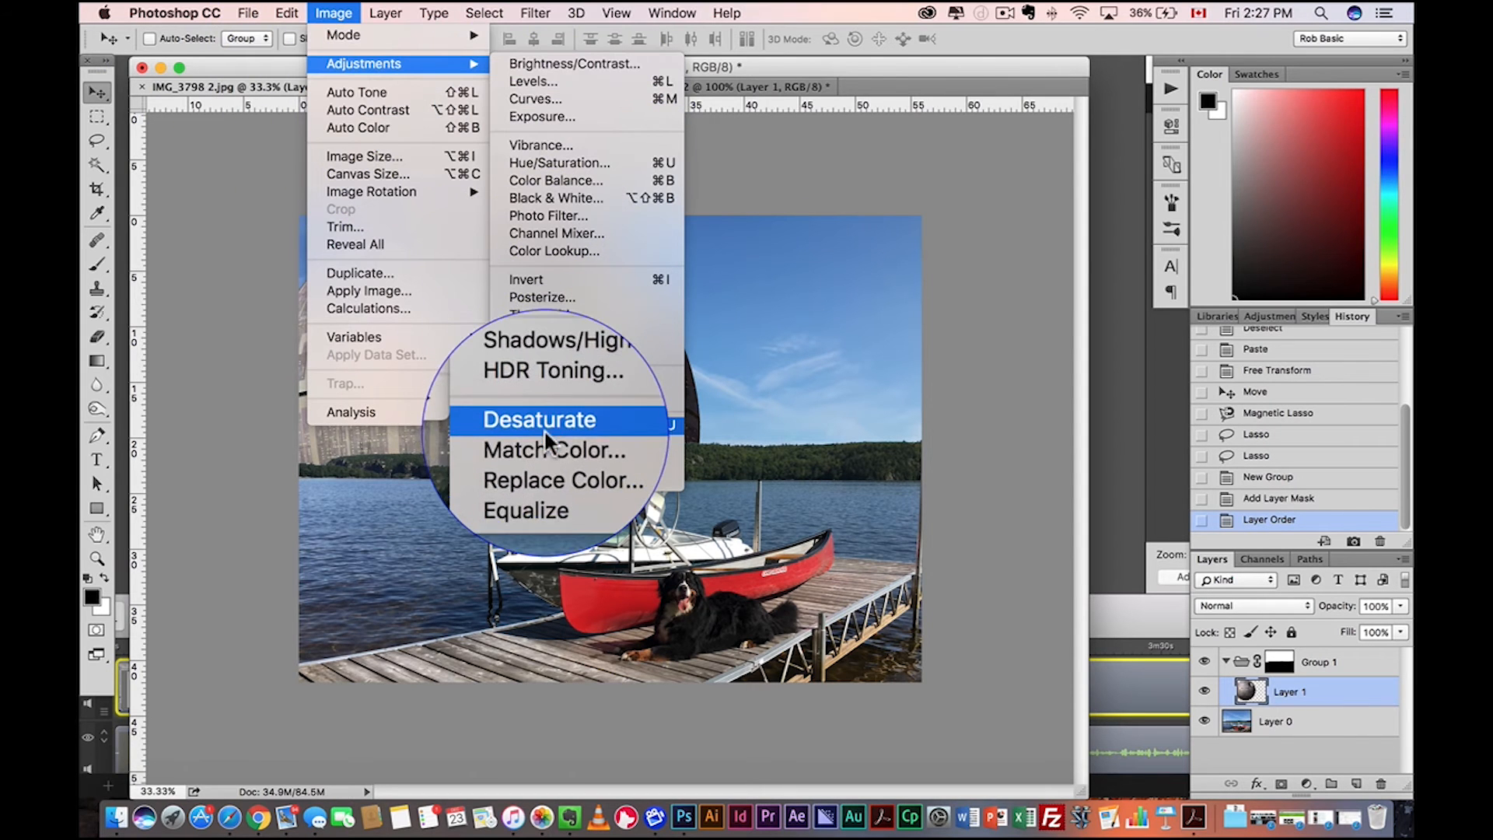
left_click(538, 419)
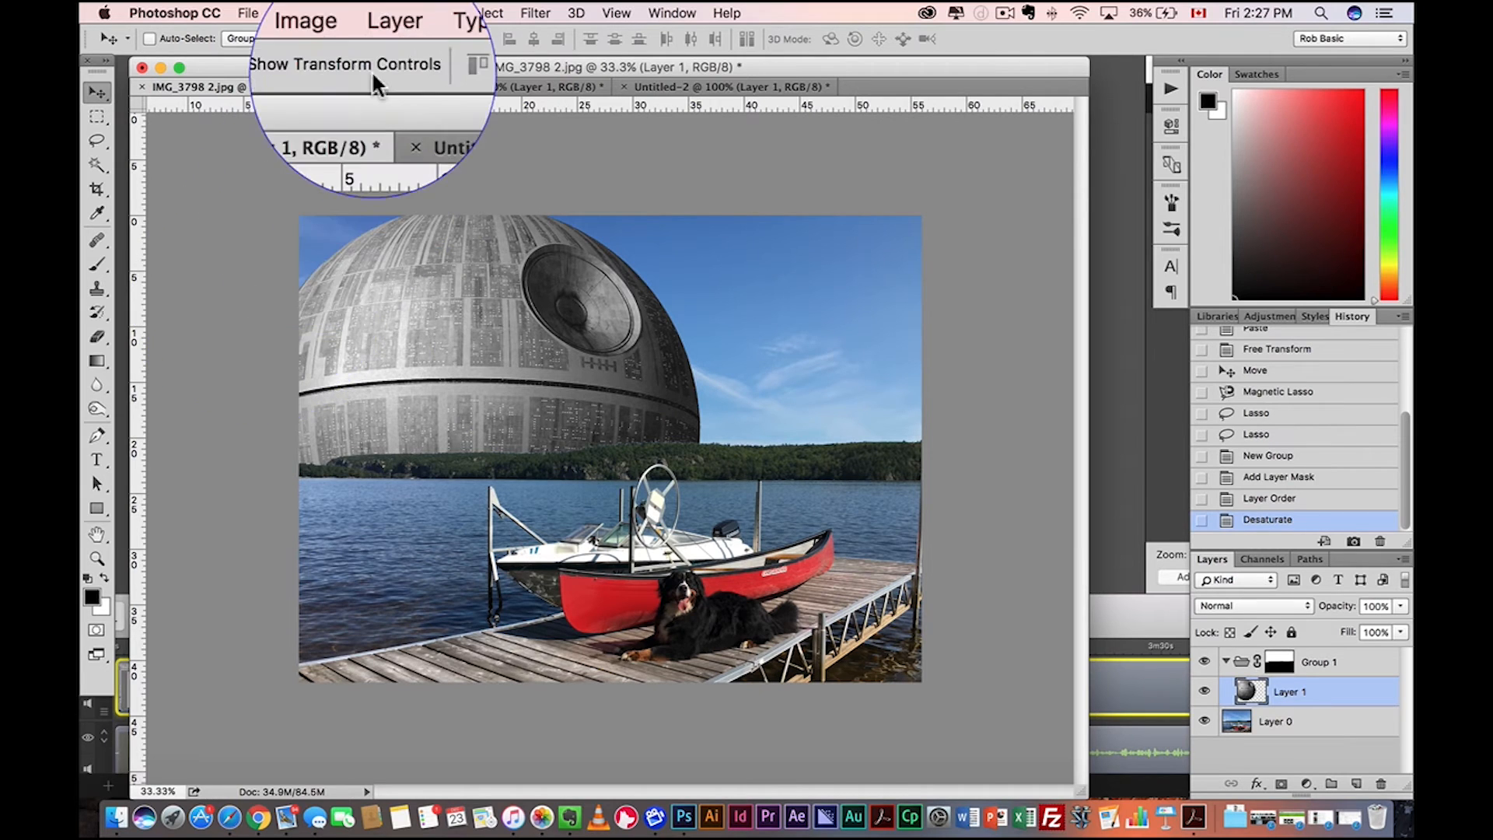
left_click(321, 17)
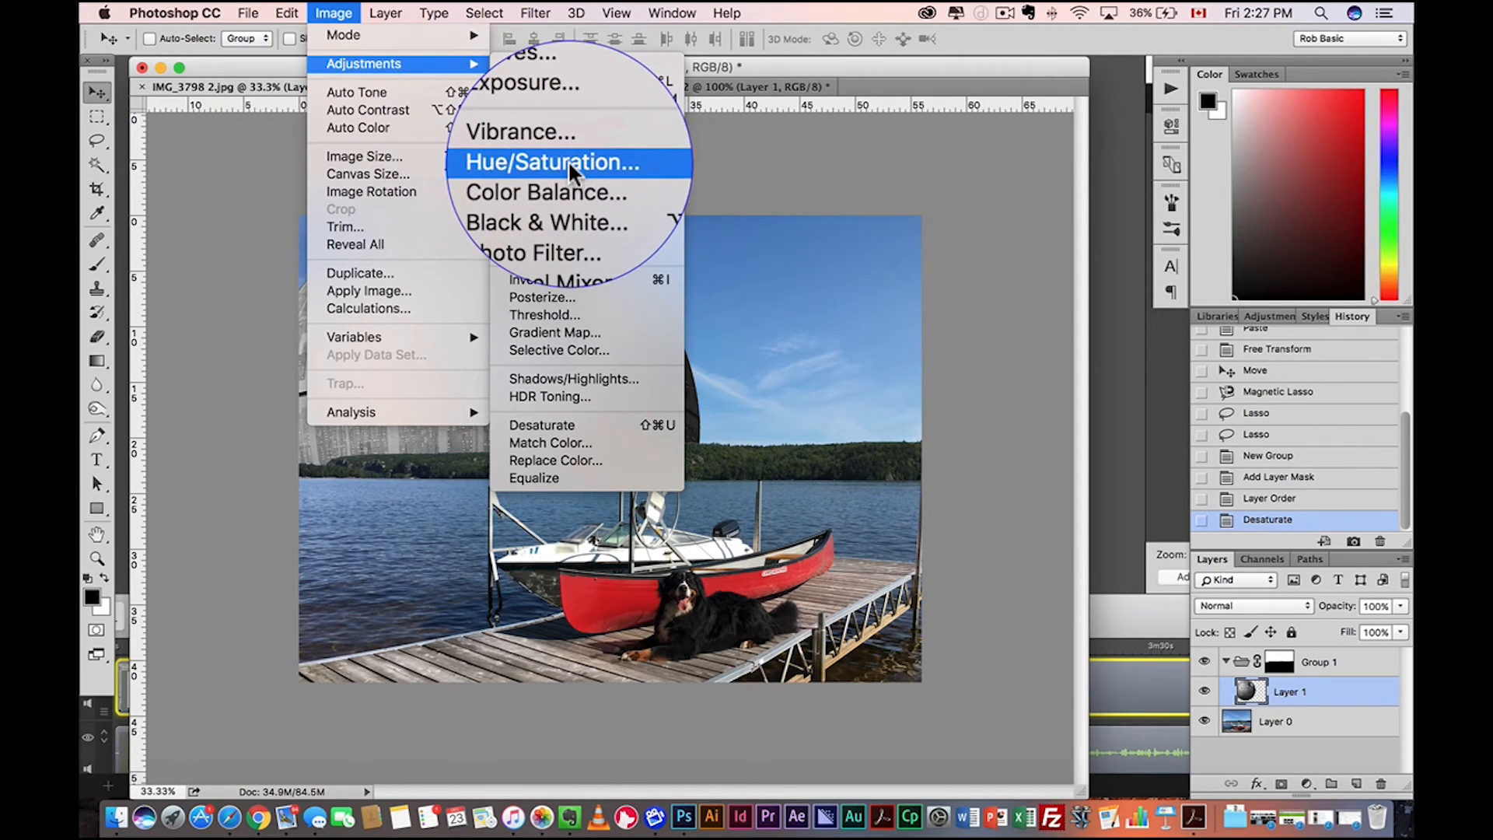
Step: Colorize the Death Star with Hue/Saturation for a pale blue tint
left_click(550, 162)
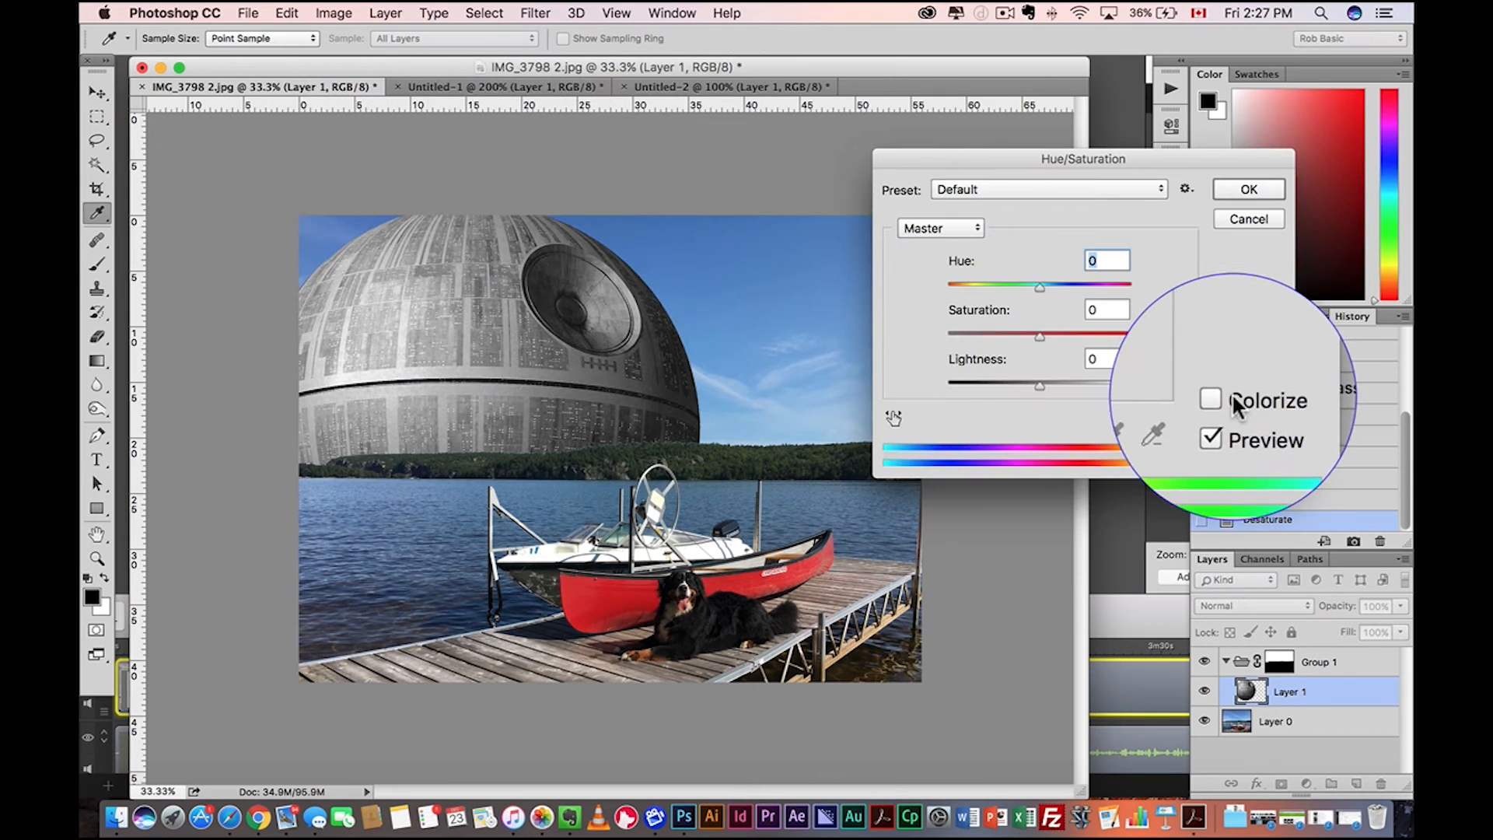
left_click(1209, 399)
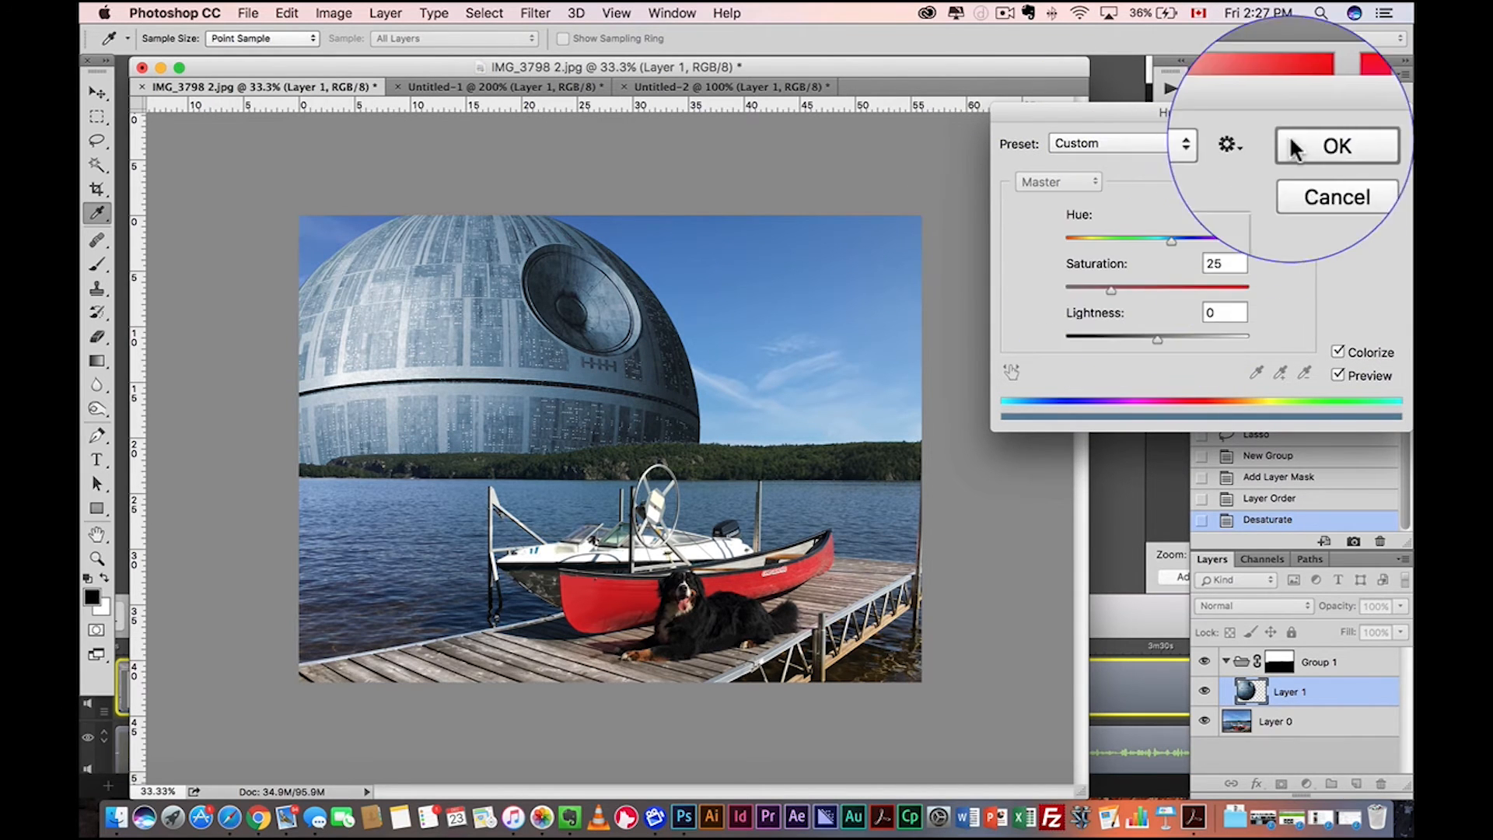
left_click(1335, 145)
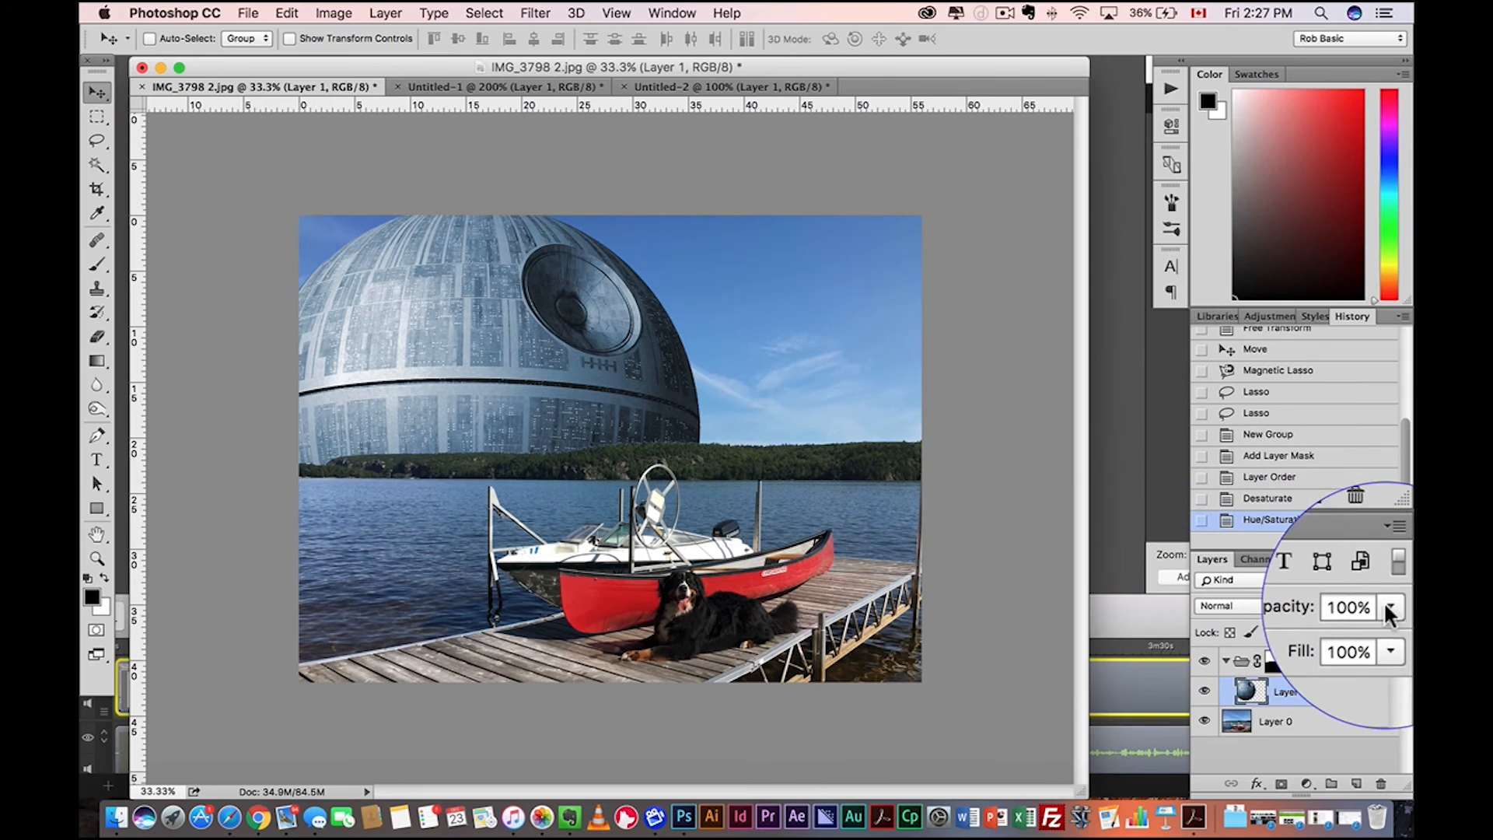
Step: Lower the group opacity to about 35% and drag the Death Star to the upper-left sky
left_click_drag(1387, 625, 1294, 625)
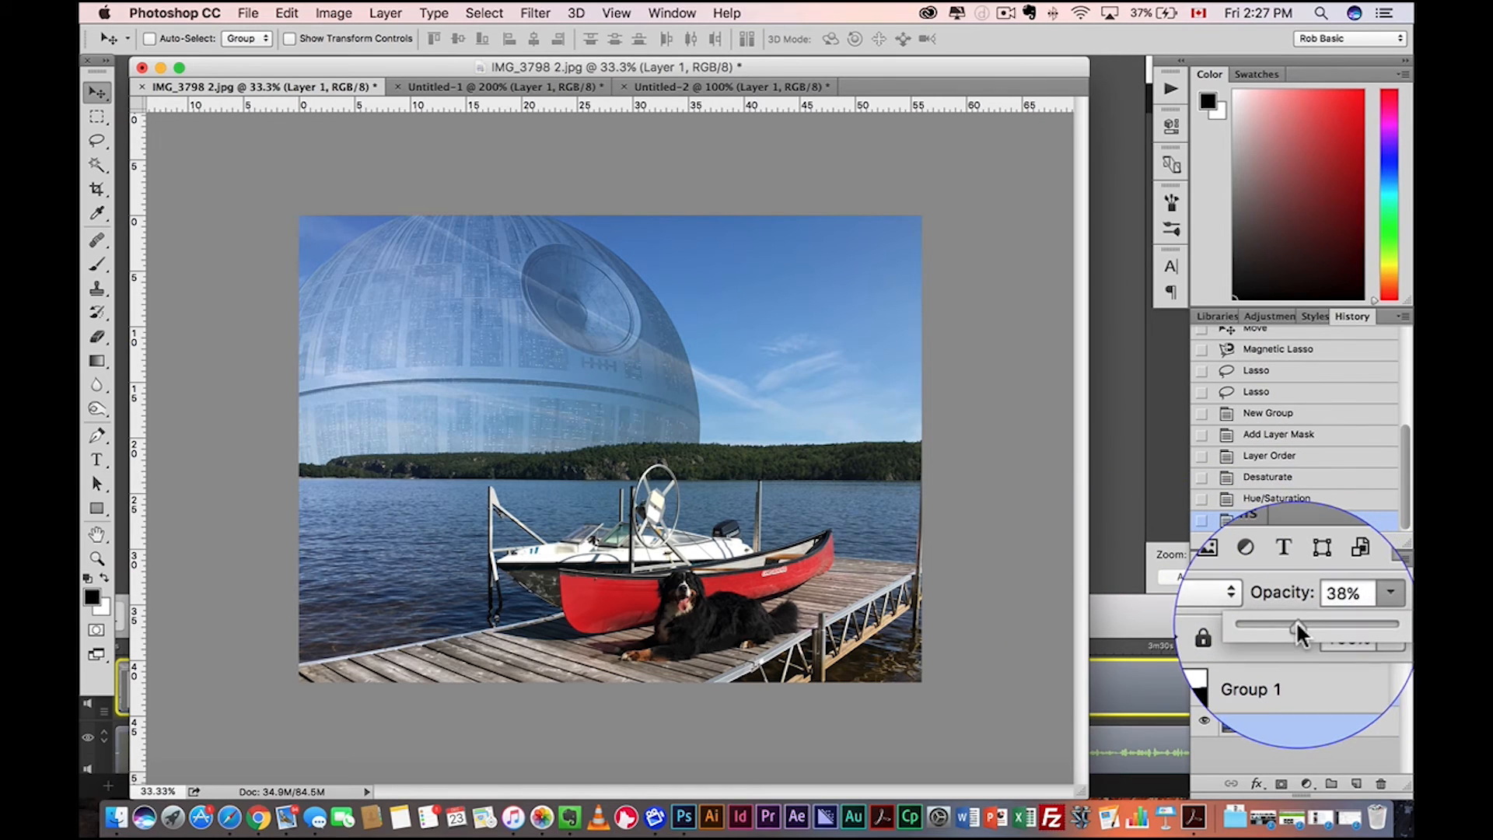
left_click_drag(1305, 624, 1290, 625)
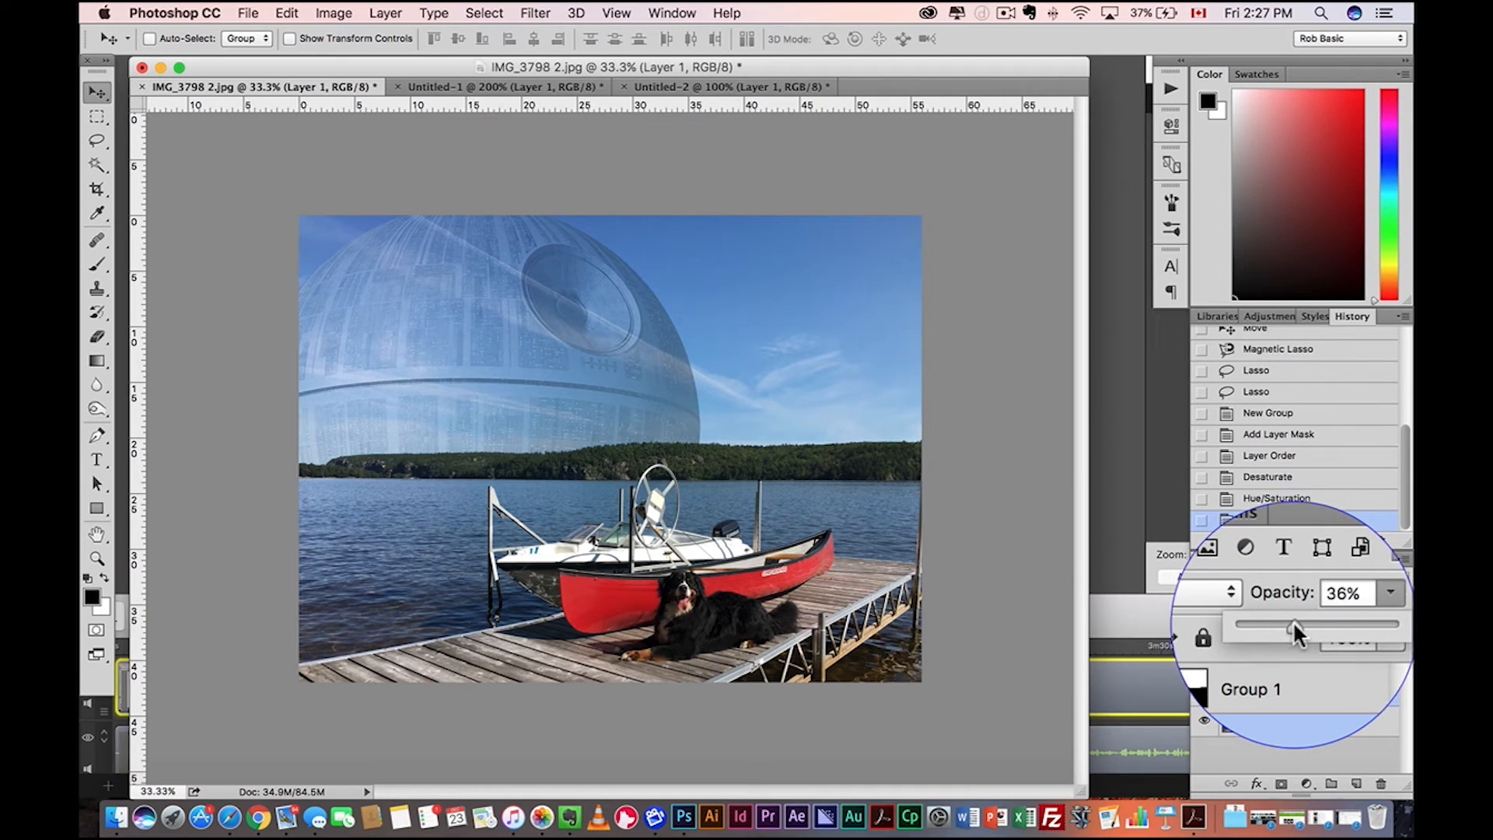
left_click_drag(1297, 626, 1290, 626)
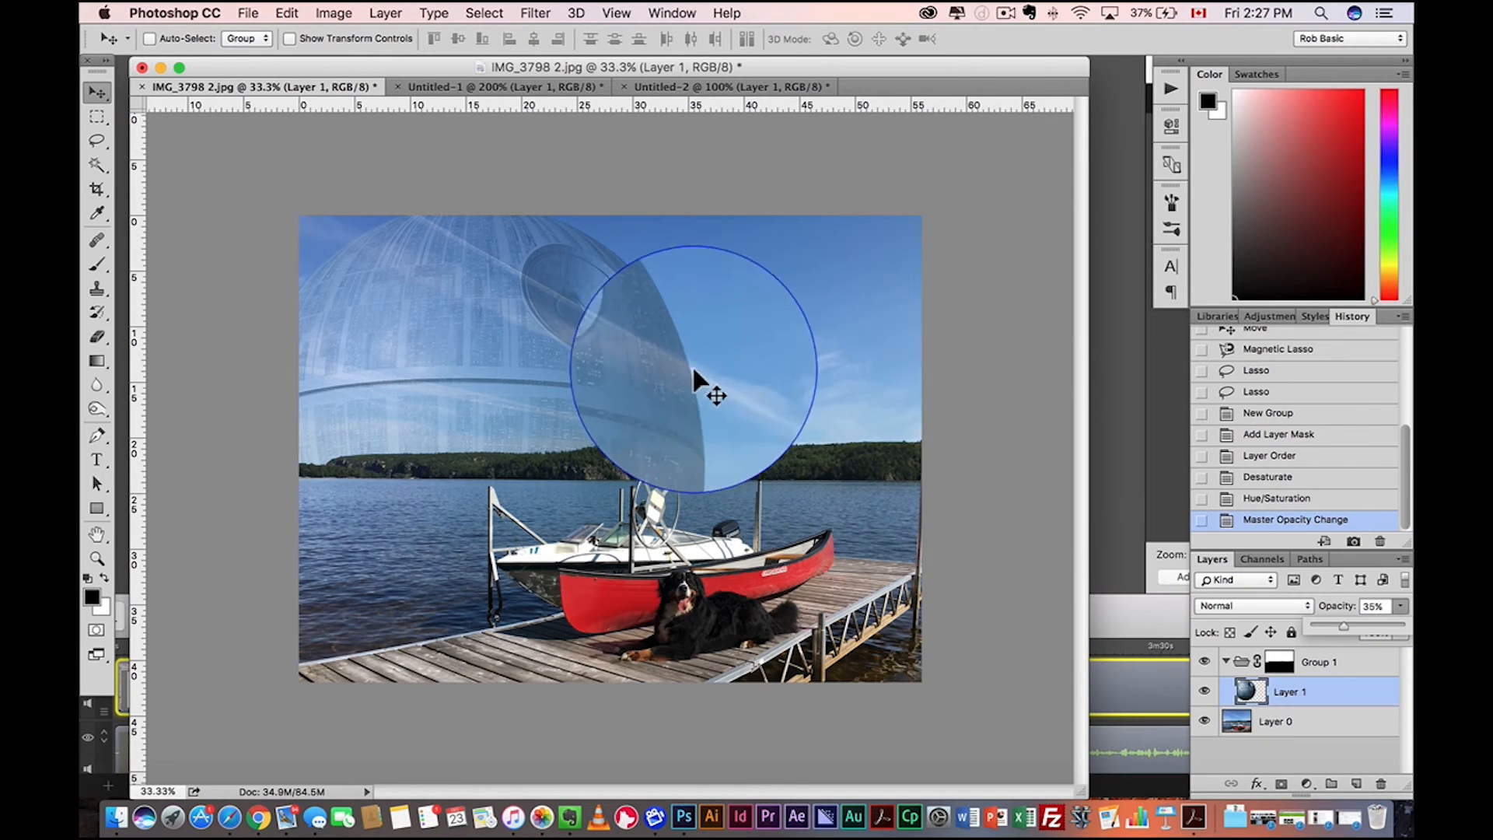
left_click_drag(713, 395, 390, 272)
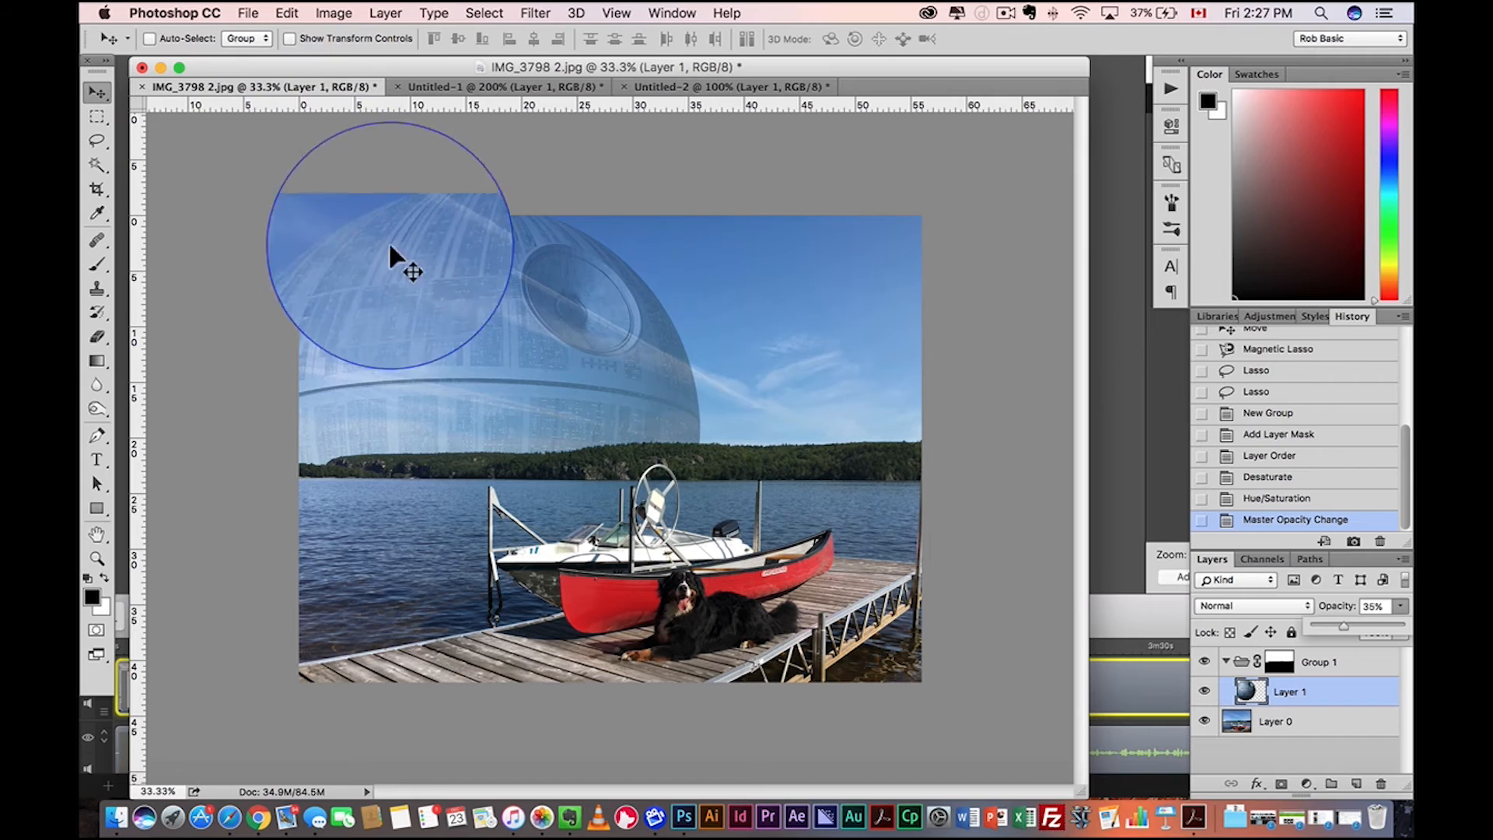
left_click_drag(411, 272, 535, 436)
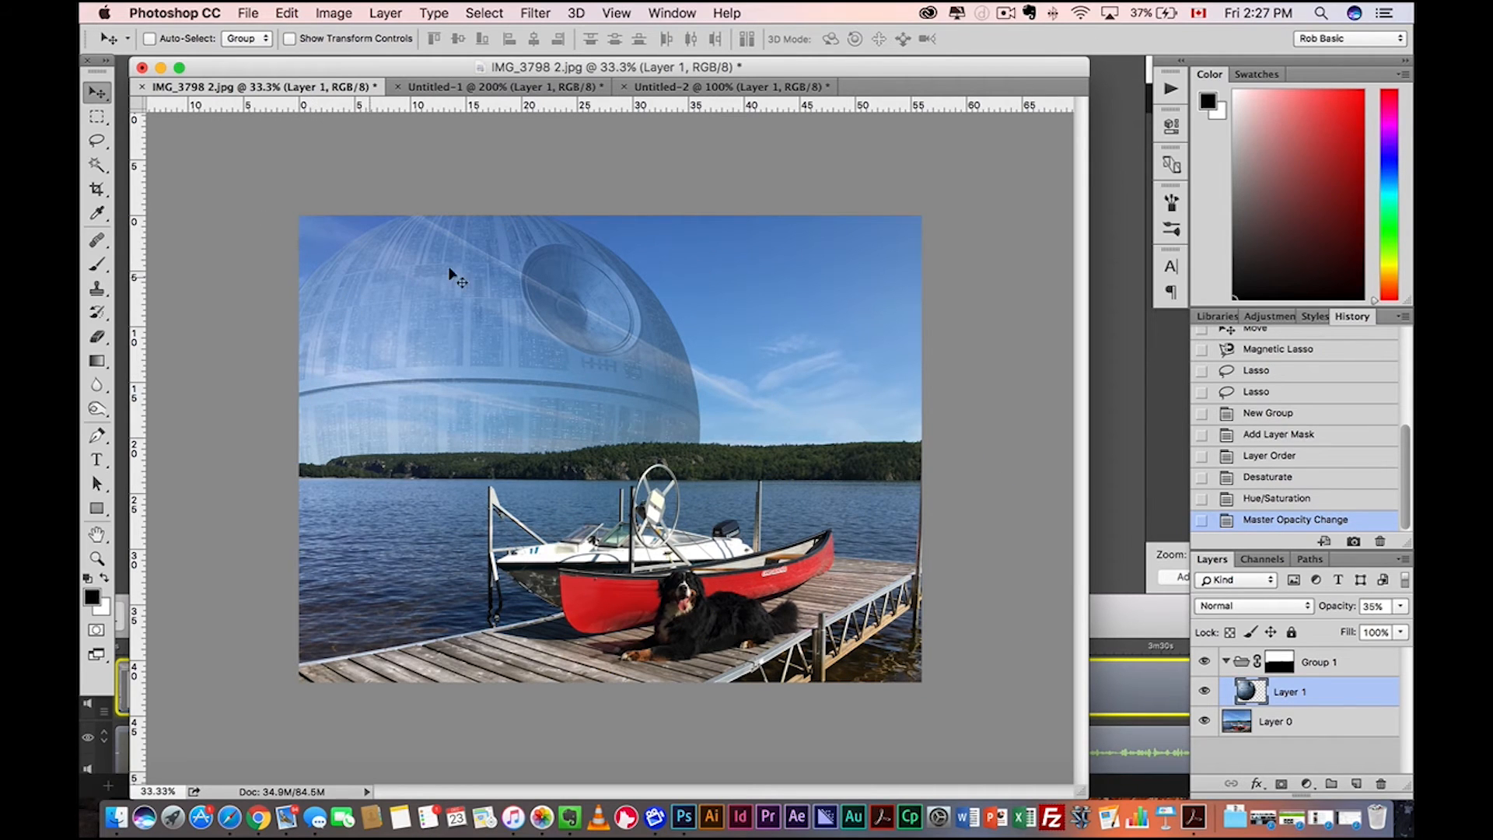
Step: Apply a Curves adjustment raising the black point and midtones of the Death Star
left_click(332, 12)
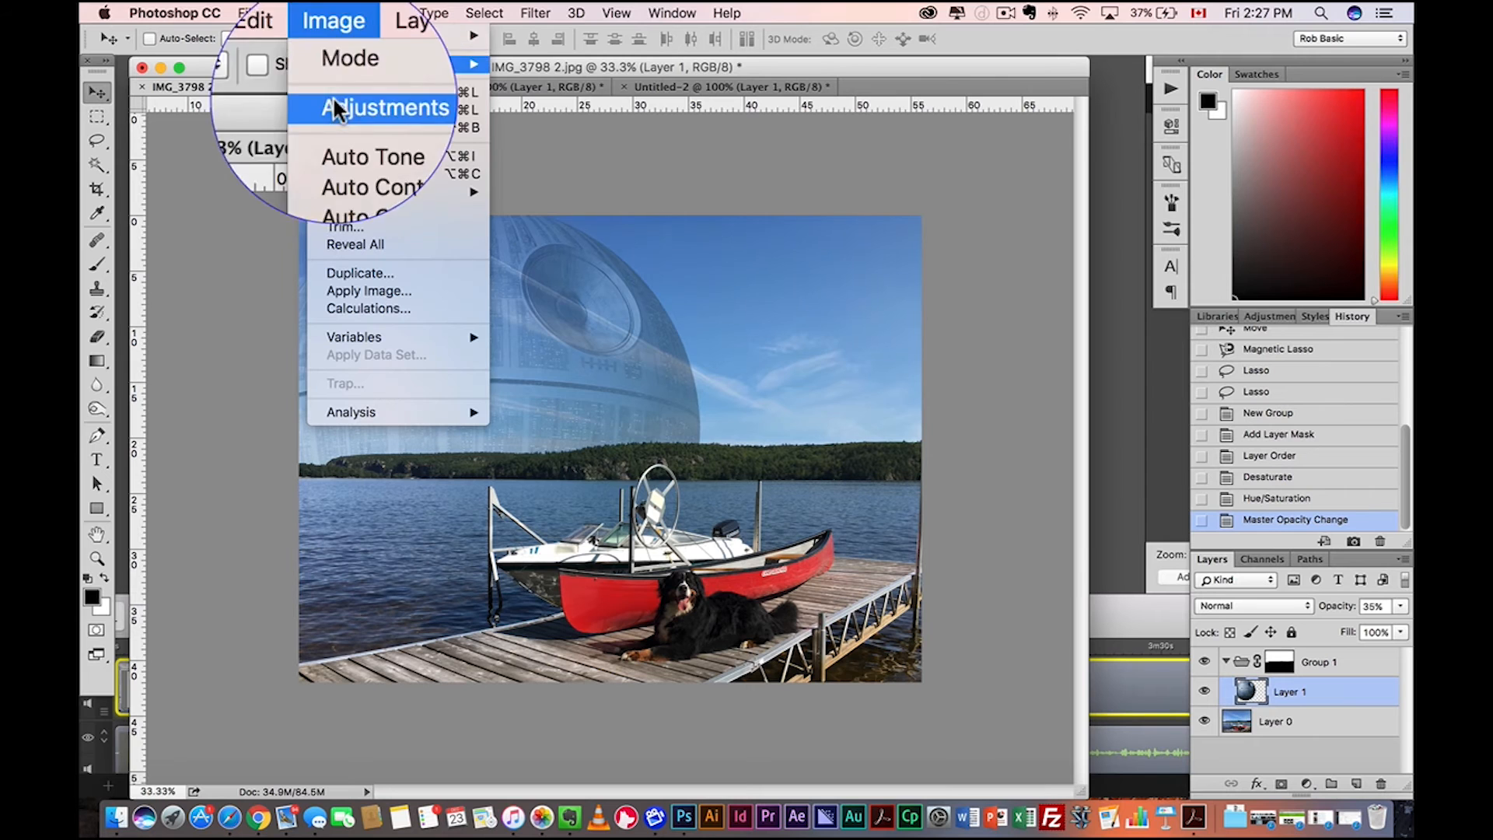
left_click(383, 107)
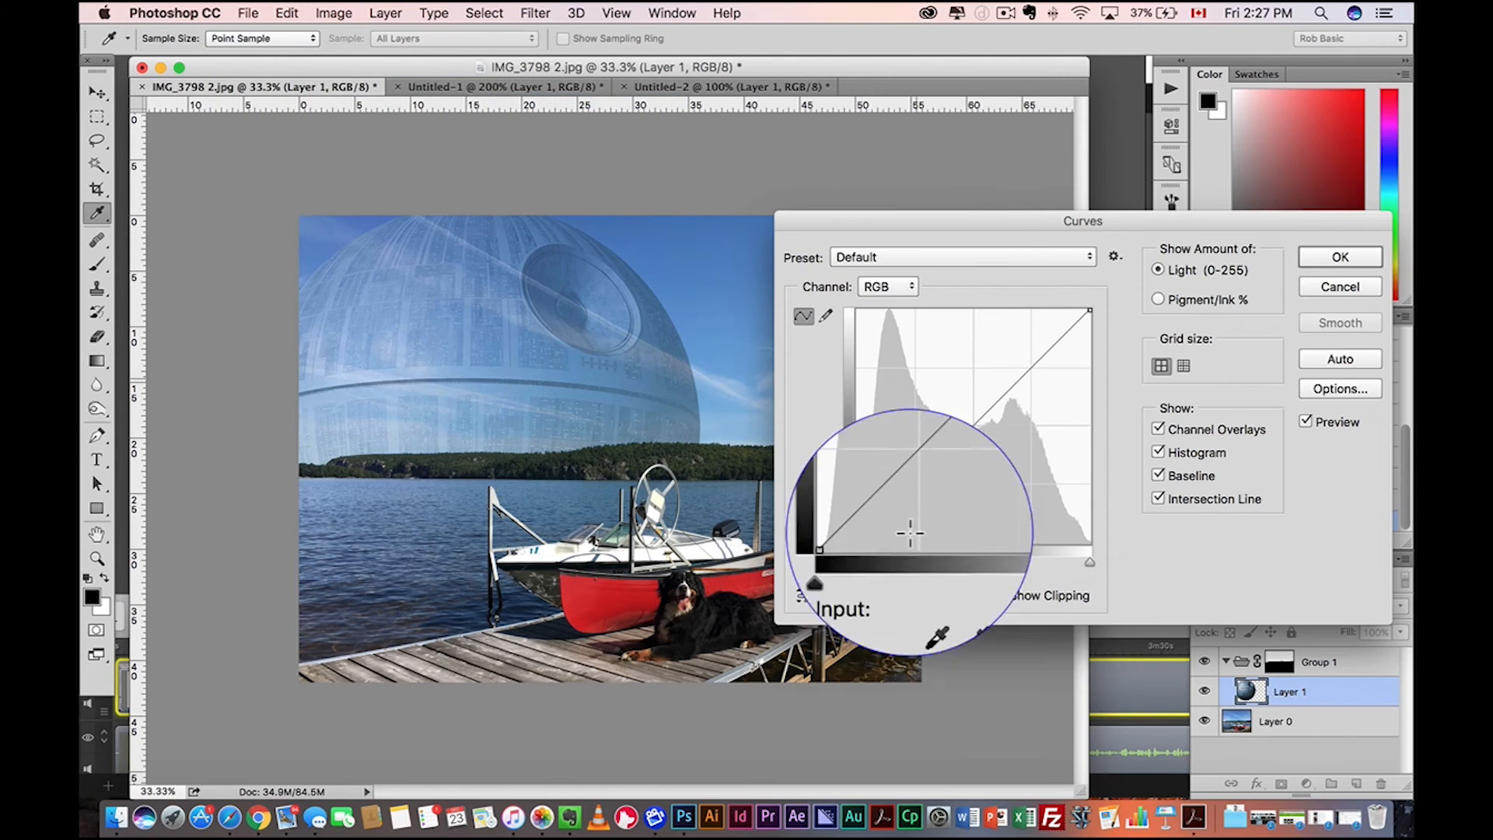
left_click_drag(819, 550, 854, 518)
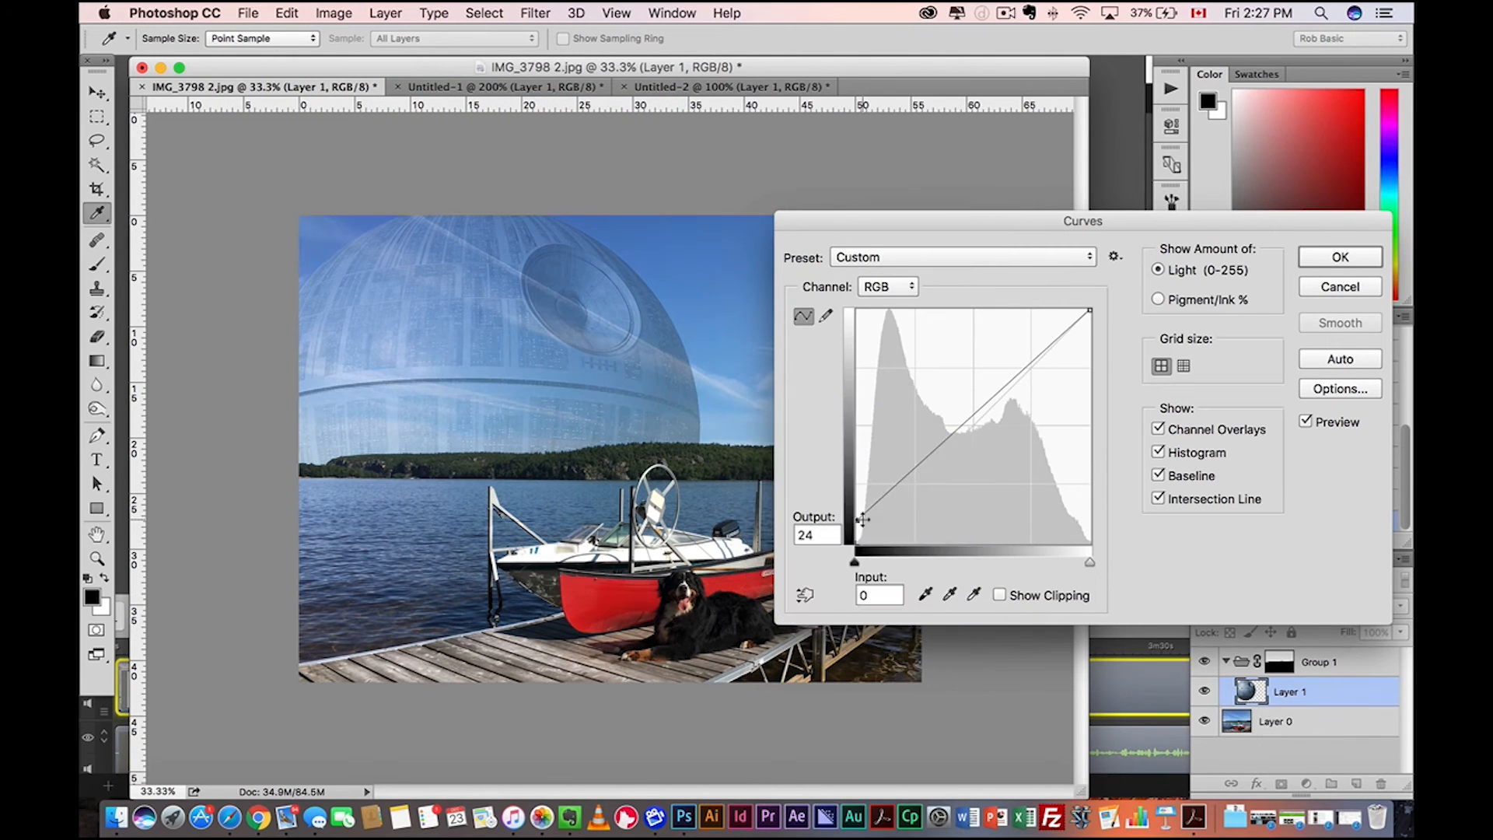
left_click_drag(853, 516, 853, 480)
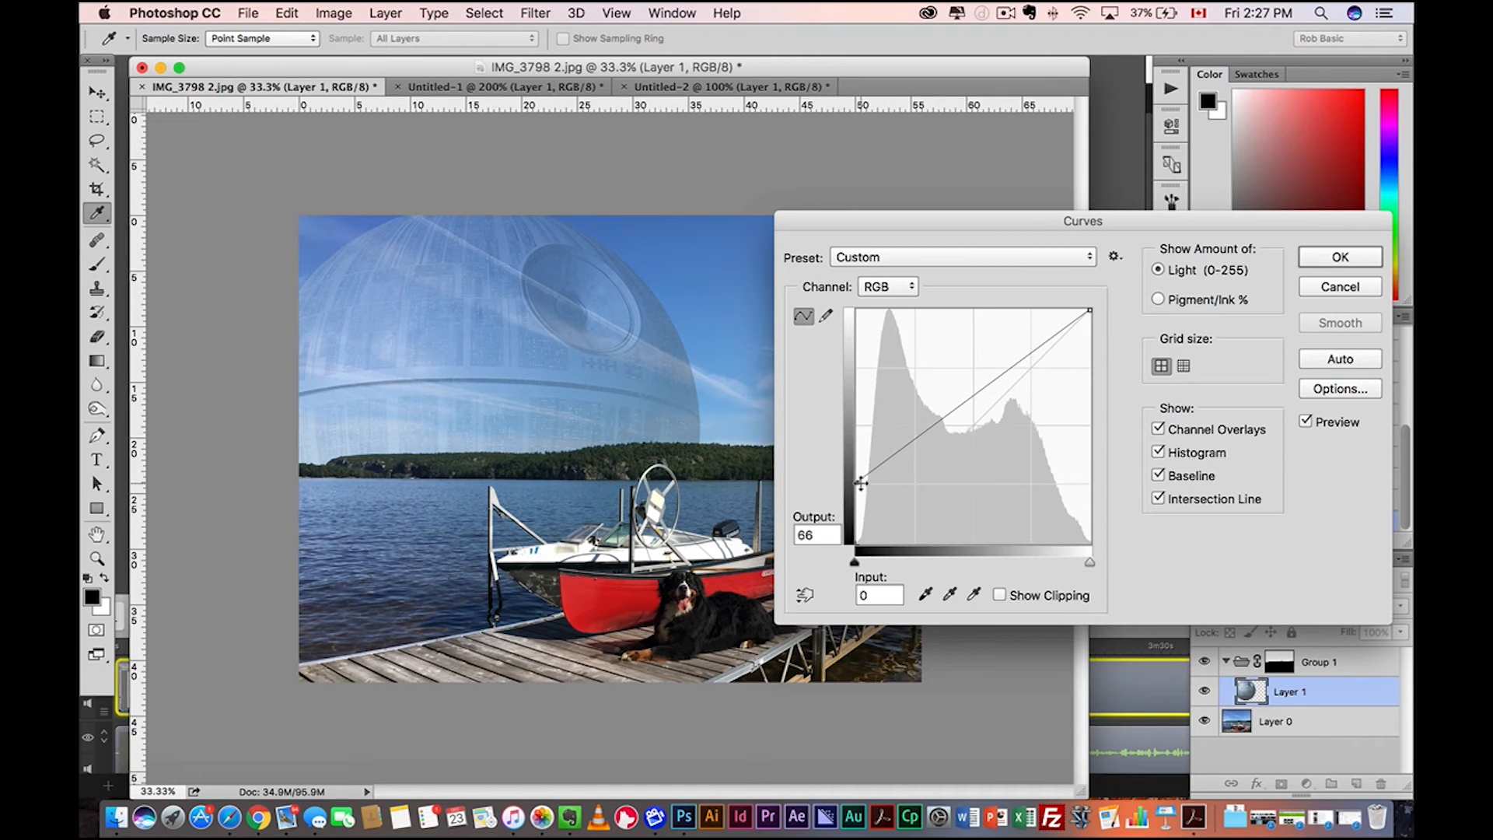
left_click_drag(856, 483, 856, 466)
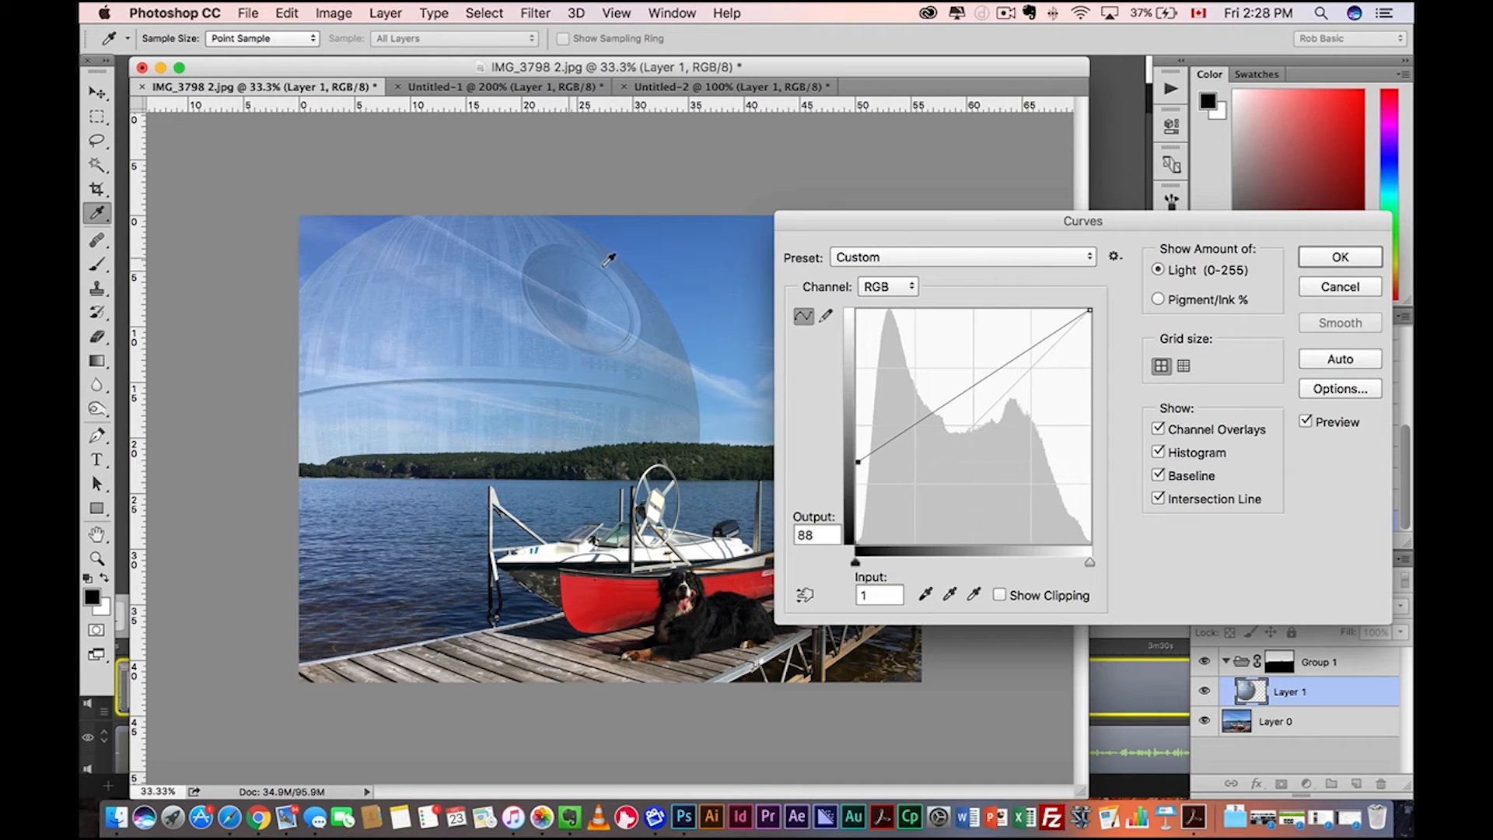
left_click_drag(857, 462, 1026, 333)
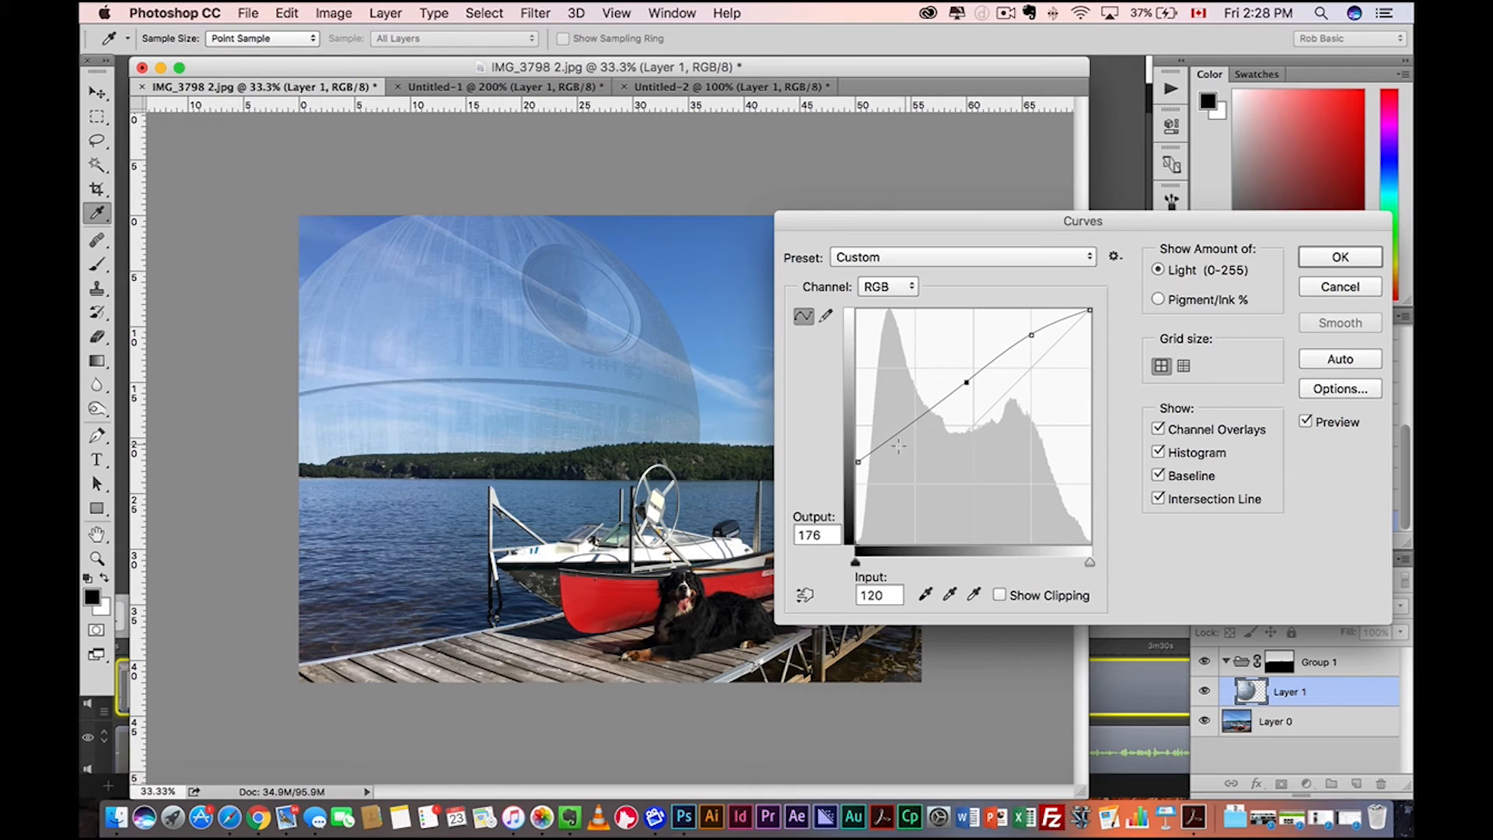
left_click_drag(861, 462, 857, 480)
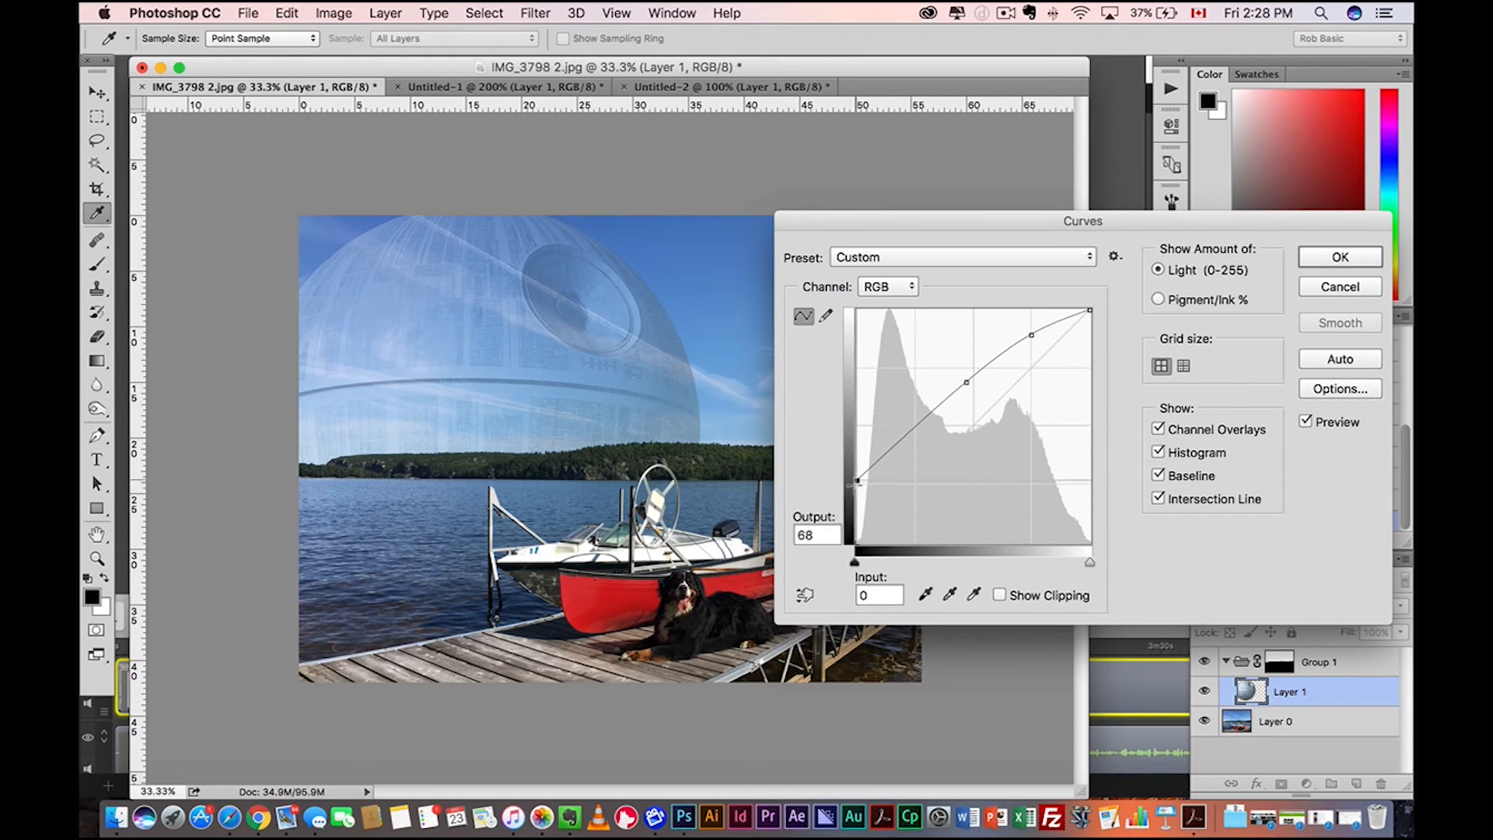
left_click_drag(857, 480, 856, 470)
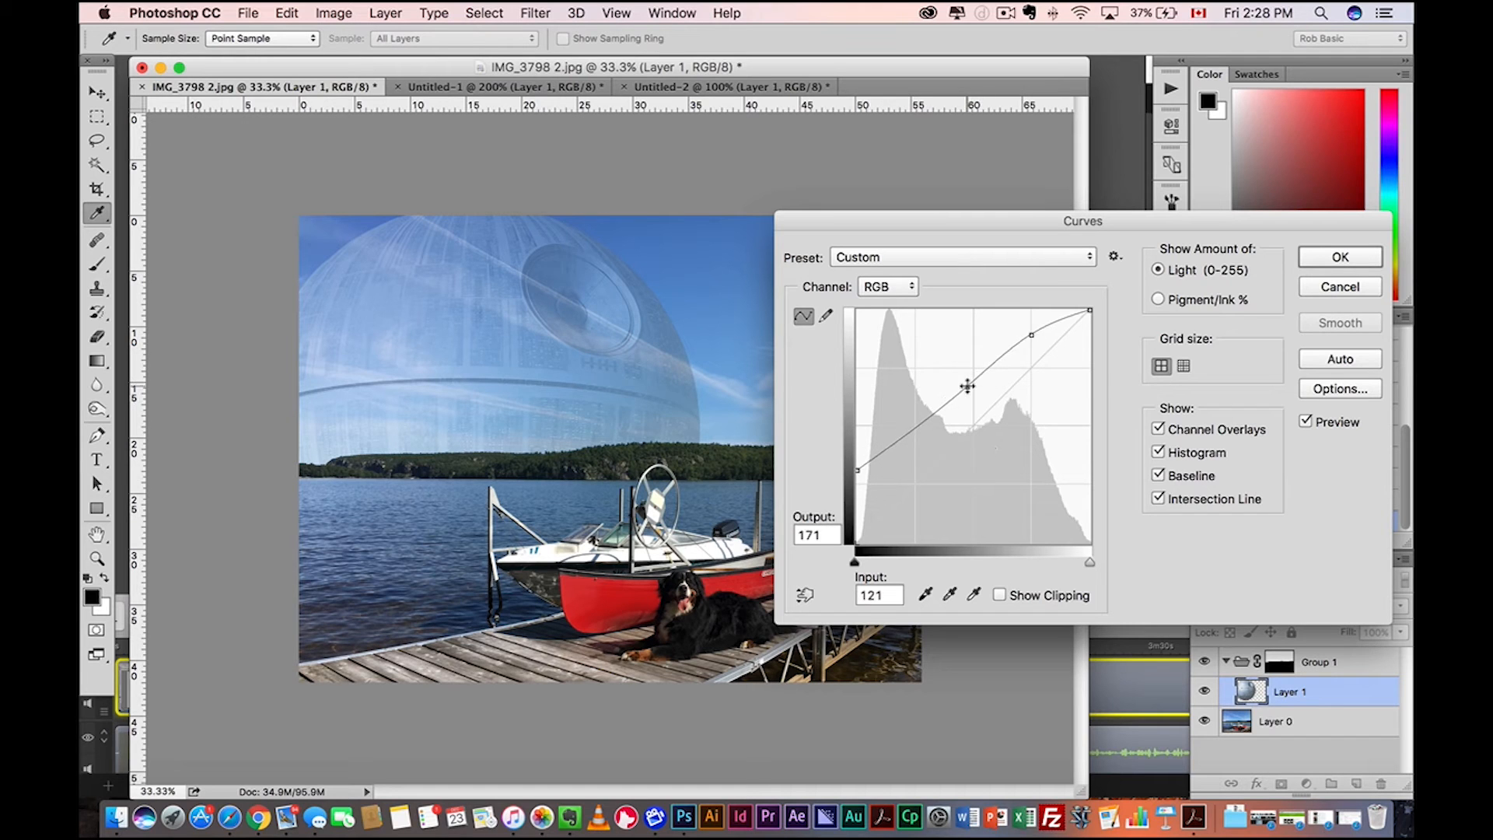
left_click_drag(967, 385, 967, 381)
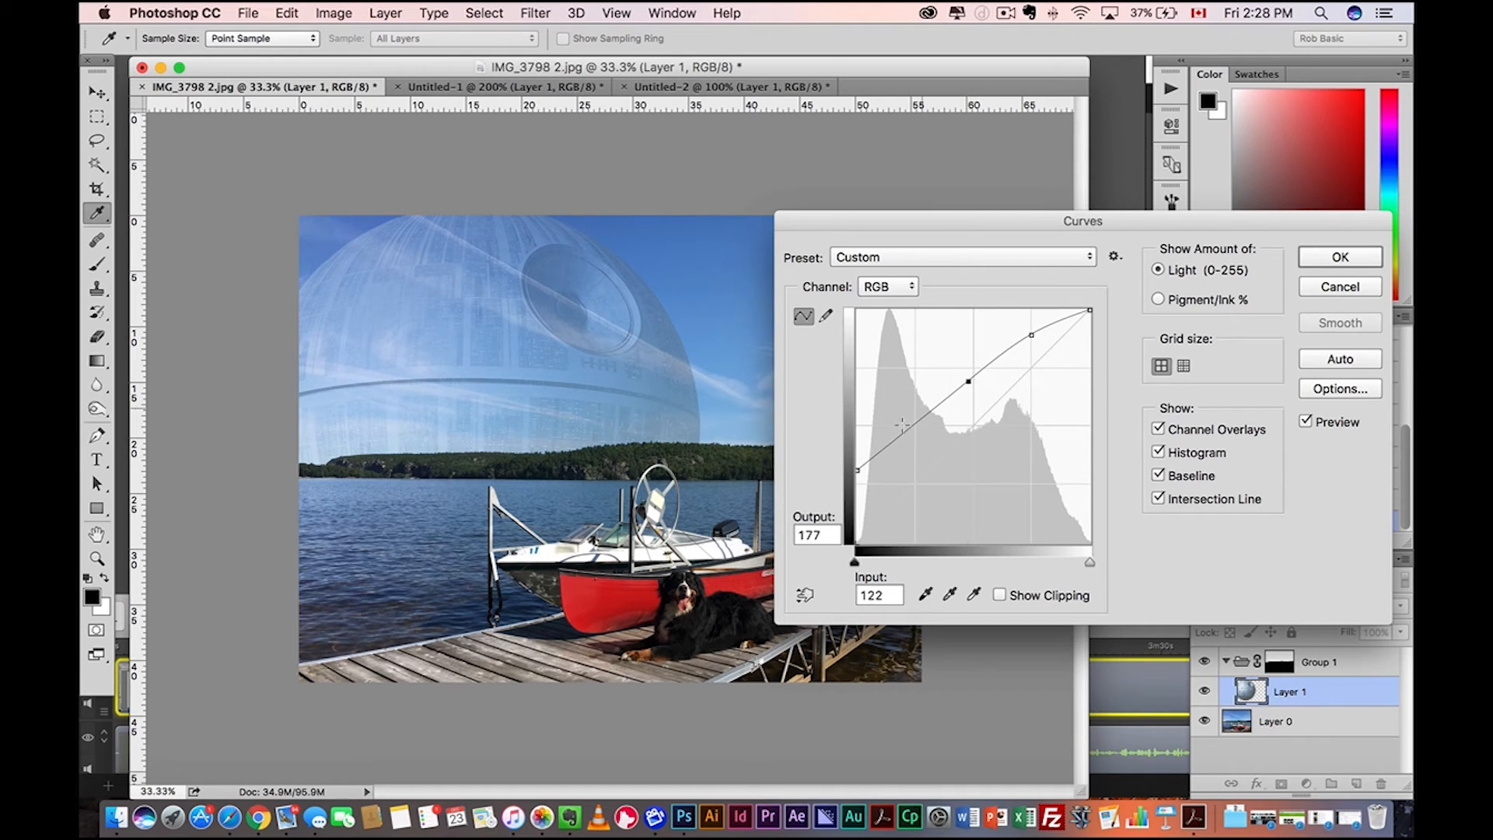
left_click(1339, 257)
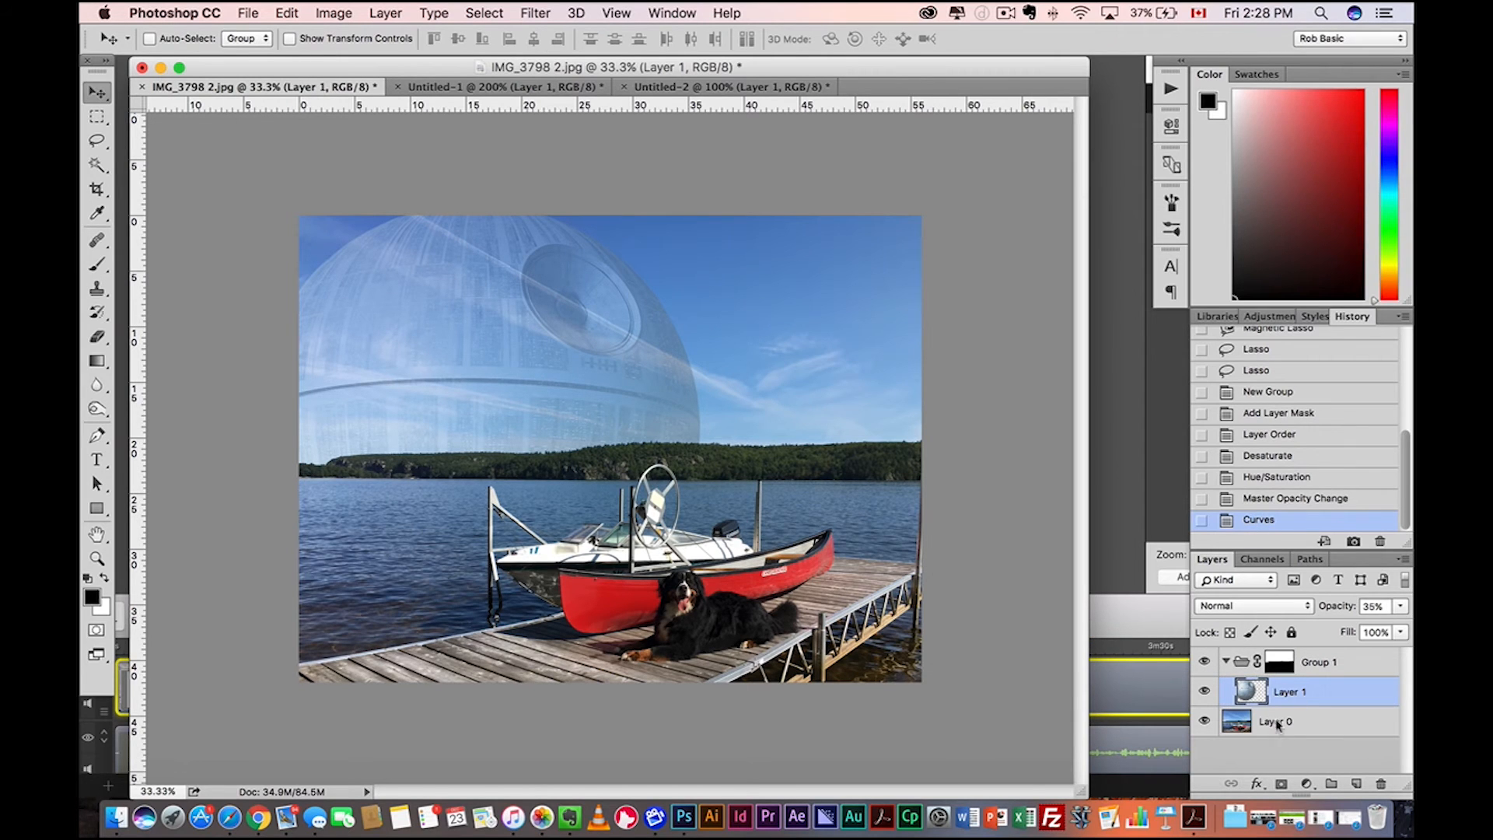
Step: Add a layer mask to Layer 1 and gradient it upward from the horizon
left_click(1305, 783)
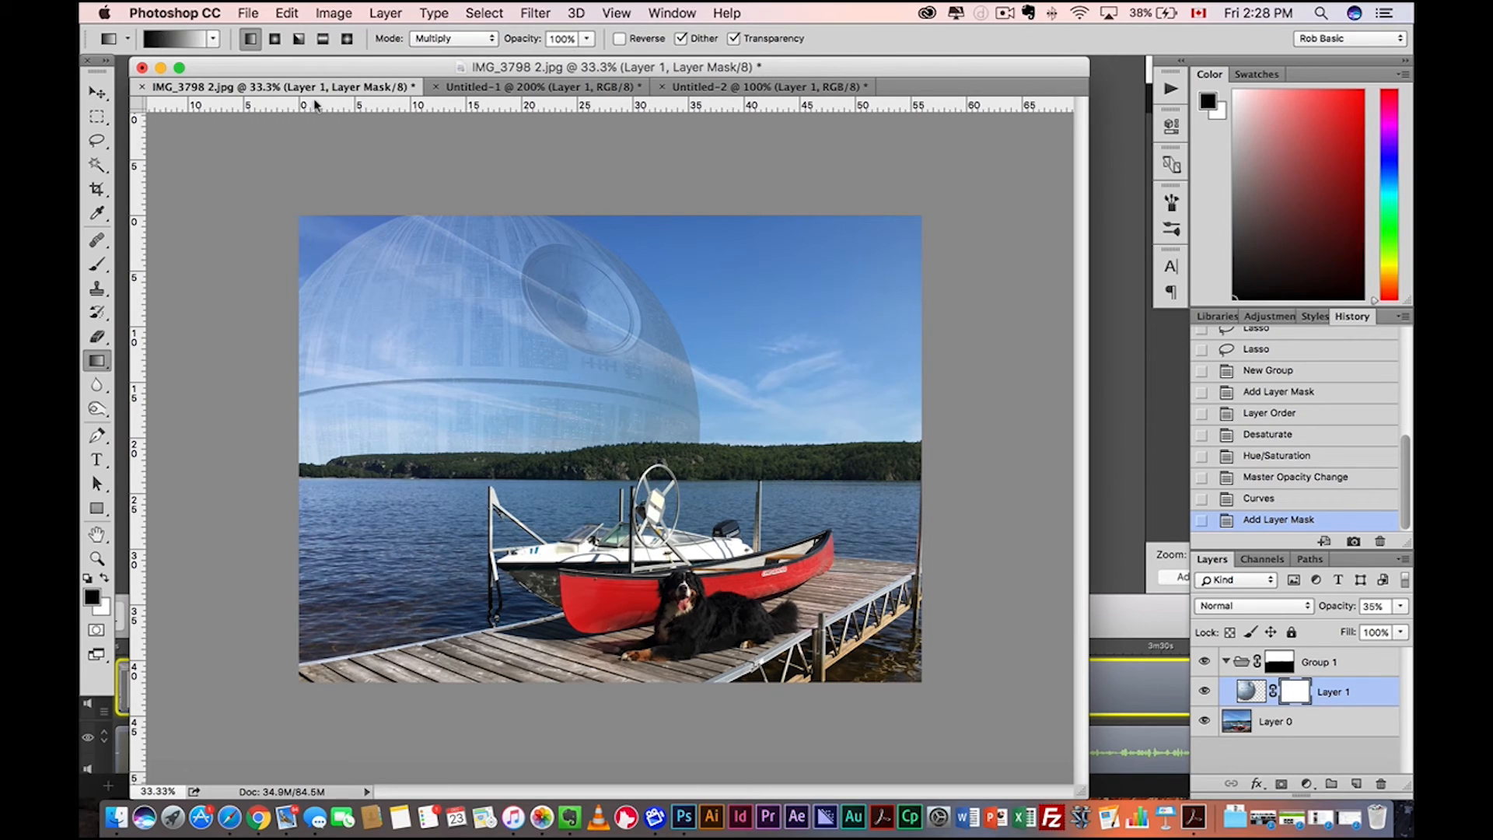
left_click_drag(395, 421, 519, 325)
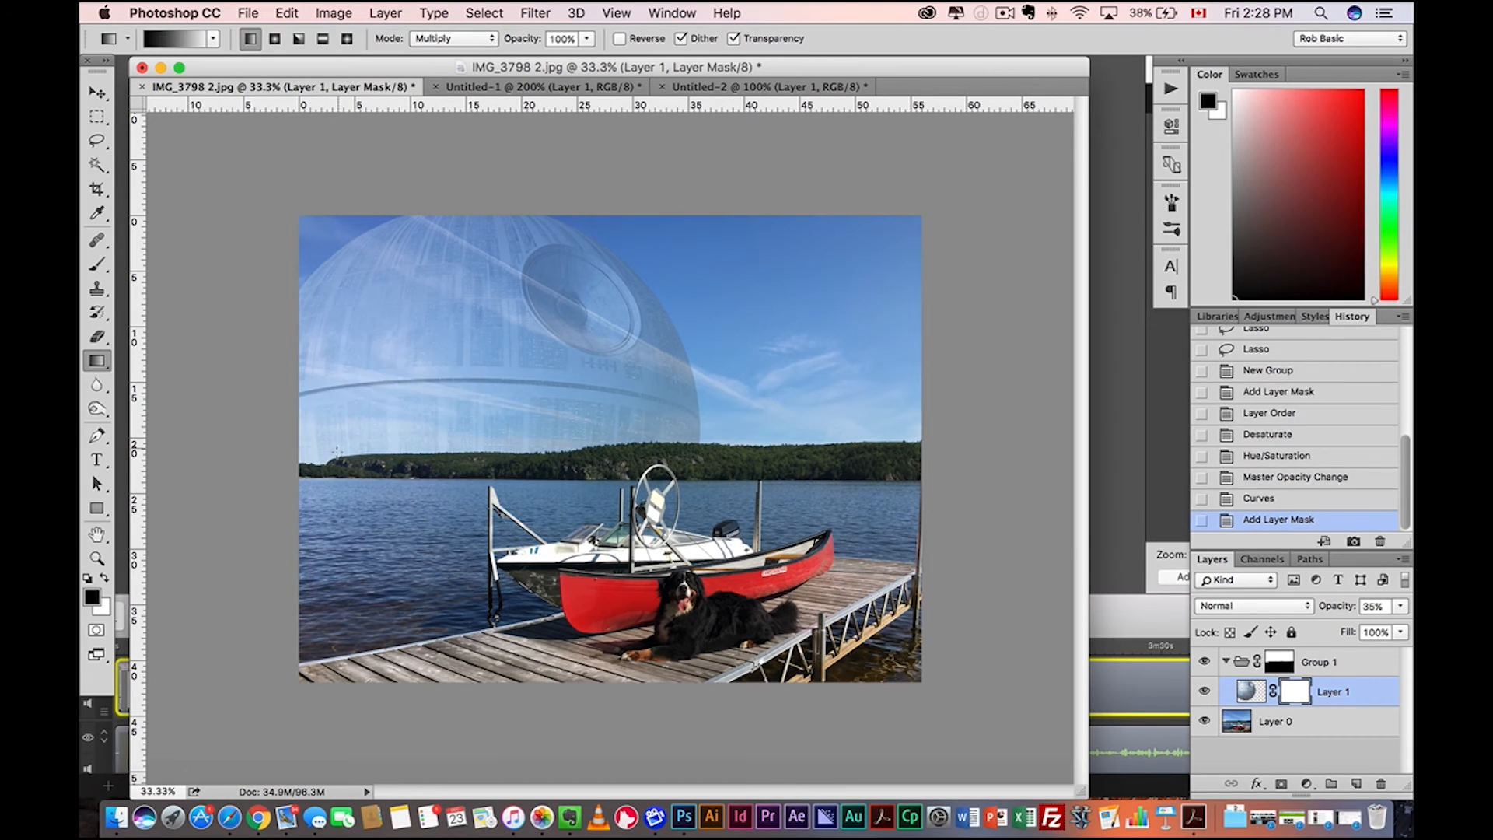
left_click_drag(361, 438, 499, 345)
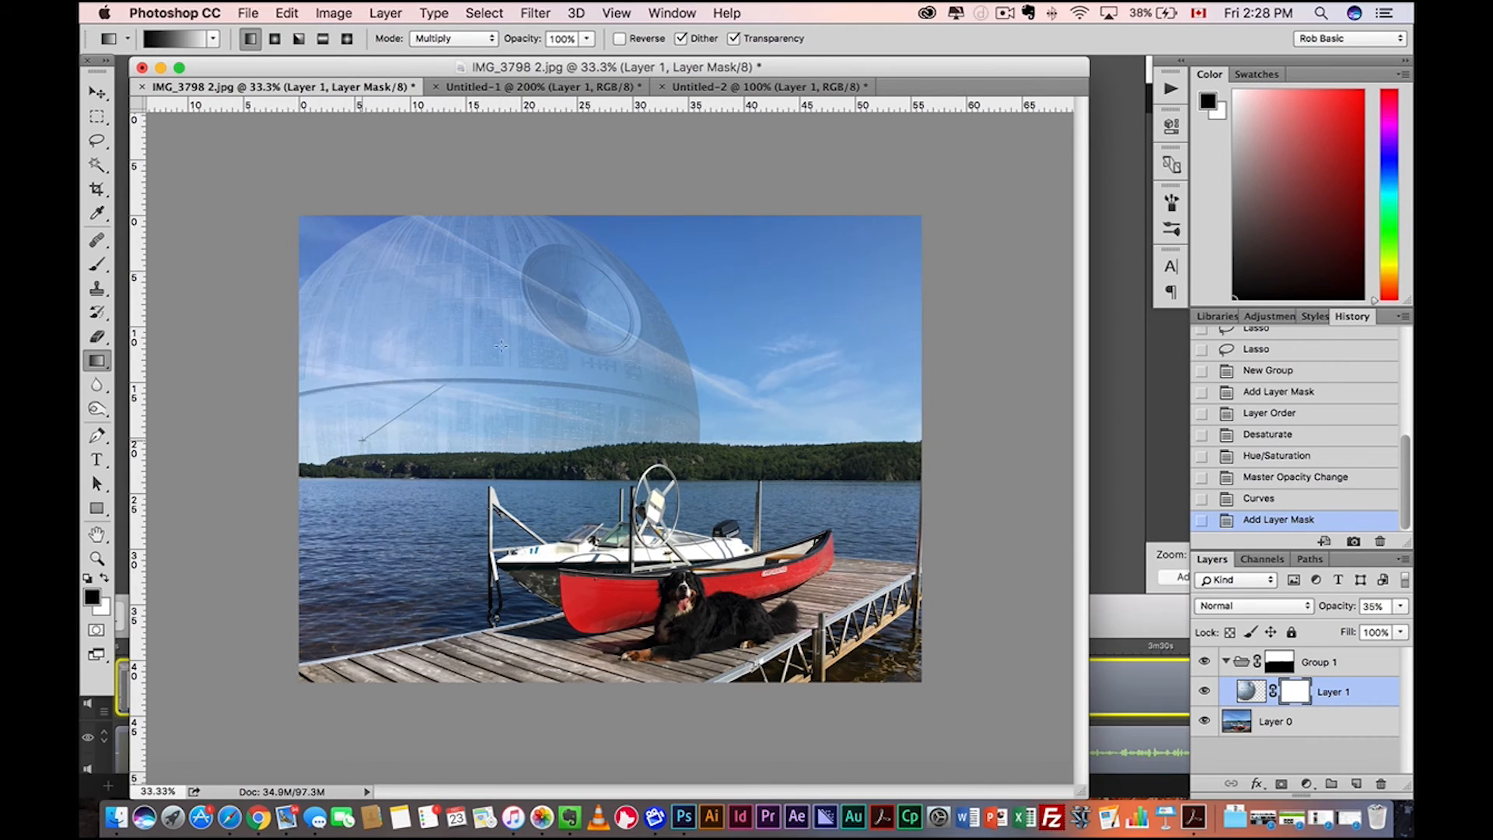
left_click(286, 12)
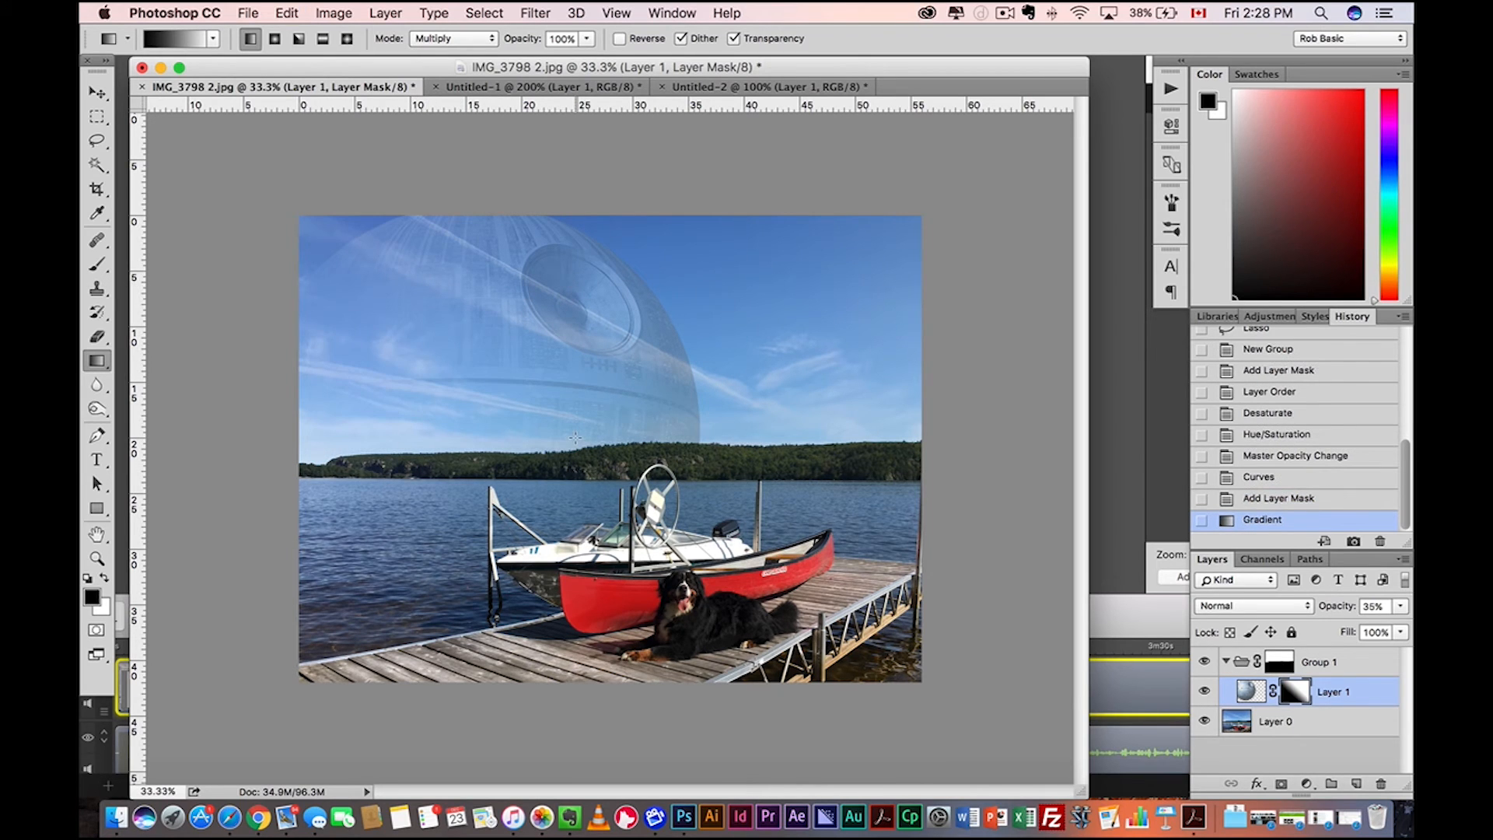
left_click(97, 92)
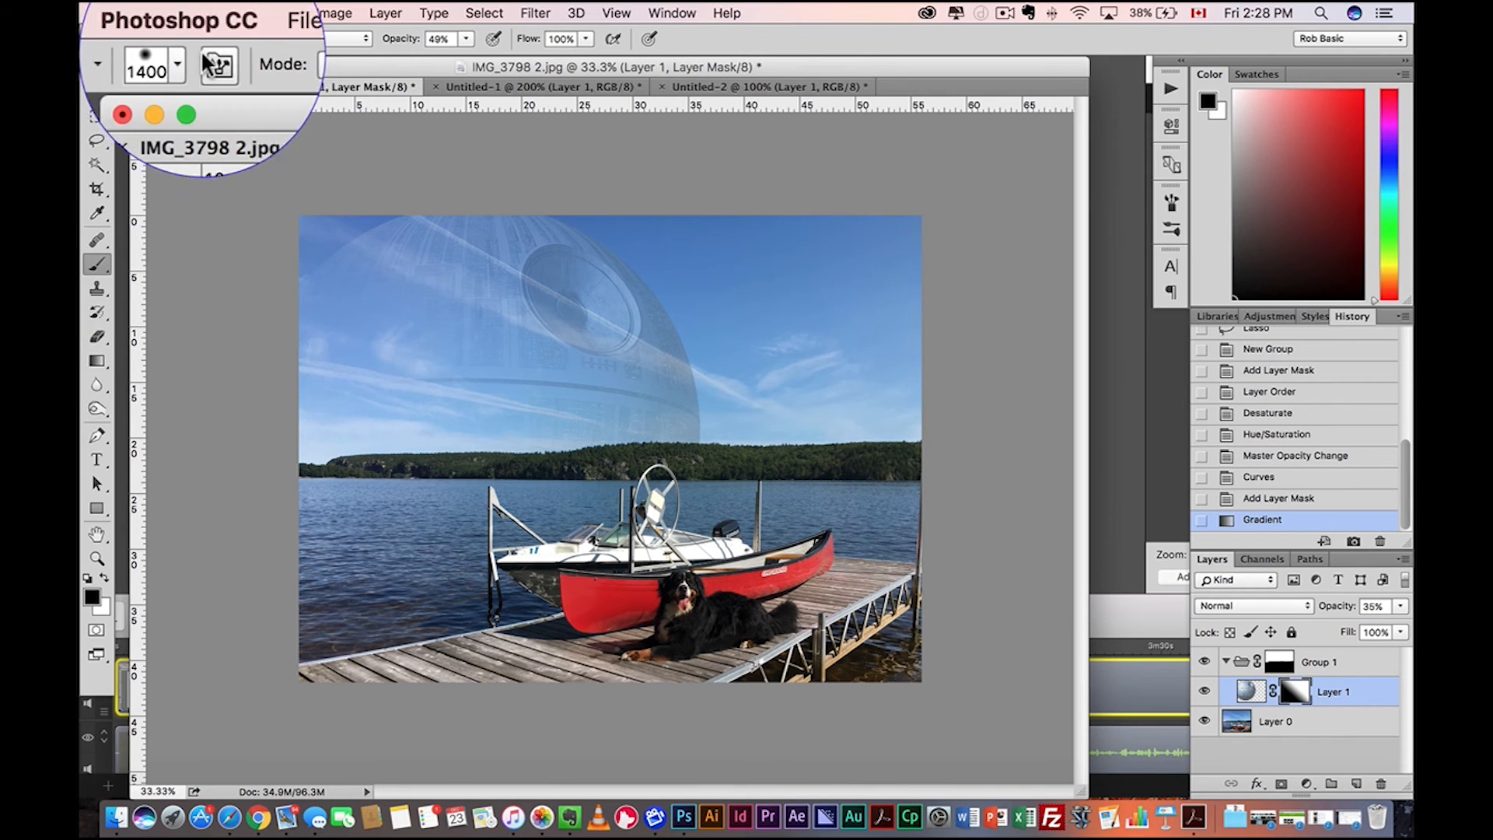
Step: Set the mask brush to 1400 px at about 41% opacity
left_click(174, 38)
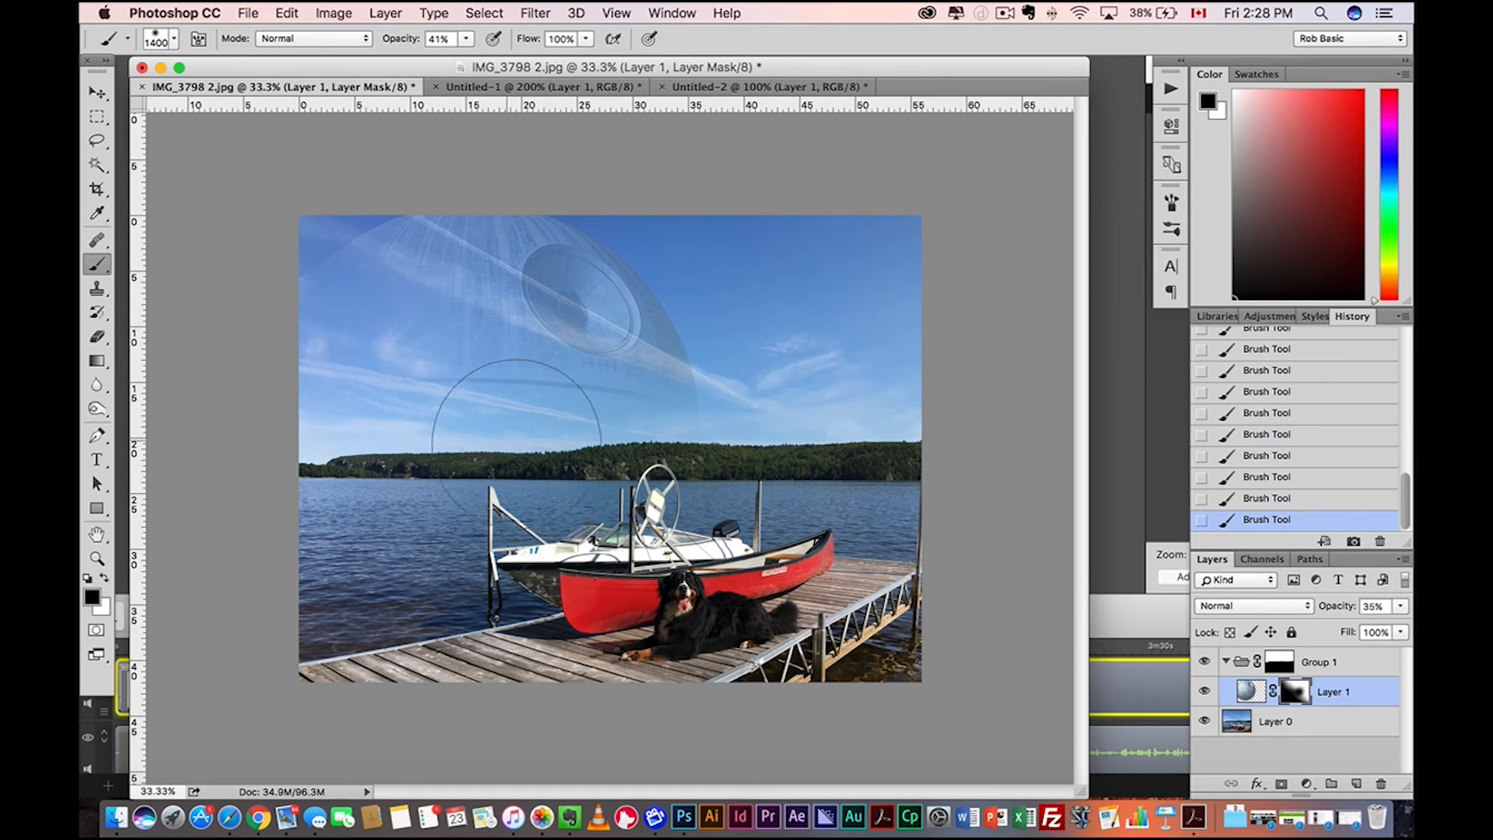
mouse_move(386, 334)
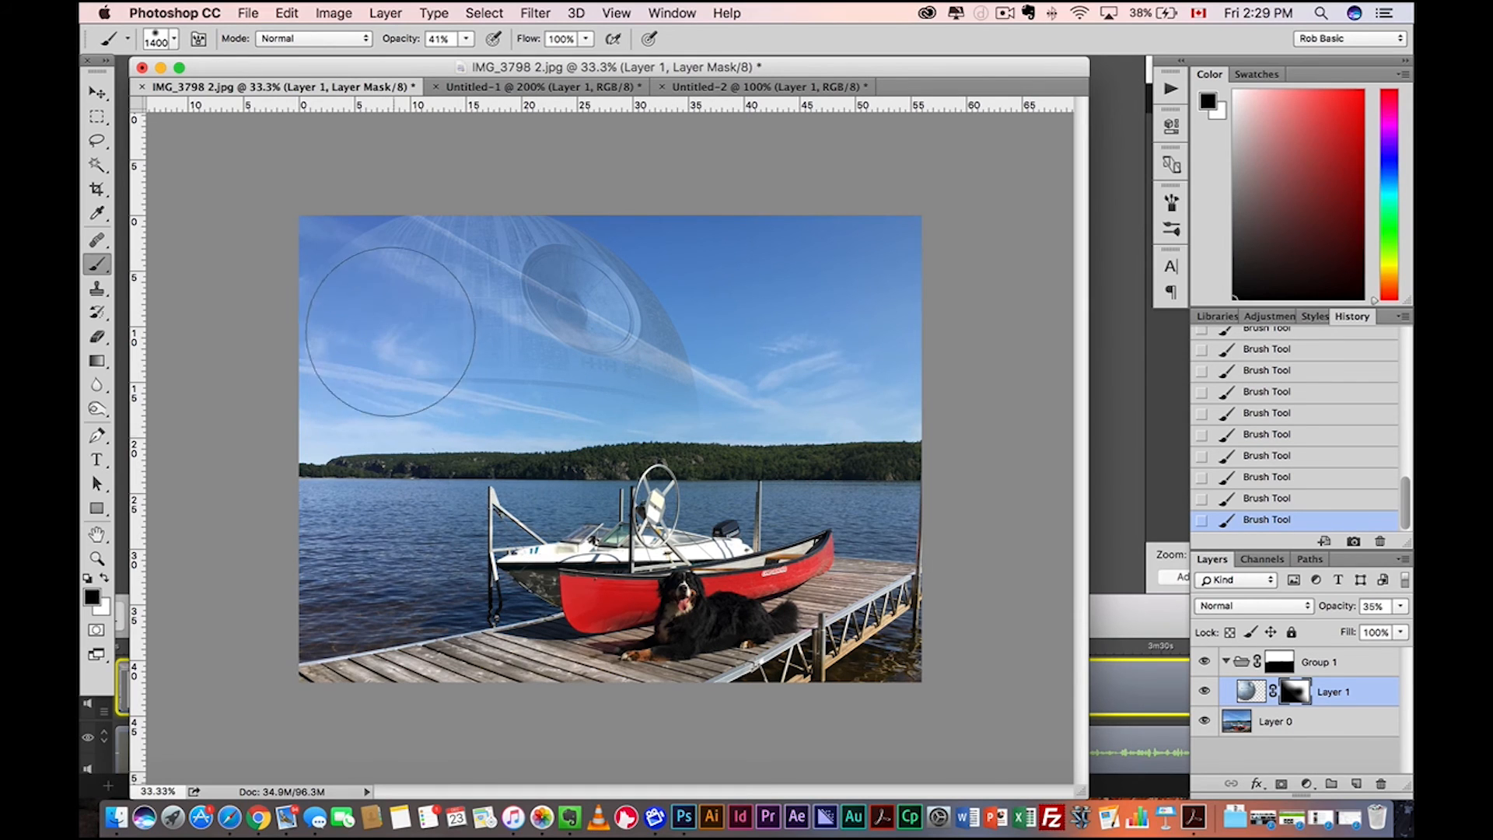
mouse_move(386, 609)
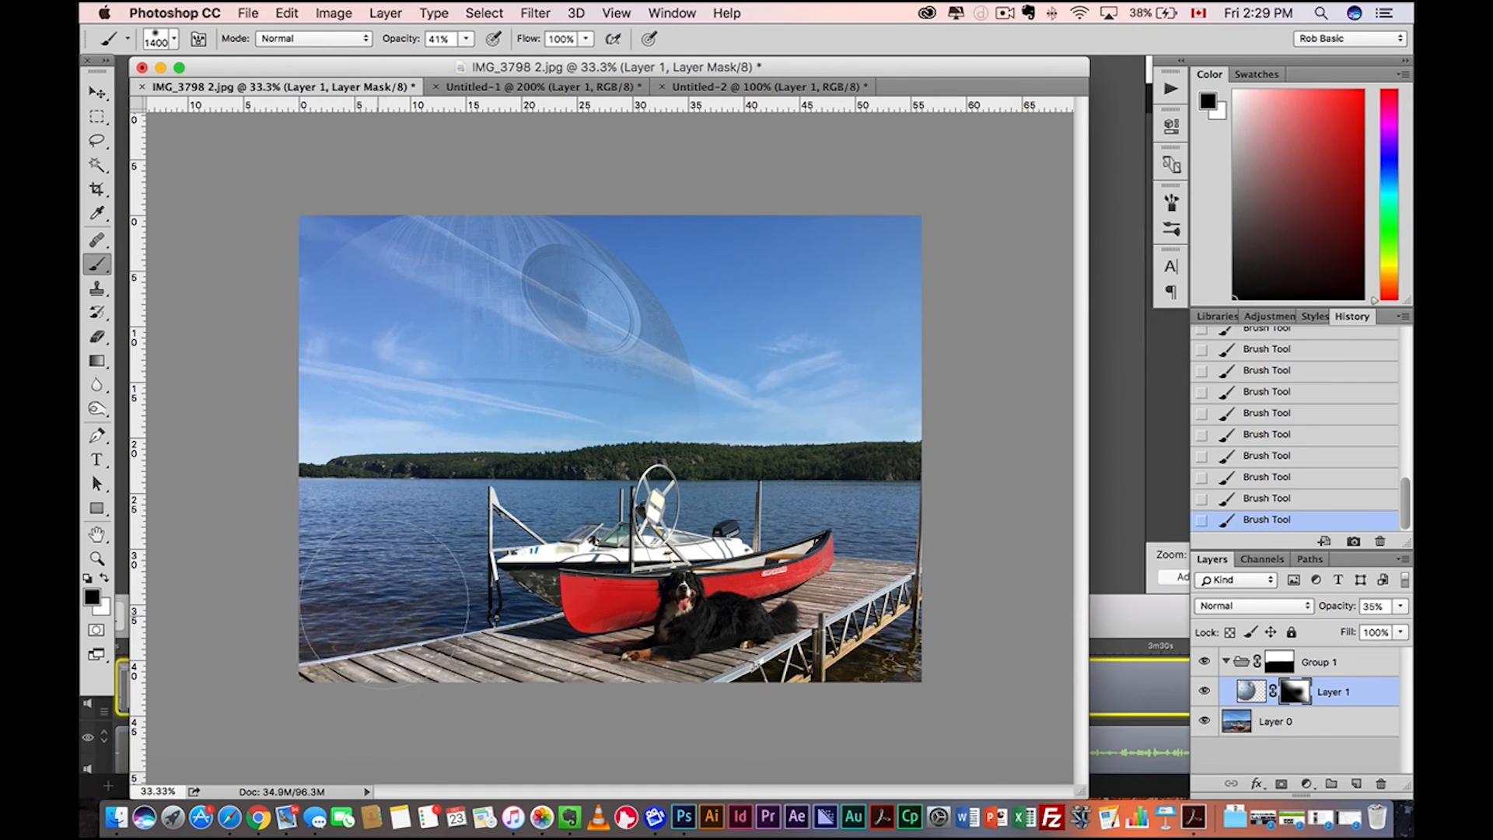